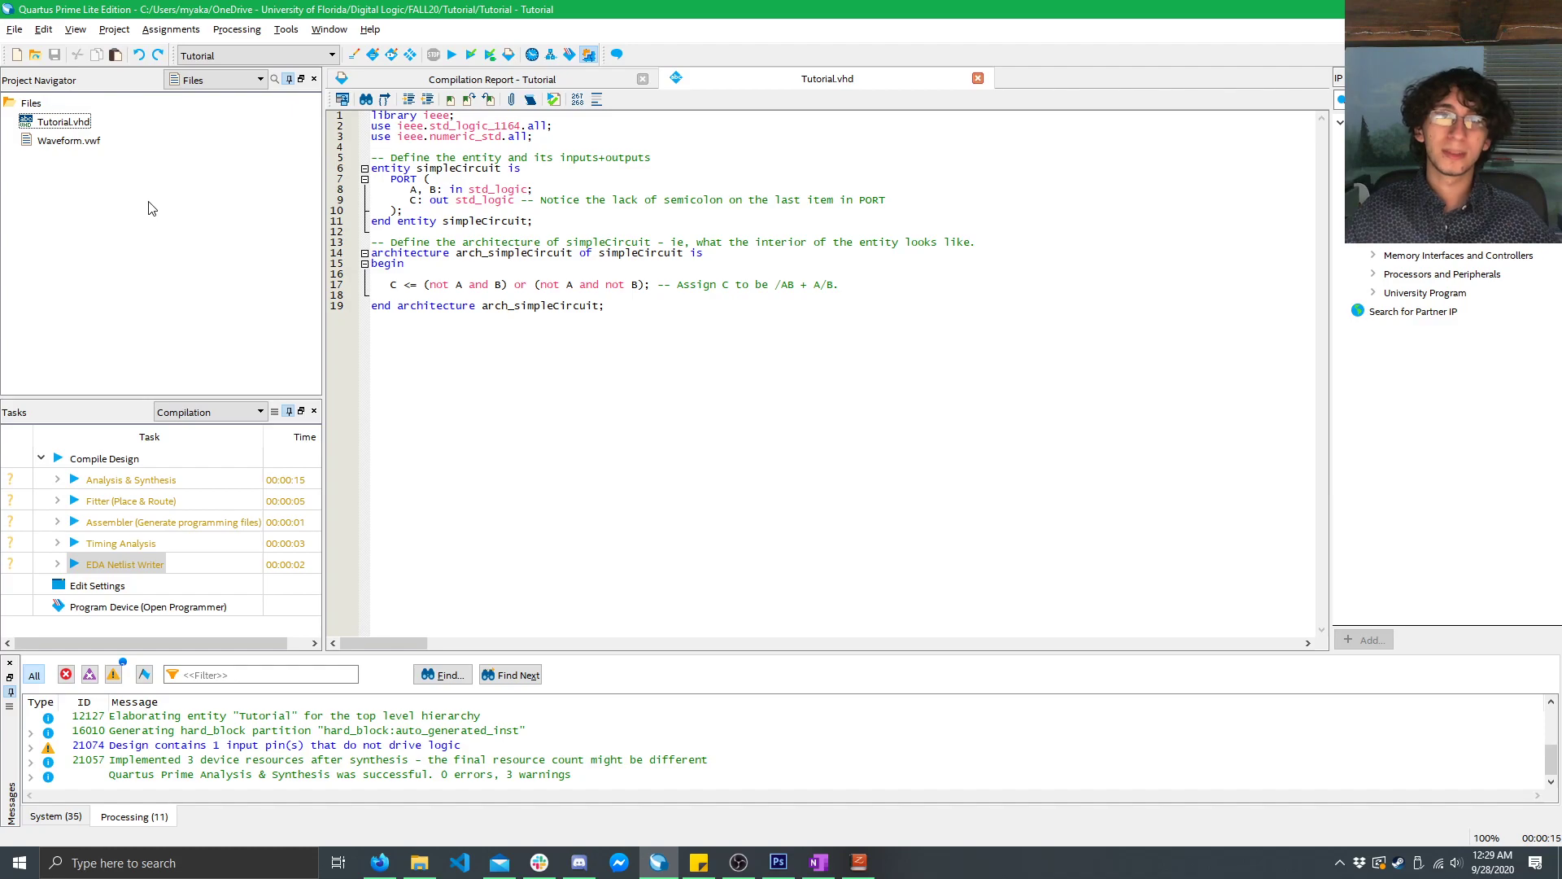
- Rename the entity simpleCircuit to Tutorial in the VHDL source and run Analysis & Synthesis successfully
click(483, 198)
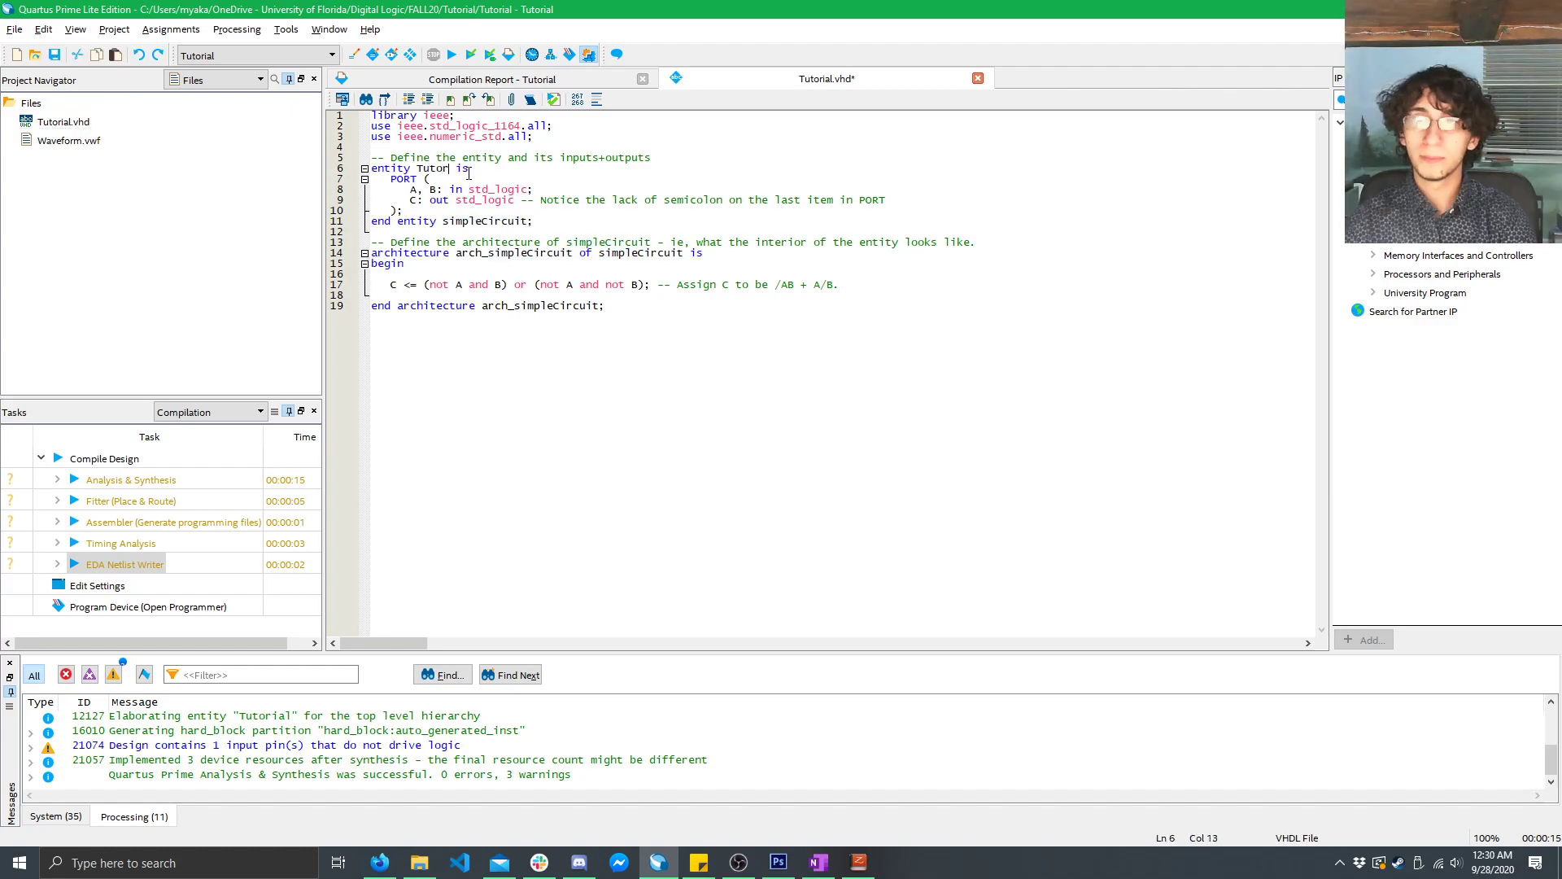
double_click(441, 168)
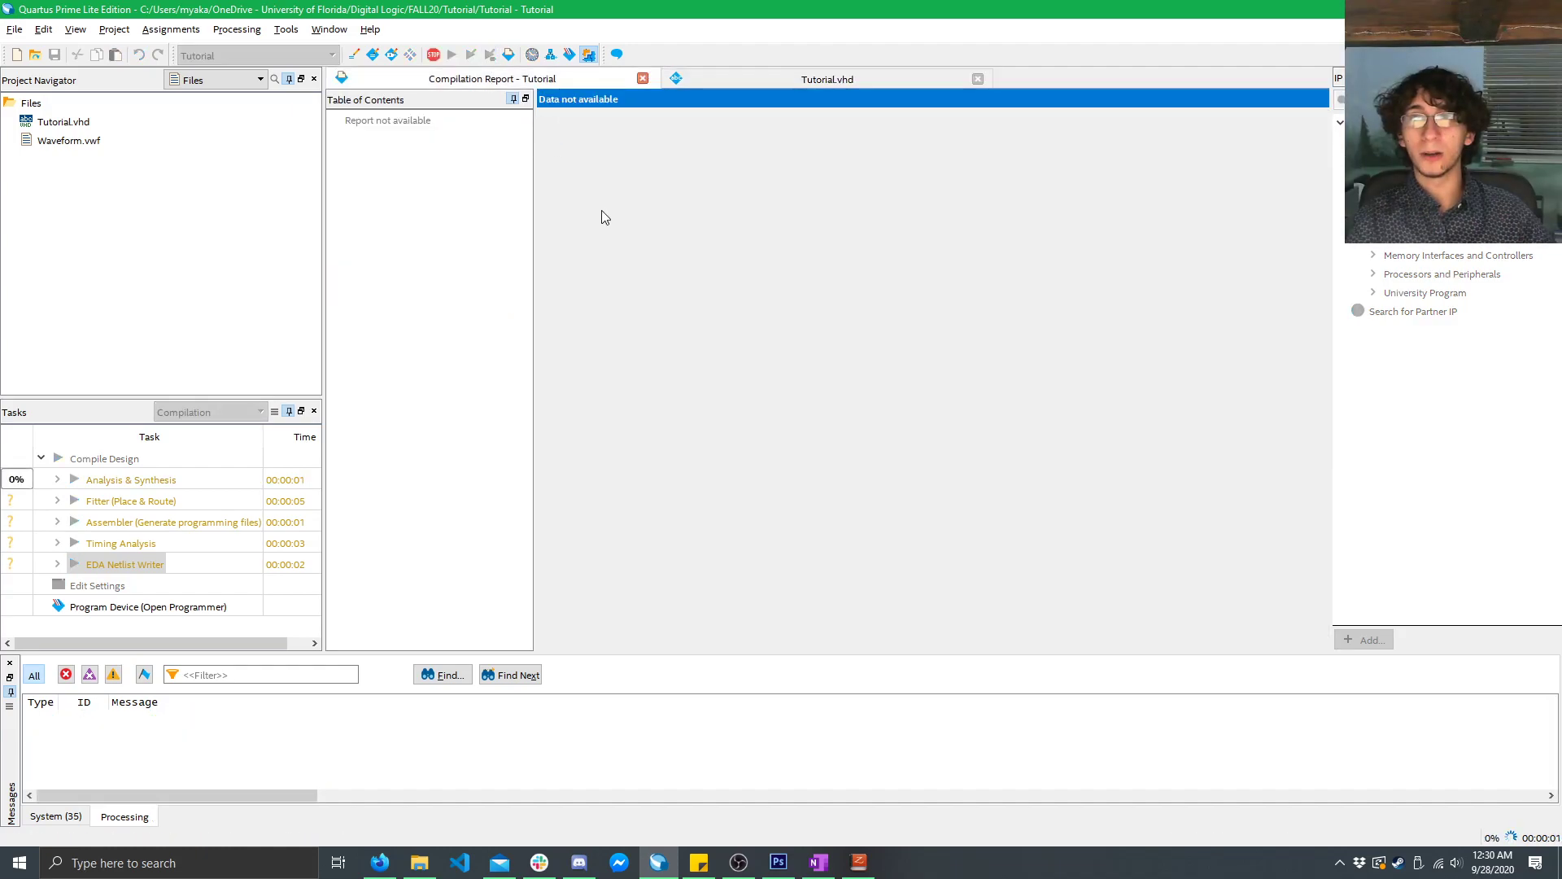
click(451, 56)
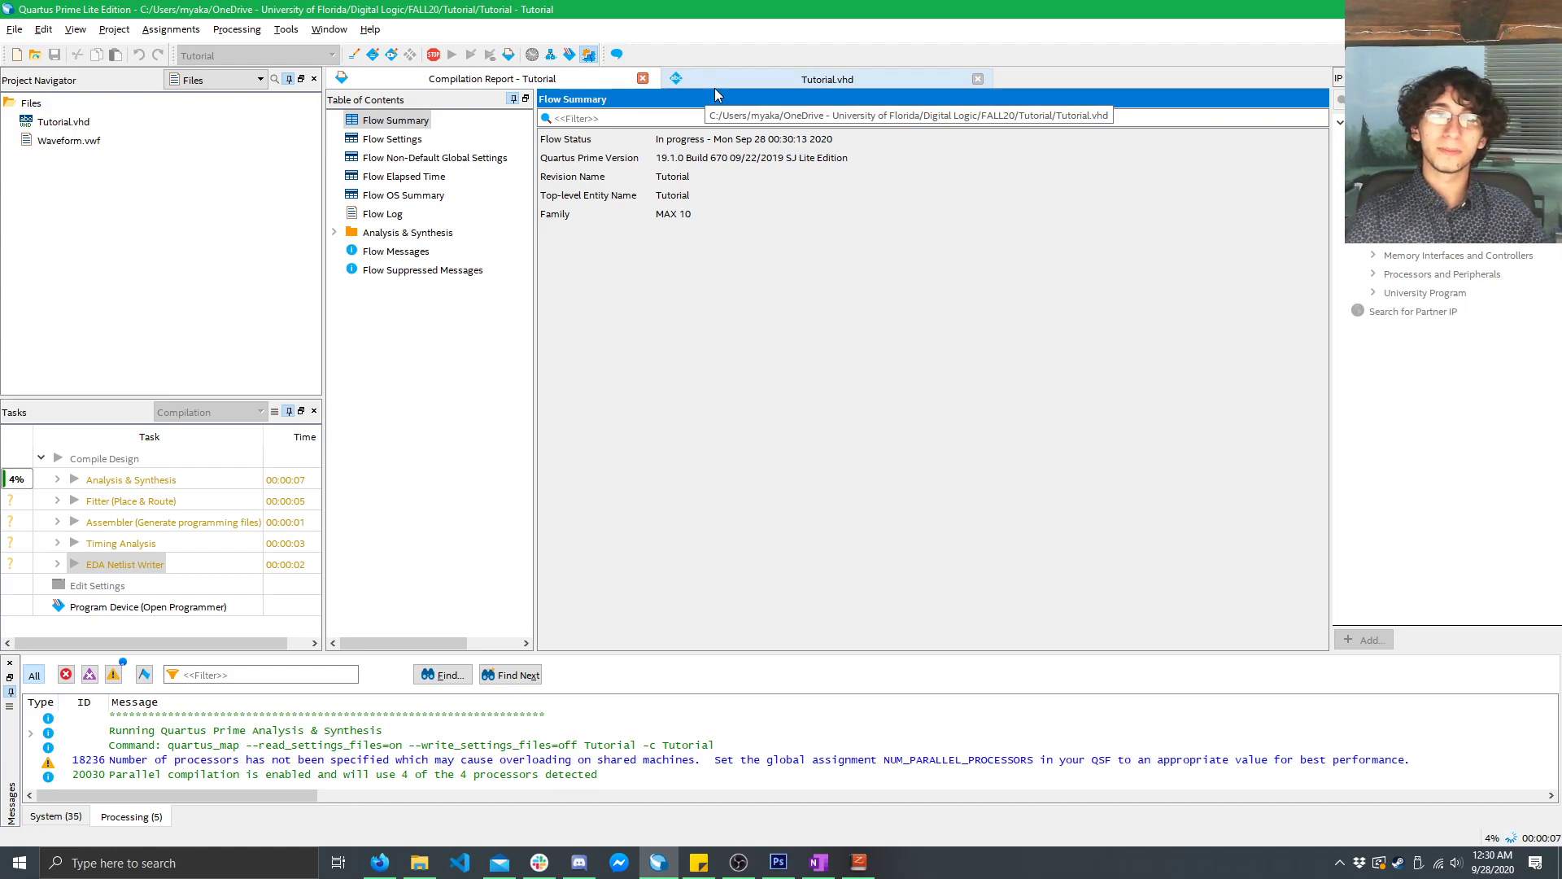
click(826, 79)
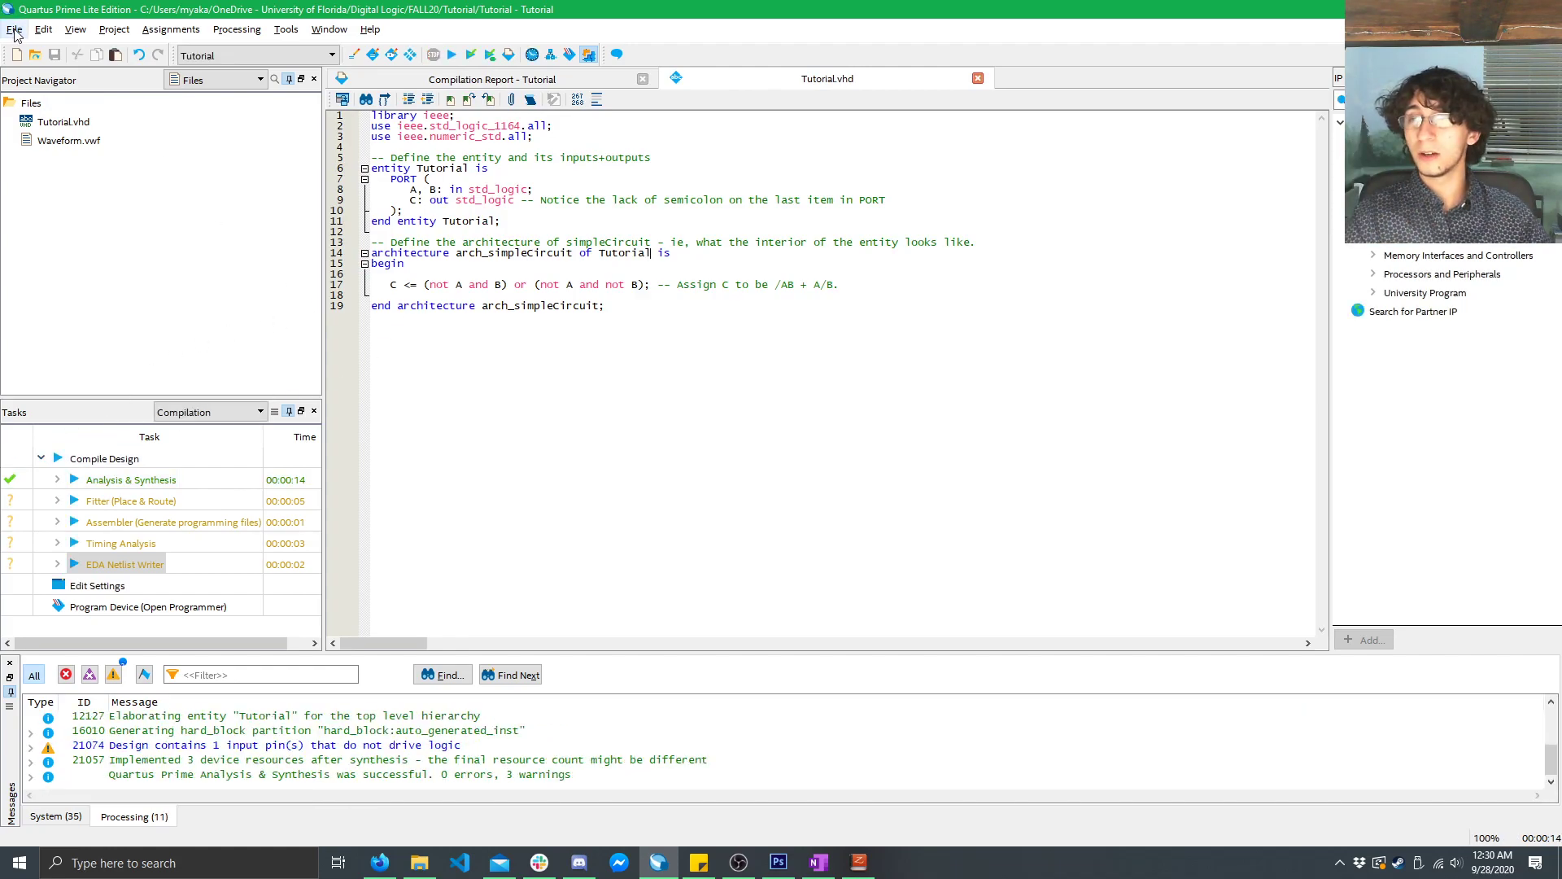
- Create a new University Program VWF file from the Verification/Debugging Files category
click(16, 56)
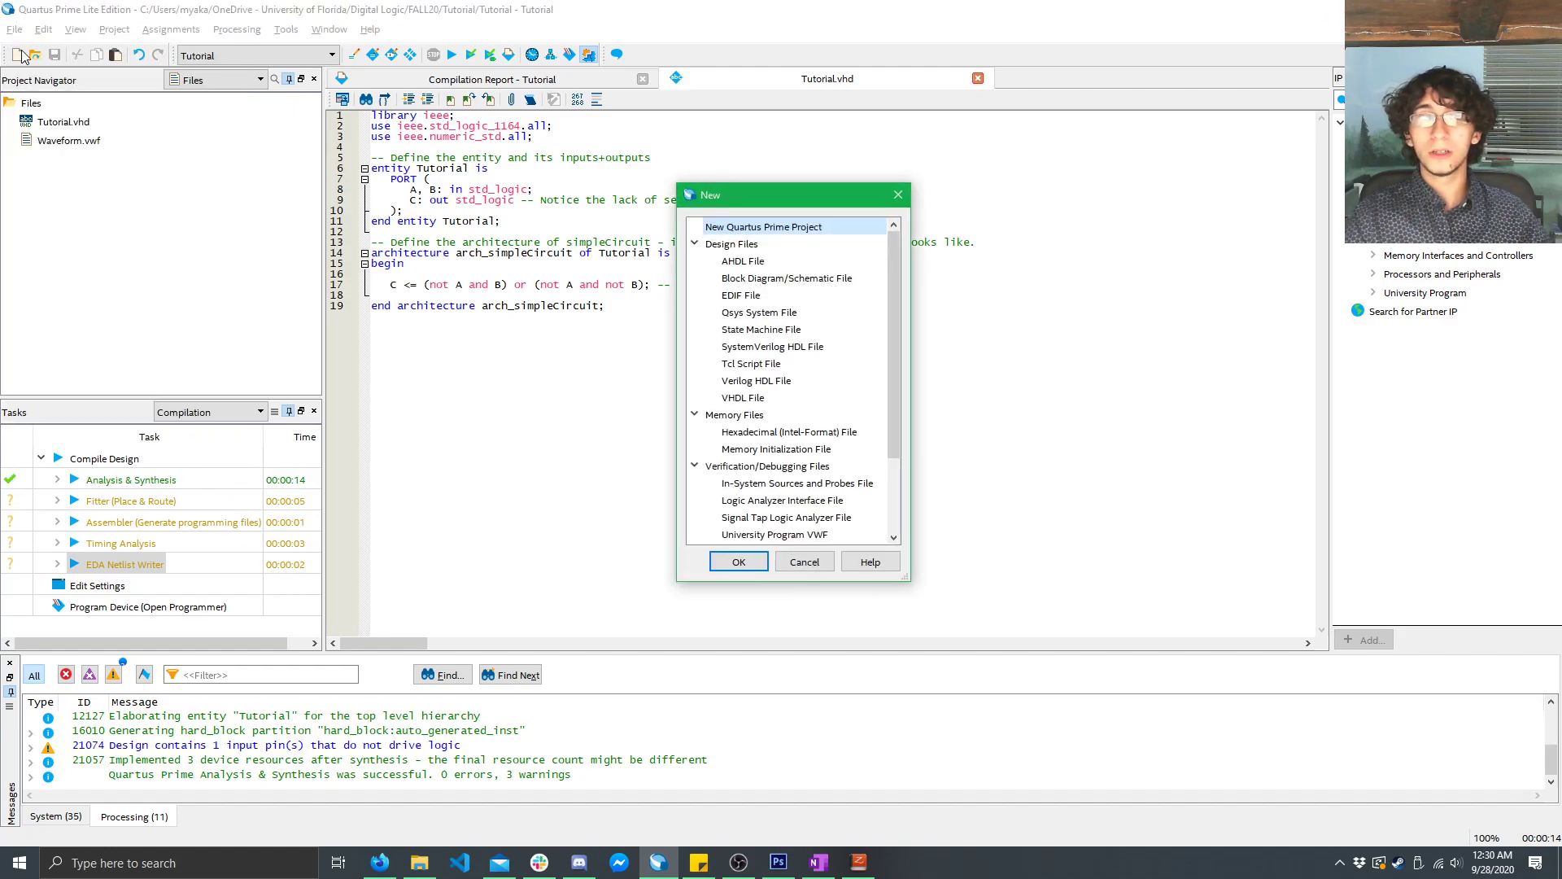
scroll(down, 3)
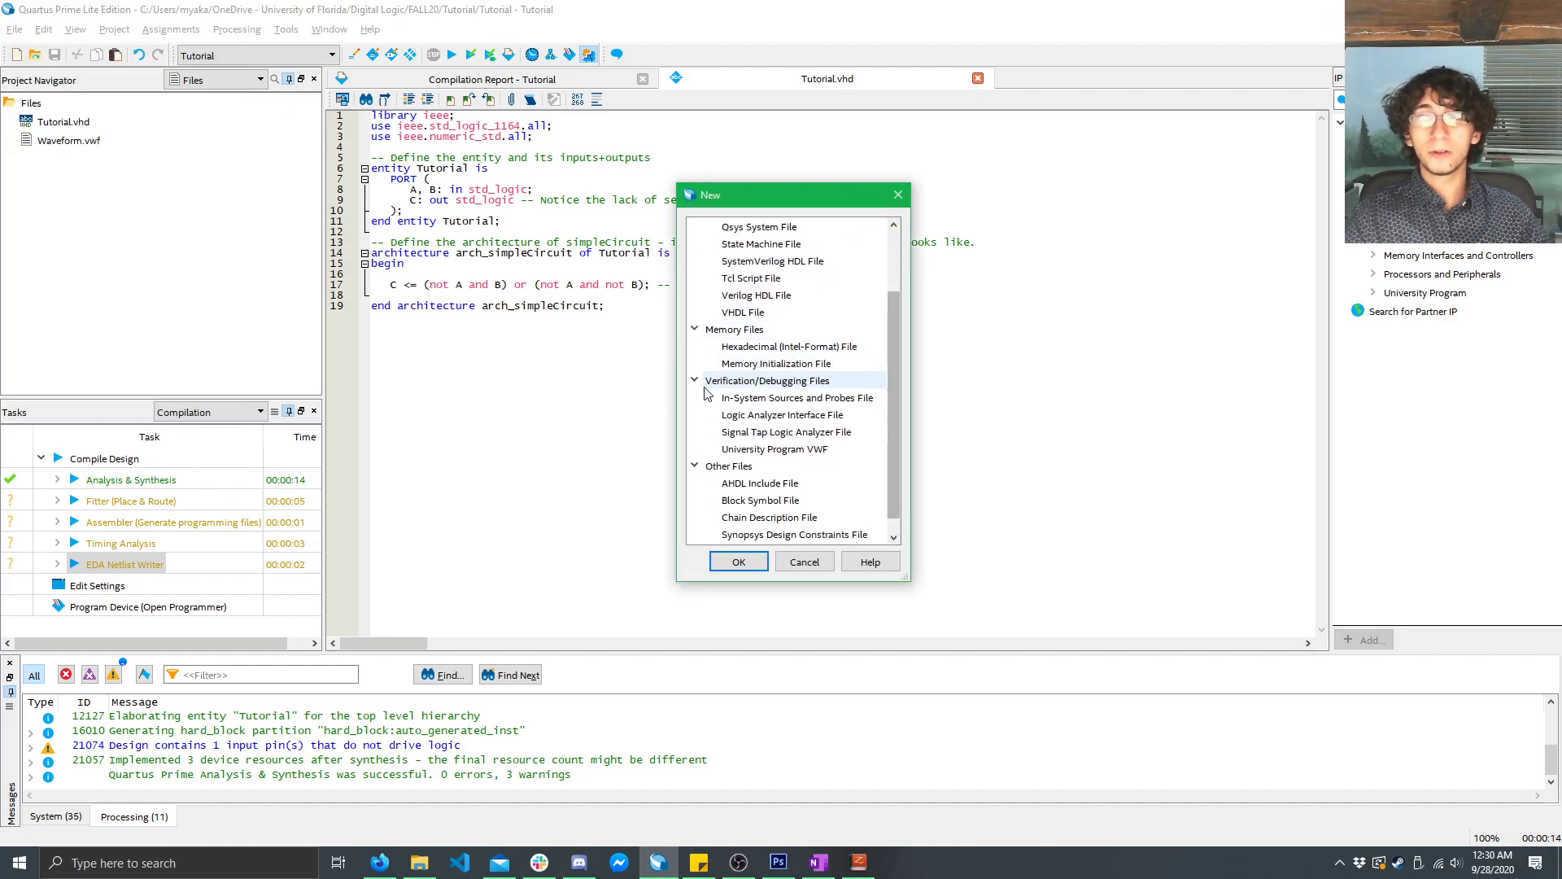
click(796, 397)
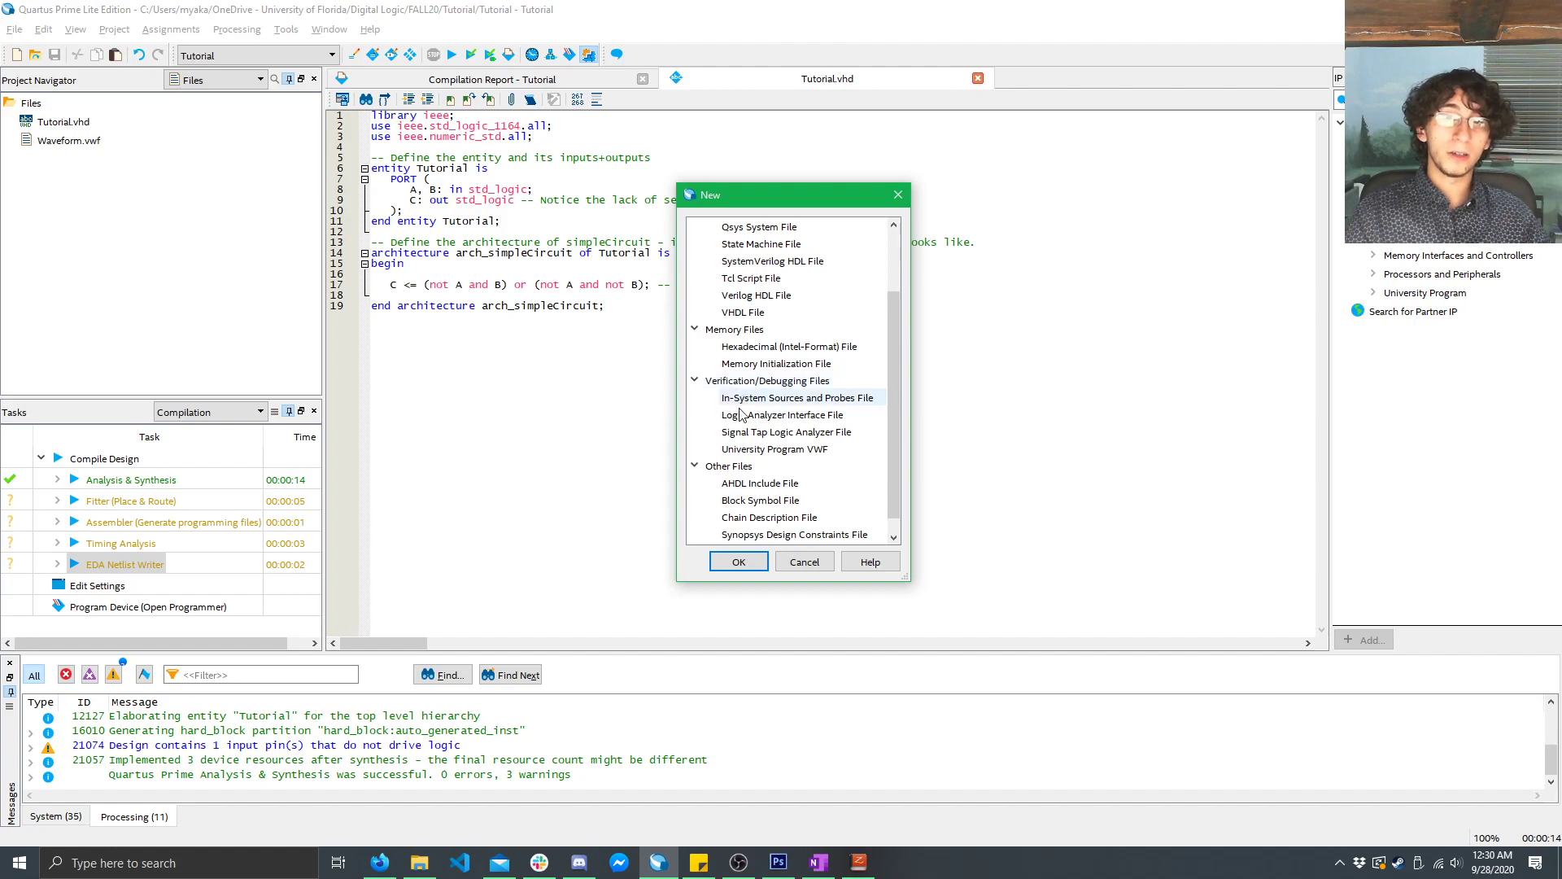
click(774, 449)
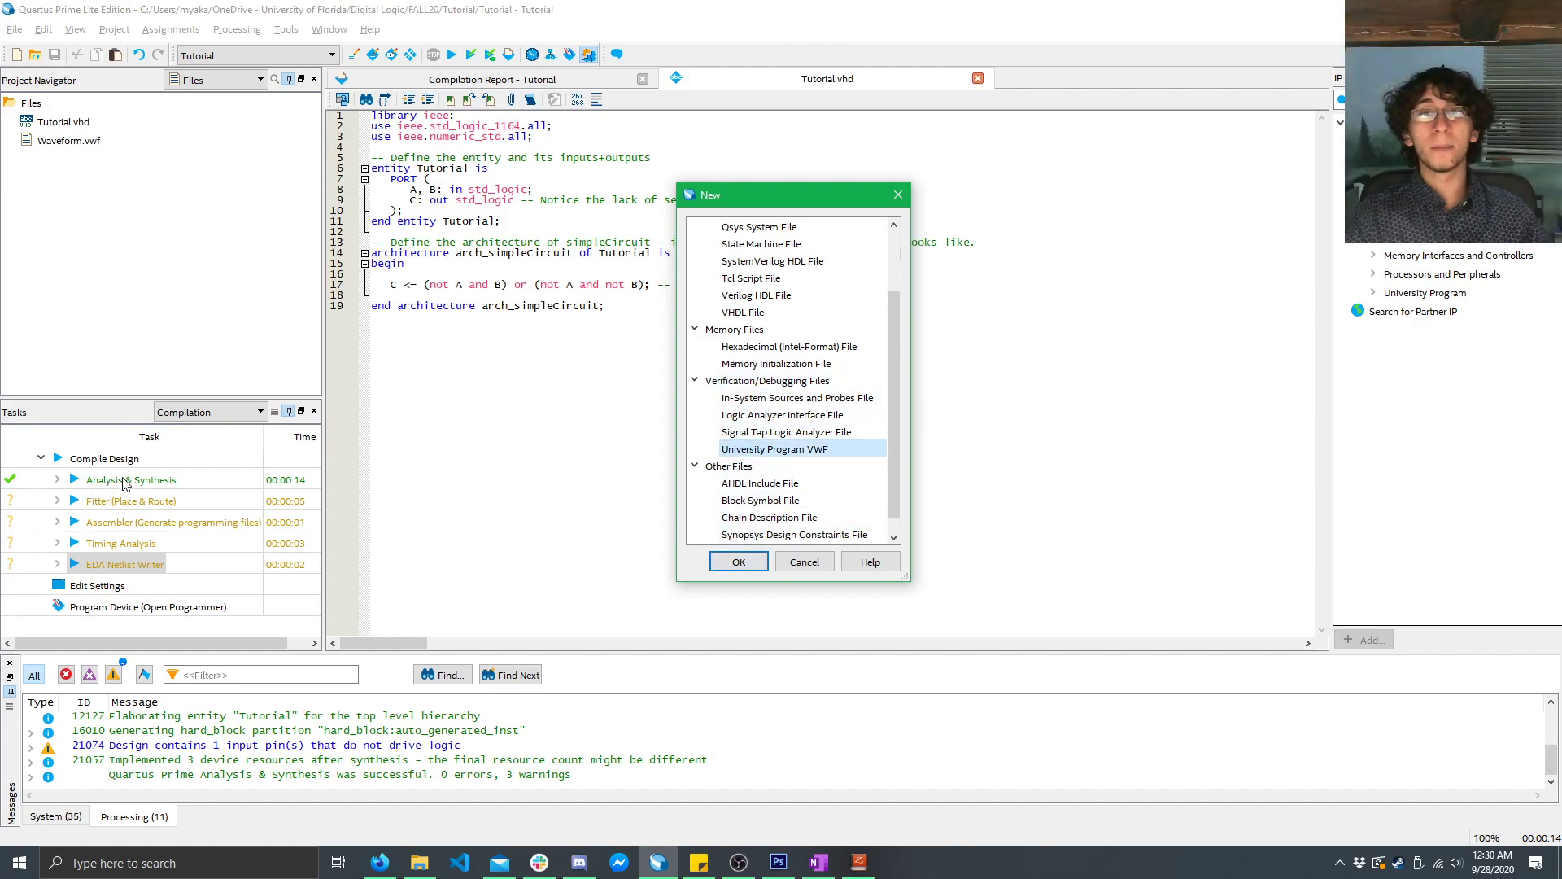
click(737, 561)
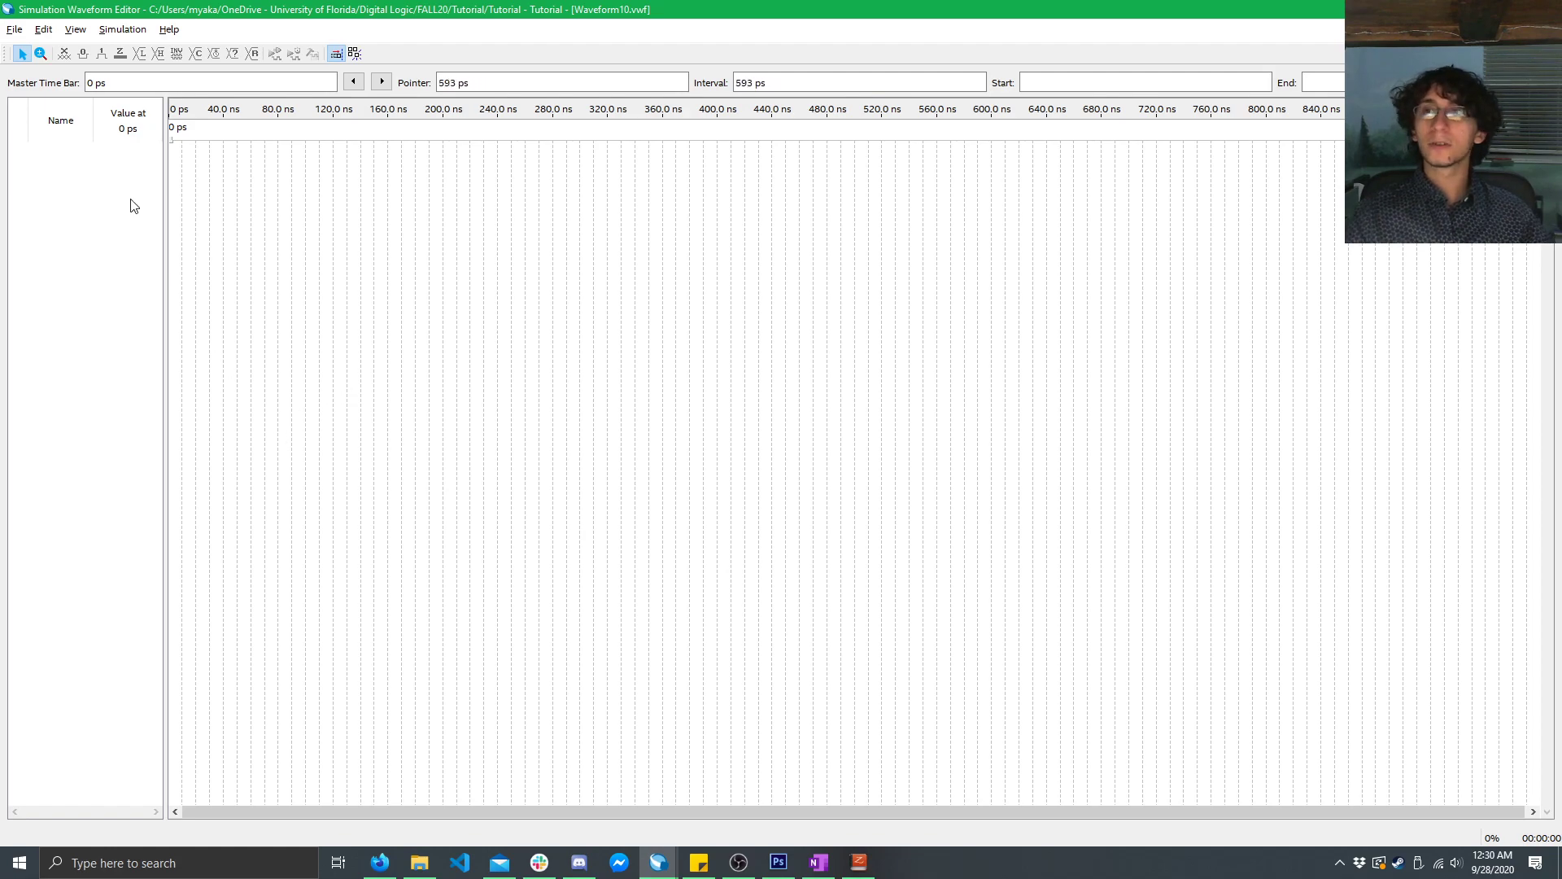
- Set a new grid period for the waveform via the Grid Size settings
click(75, 29)
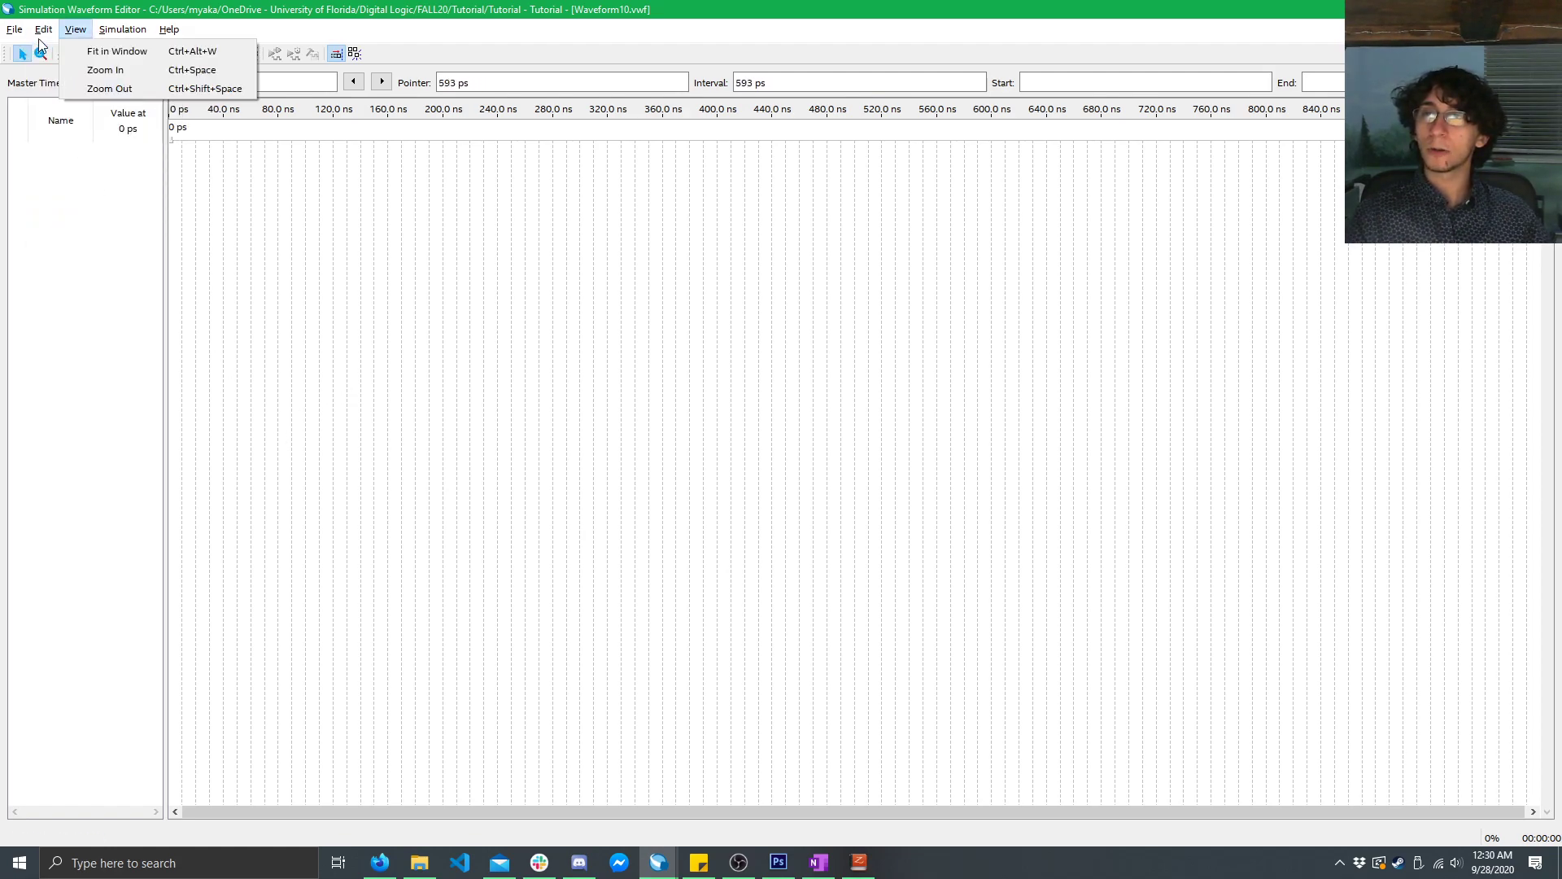
click(42, 29)
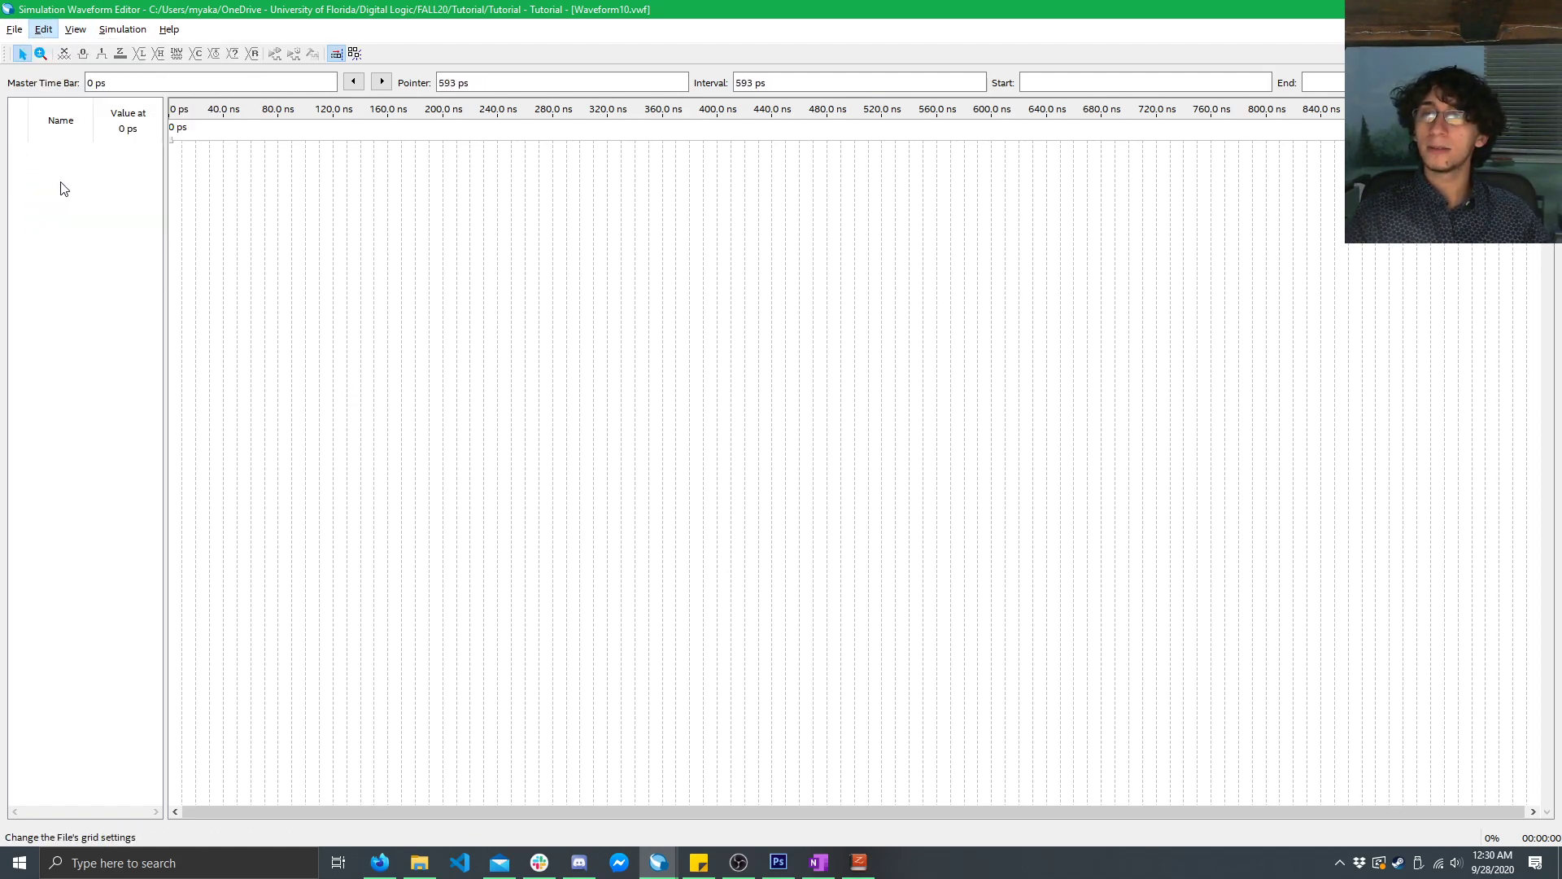
click(335, 53)
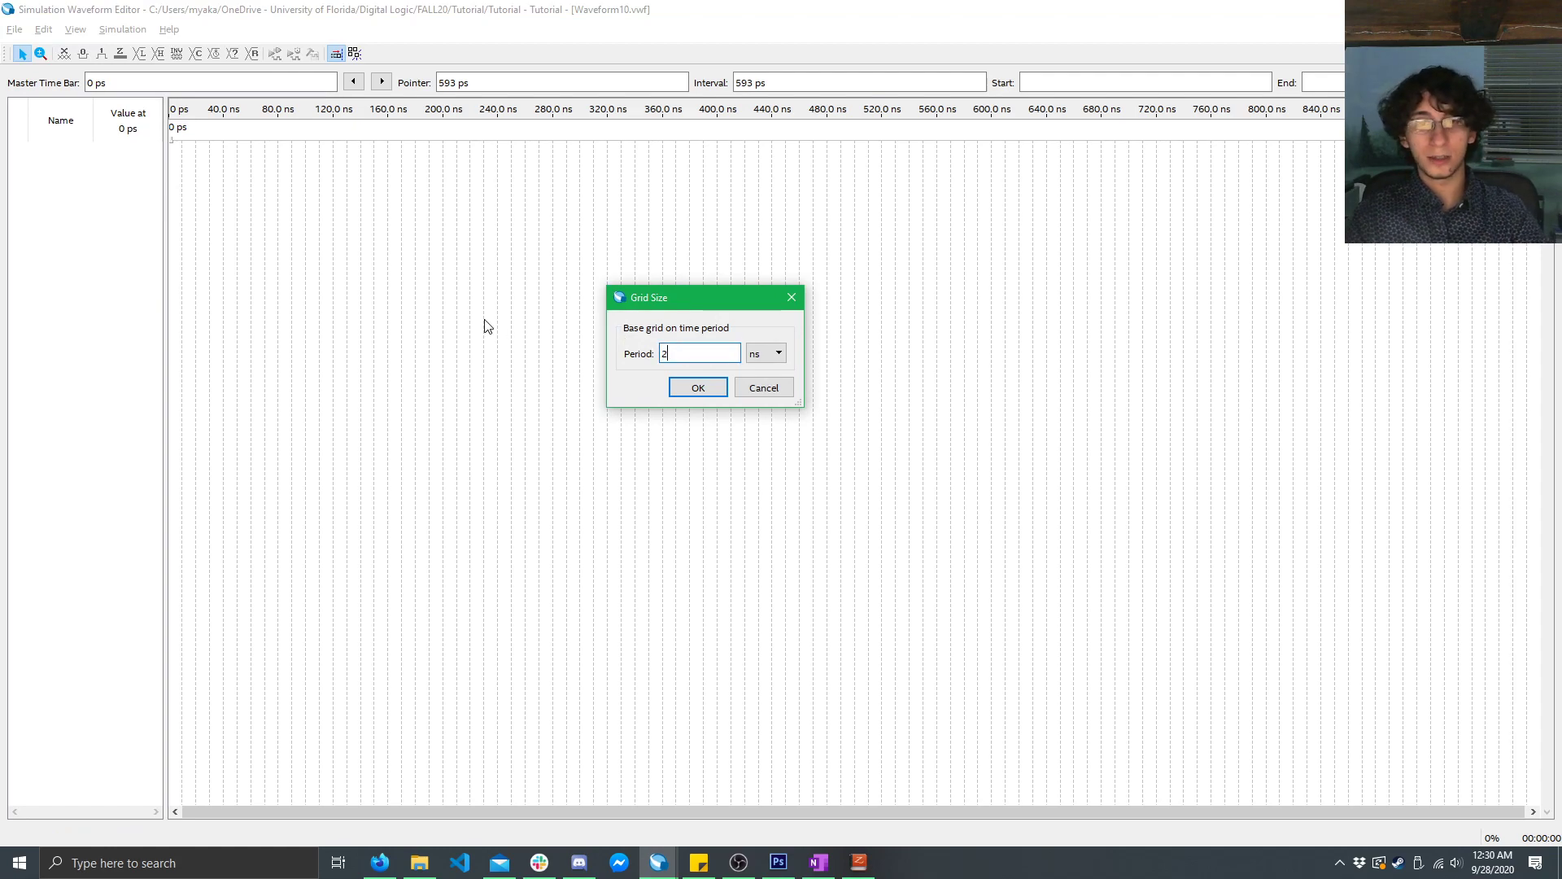
click(697, 388)
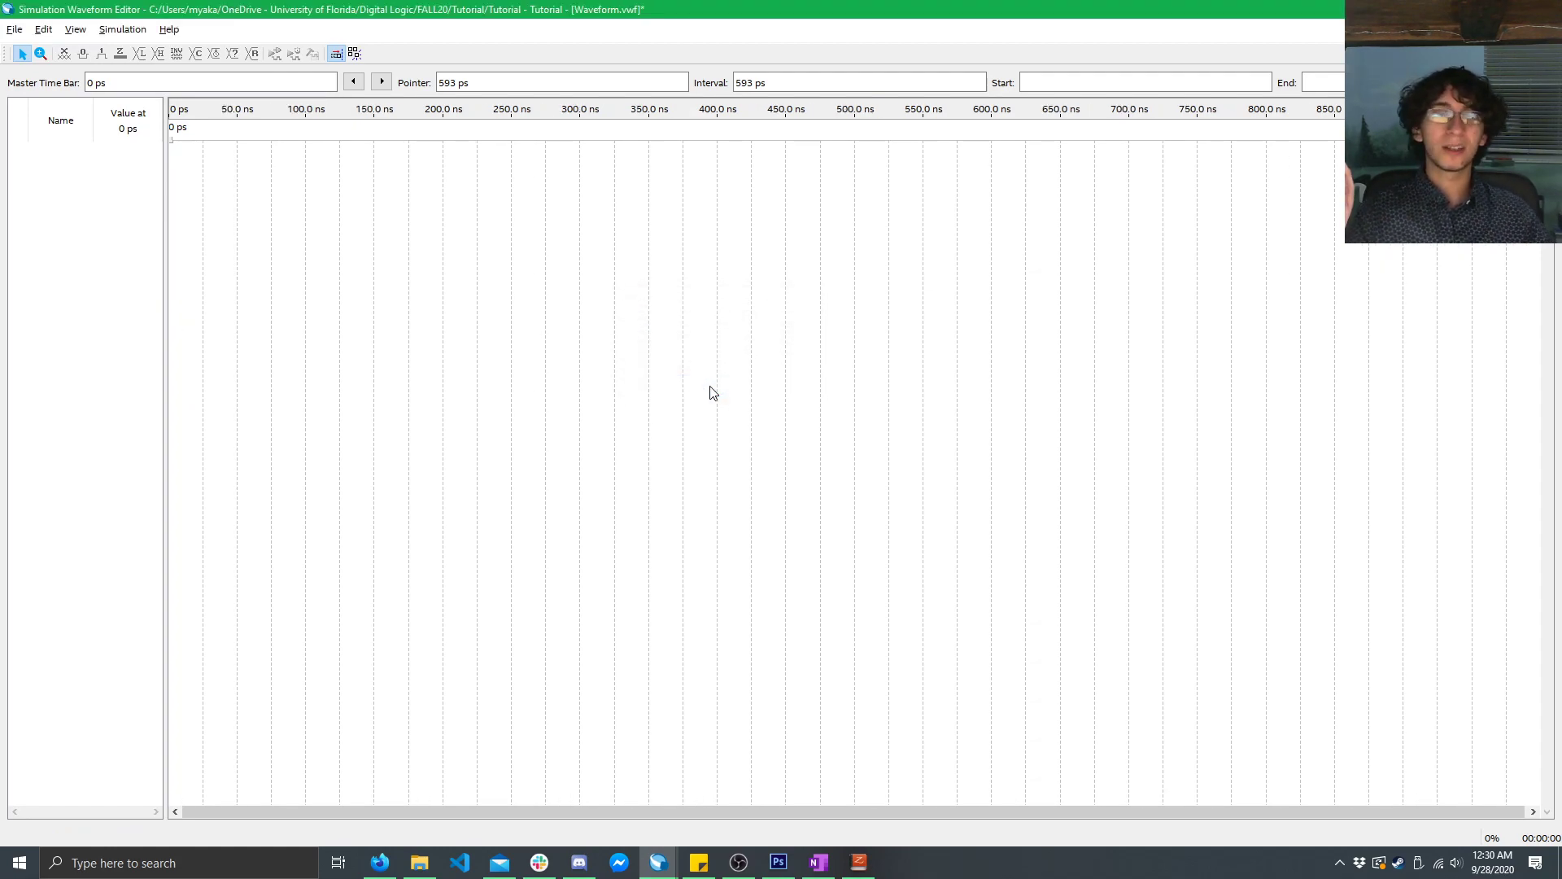
- Set the waveform end time to 1.2 us
click(42, 30)
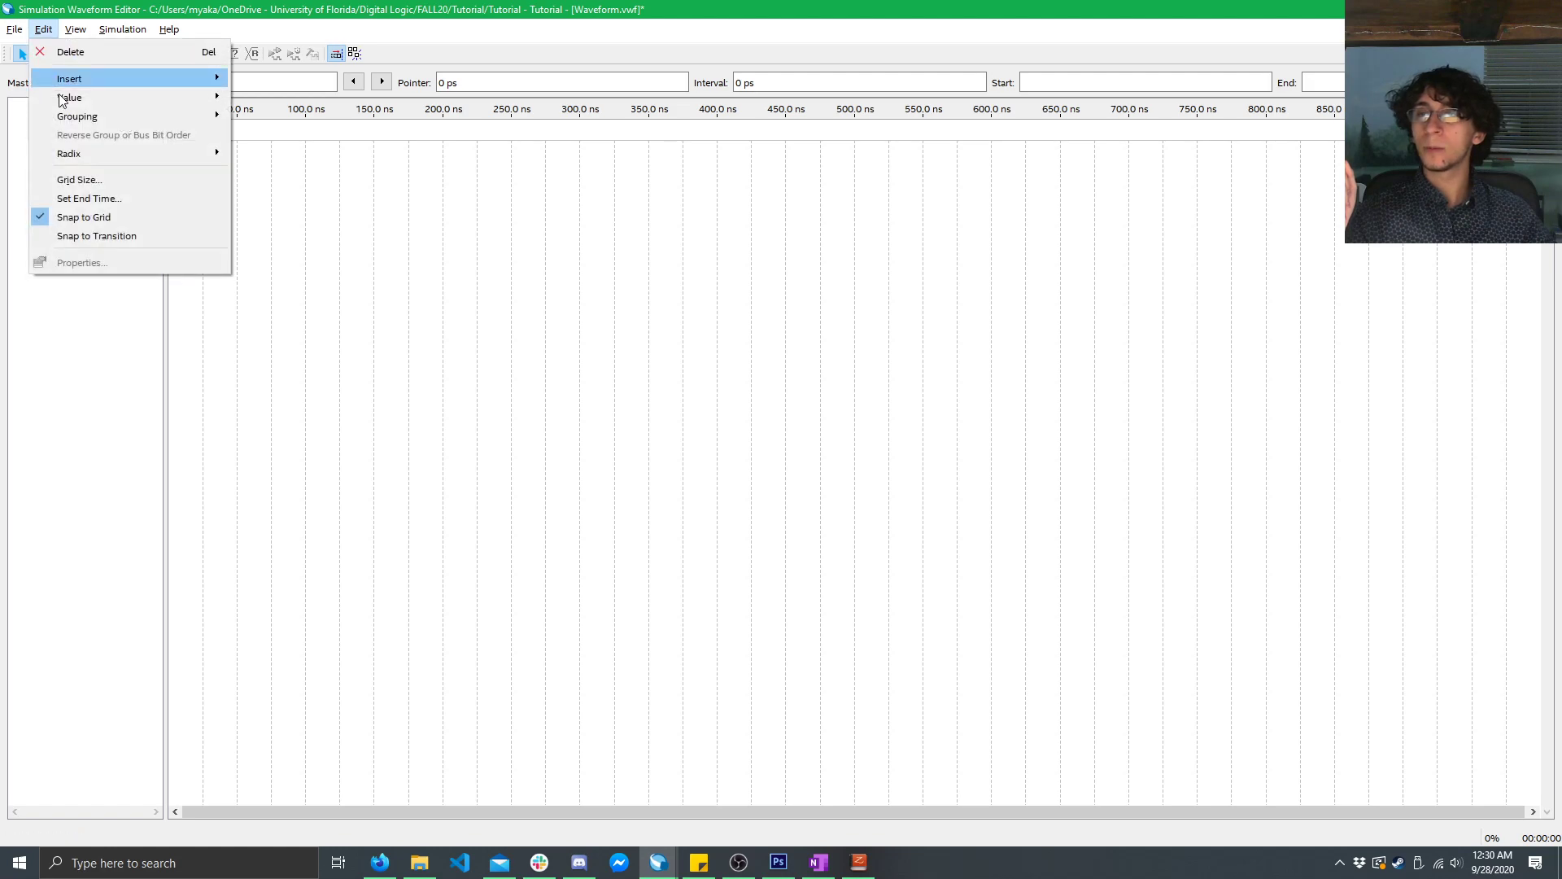
click(88, 198)
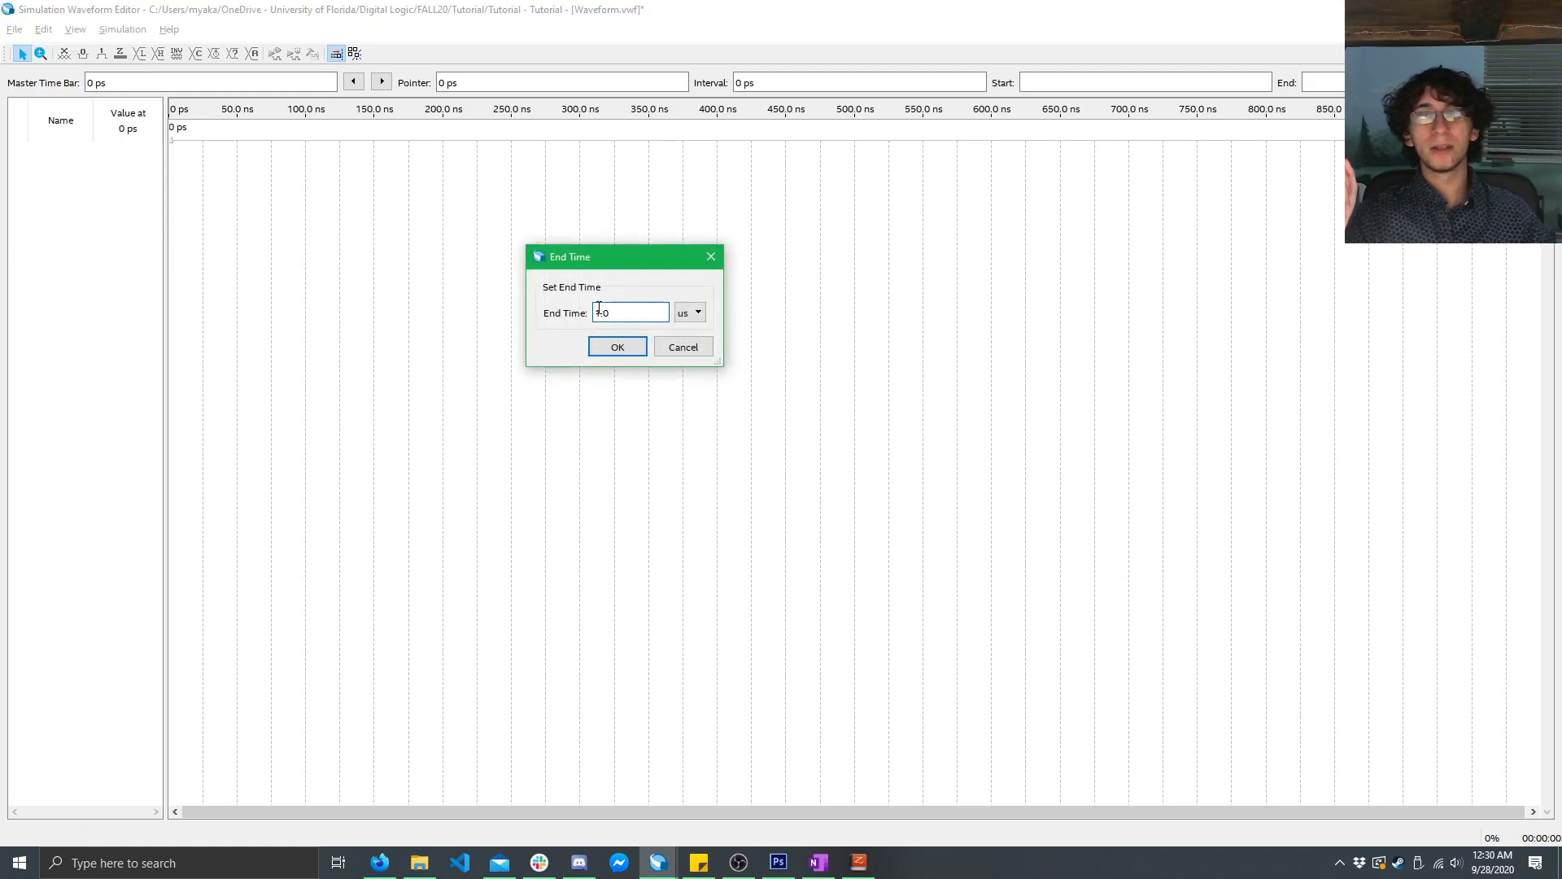
text(1.2)
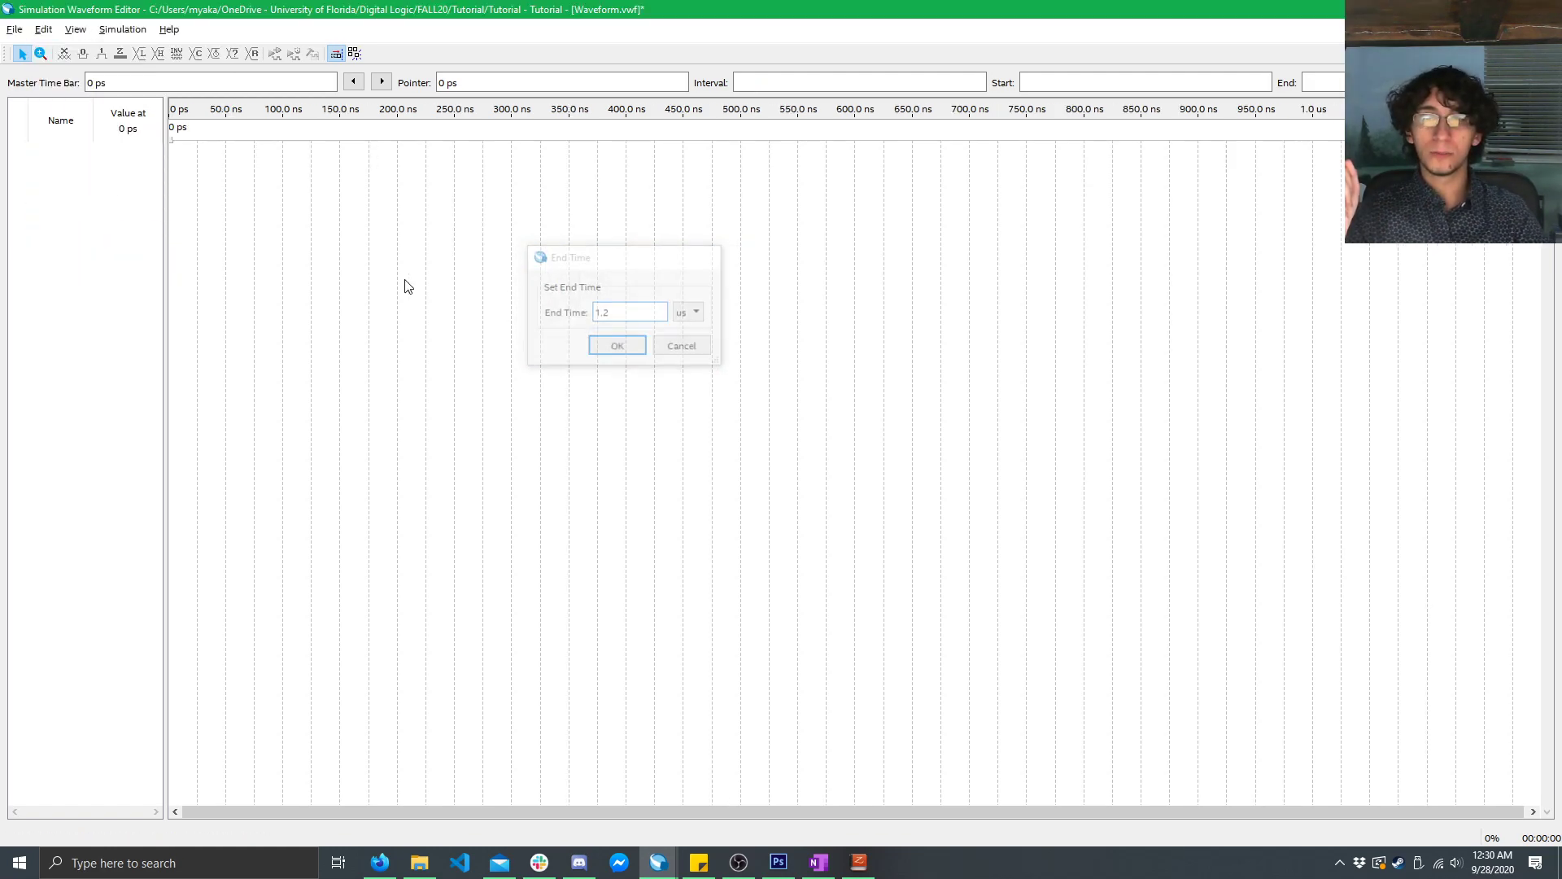
click(615, 345)
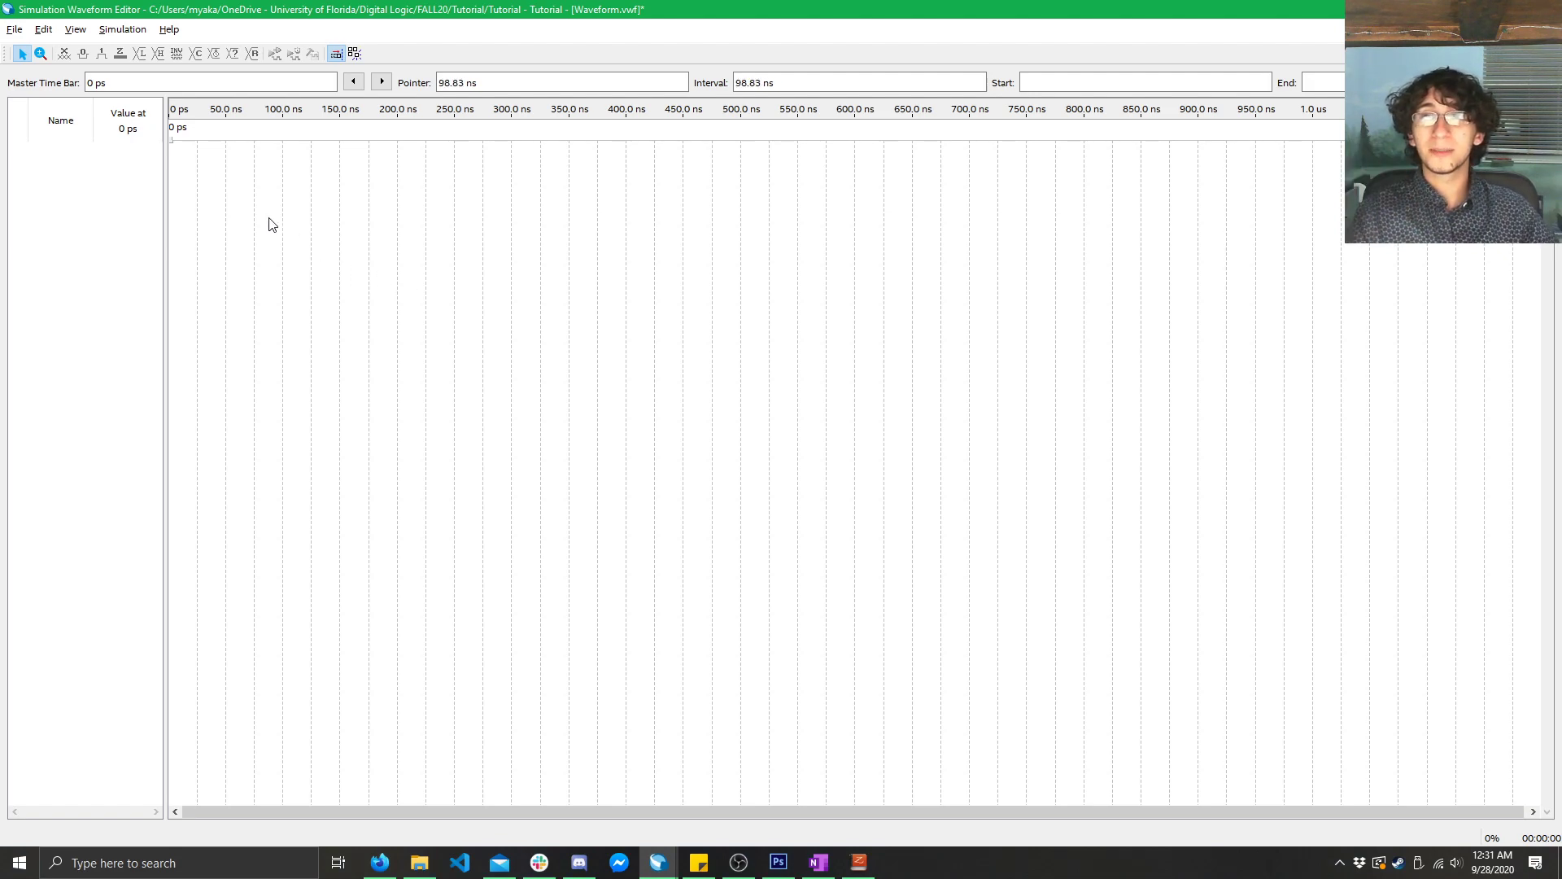
click(15, 30)
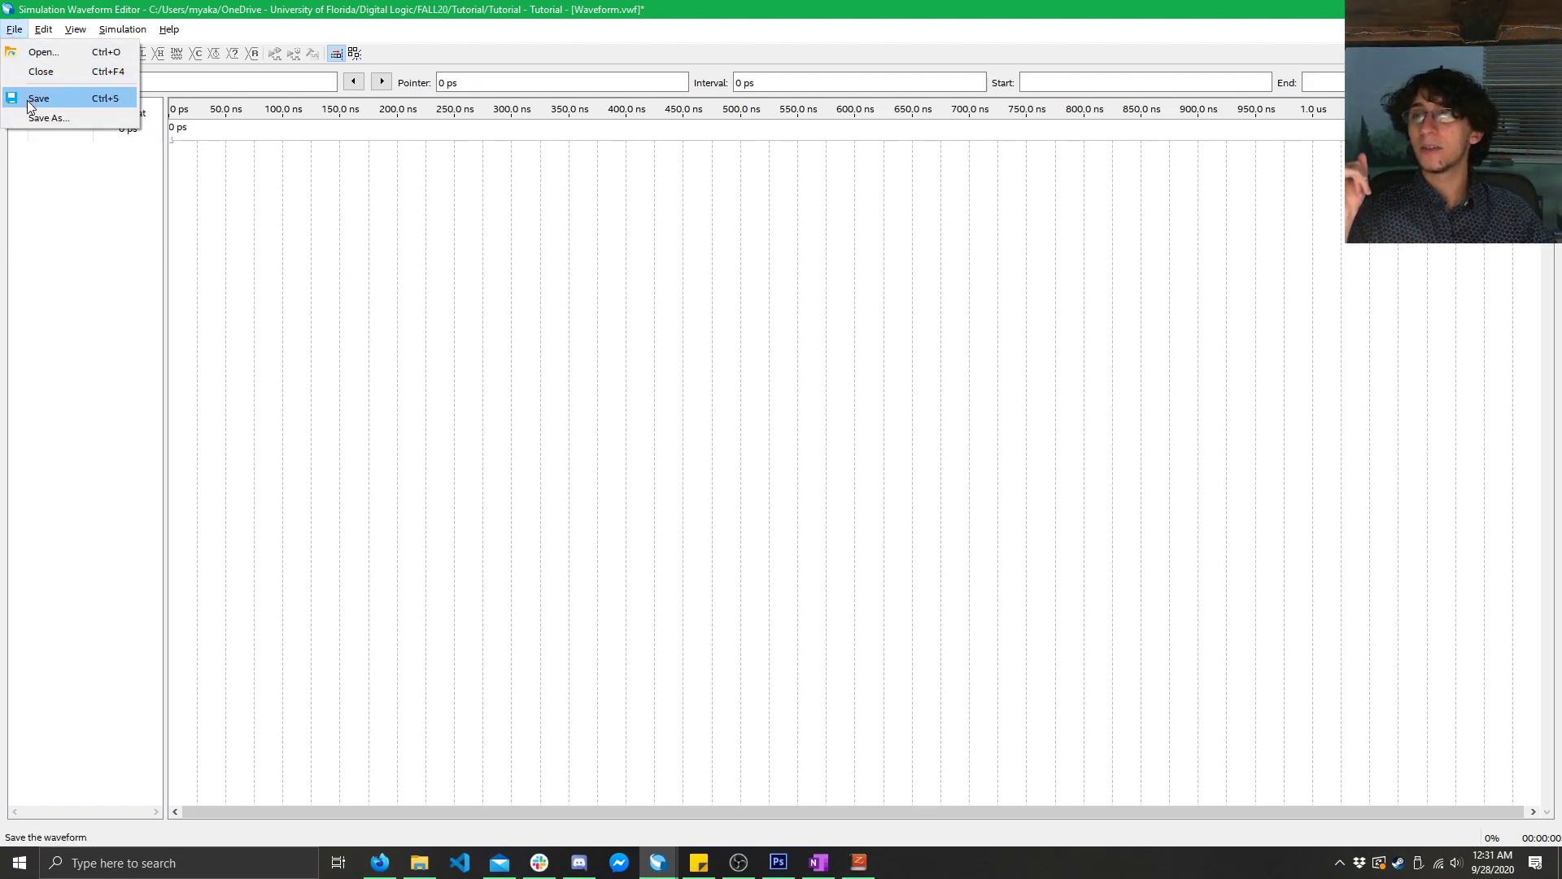
- Save the waveform as Waveform.vwf in the Tutorial project folder
click(39, 97)
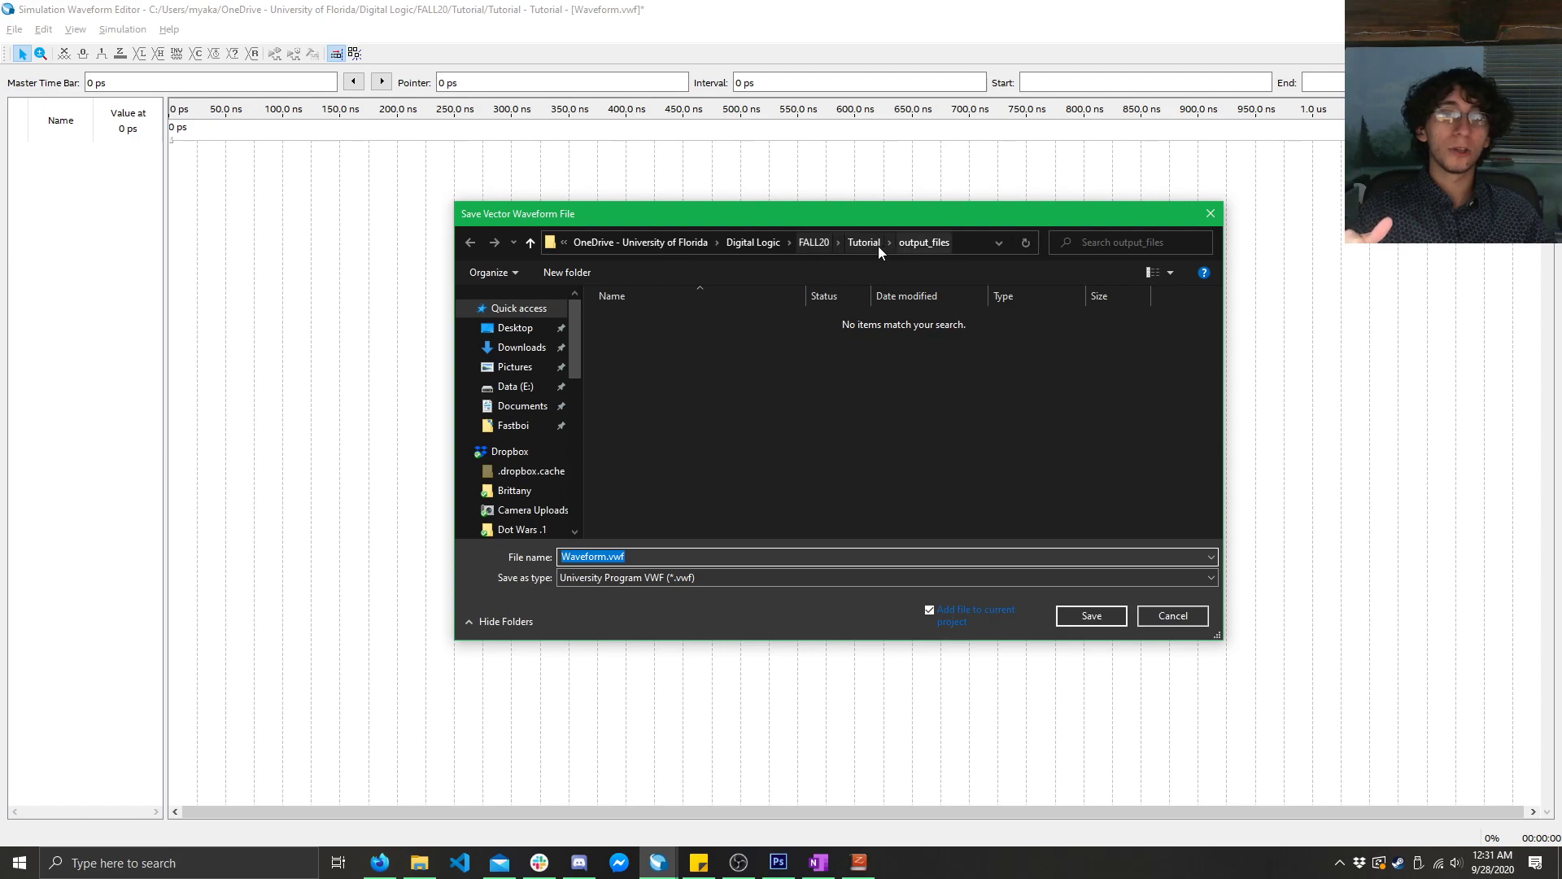
click(862, 242)
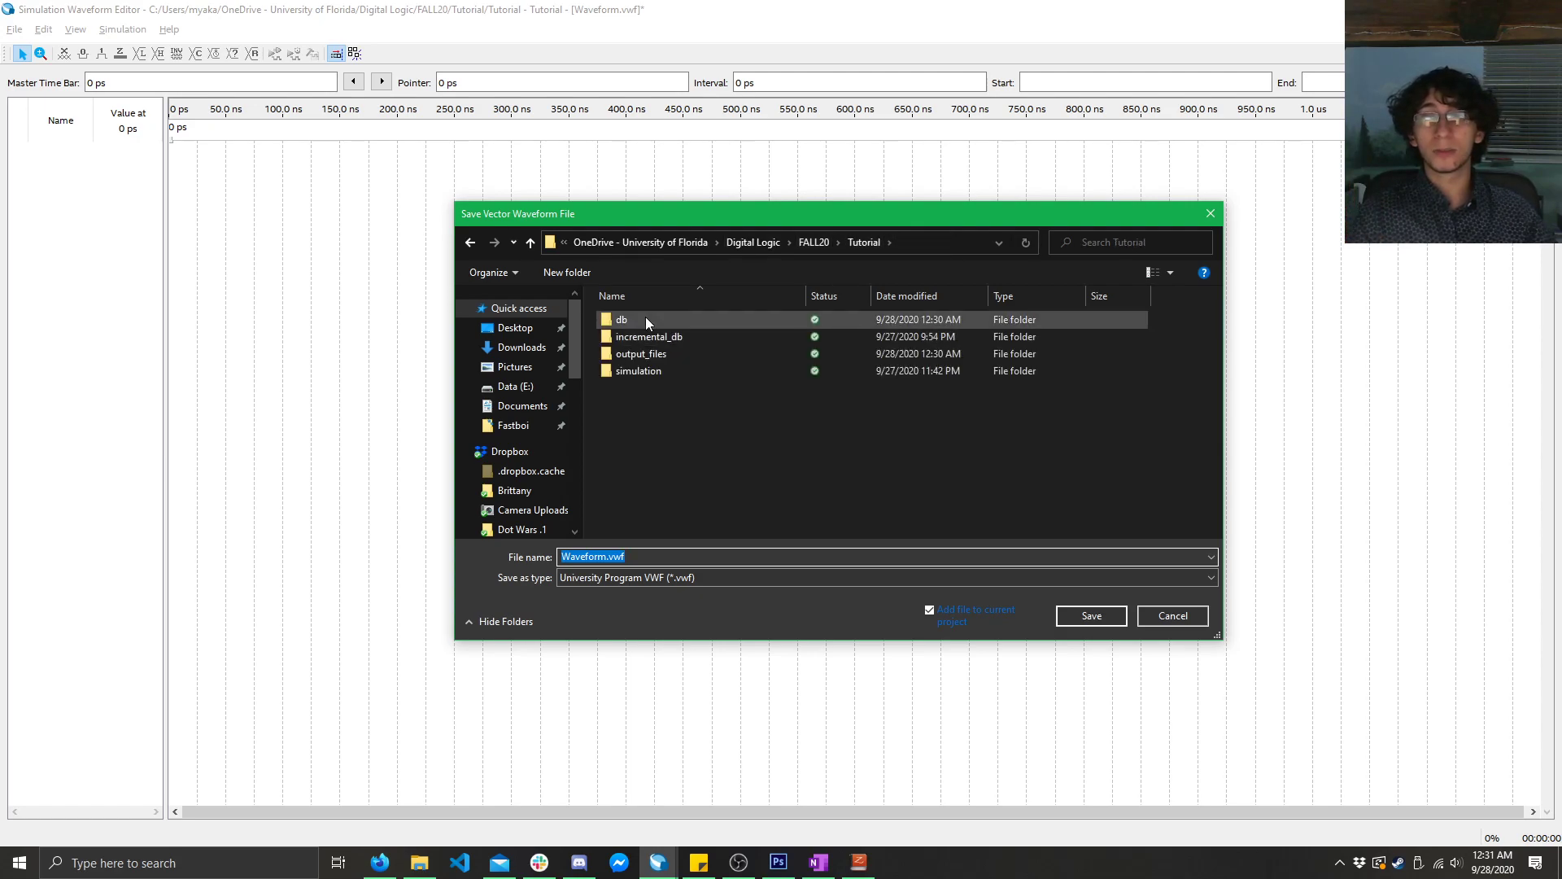
click(638, 371)
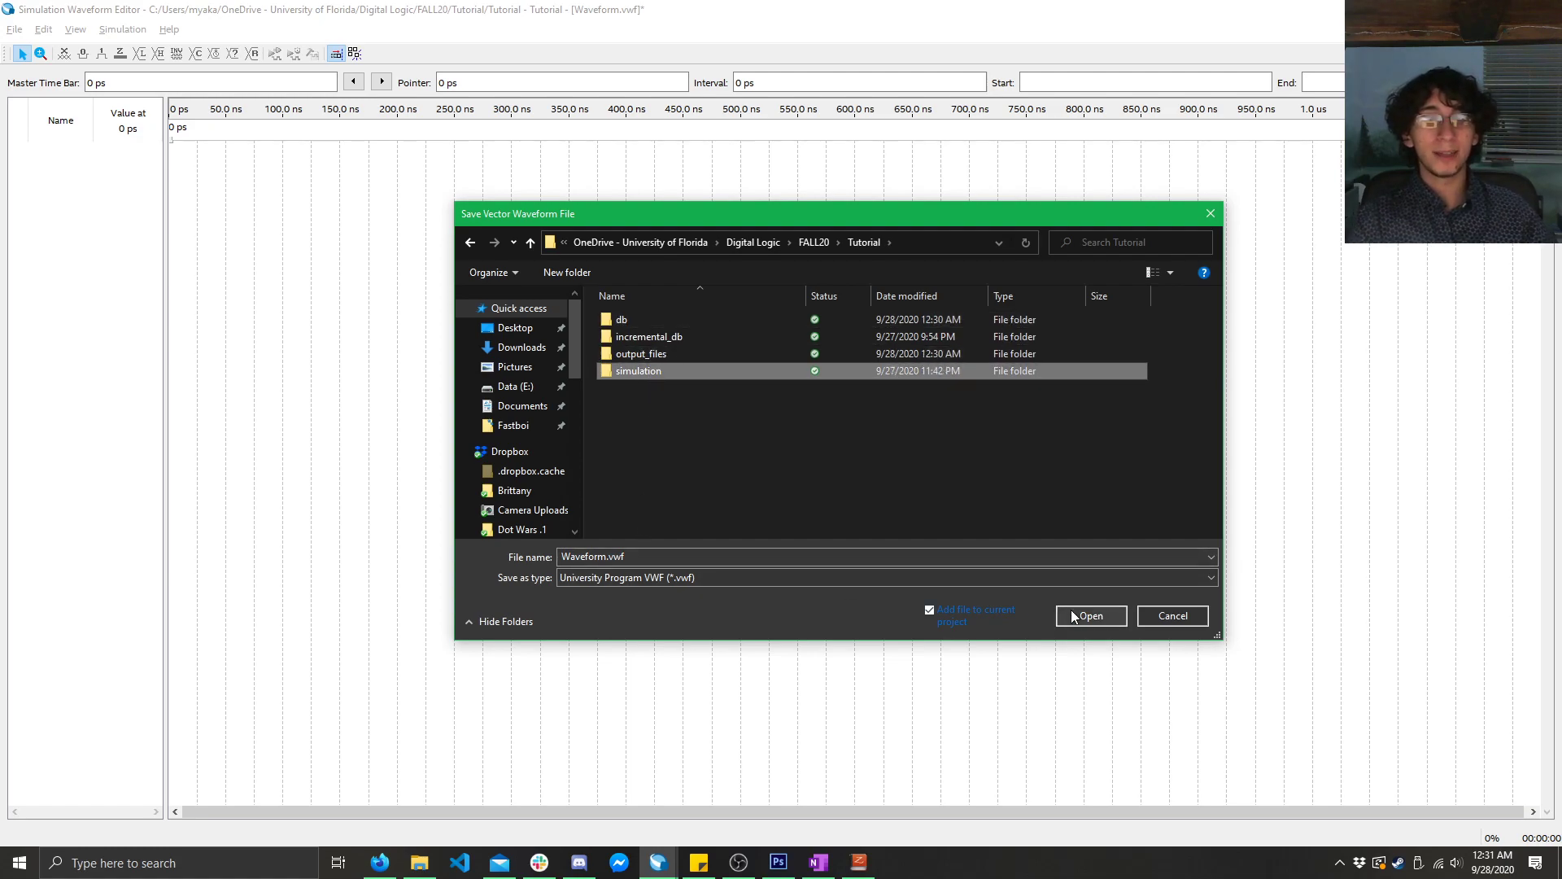
double_click(638, 371)
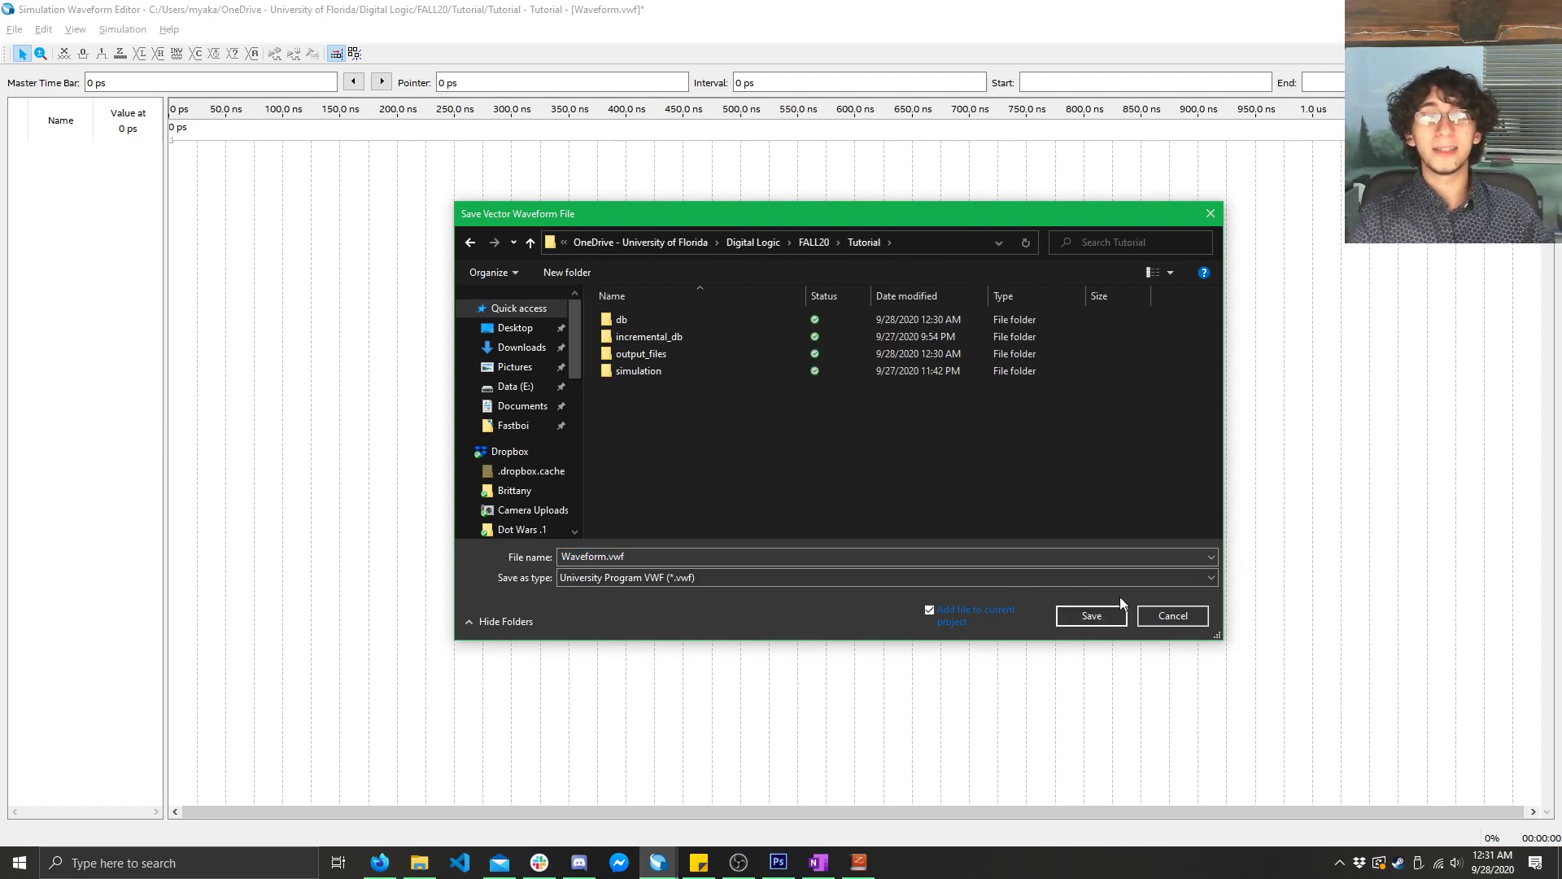
click(1090, 616)
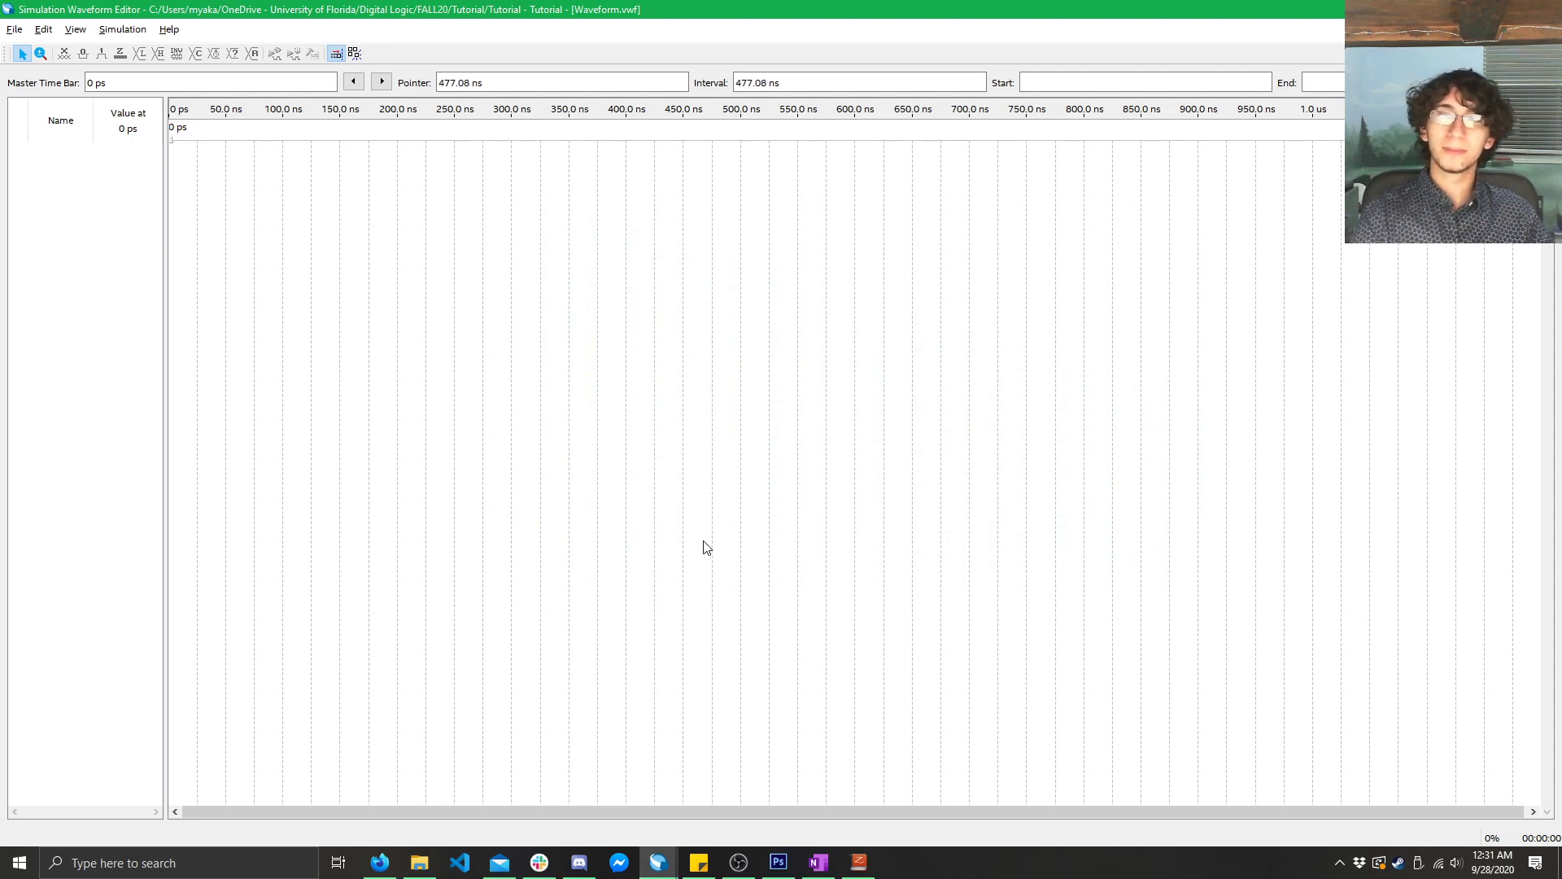
mouse_move(630, 400)
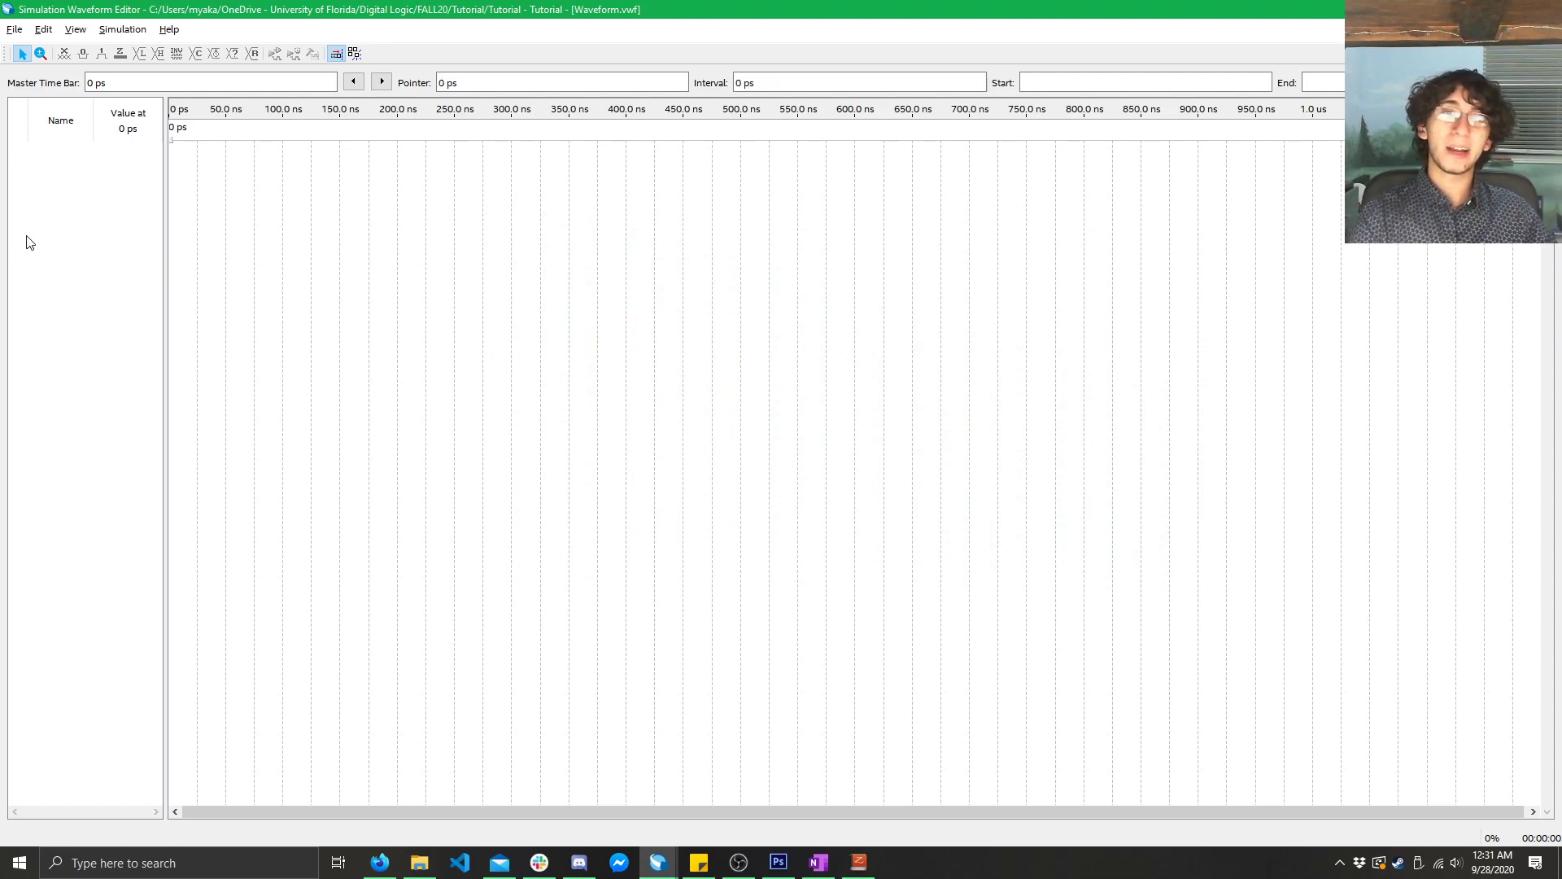
mouse_move(99, 282)
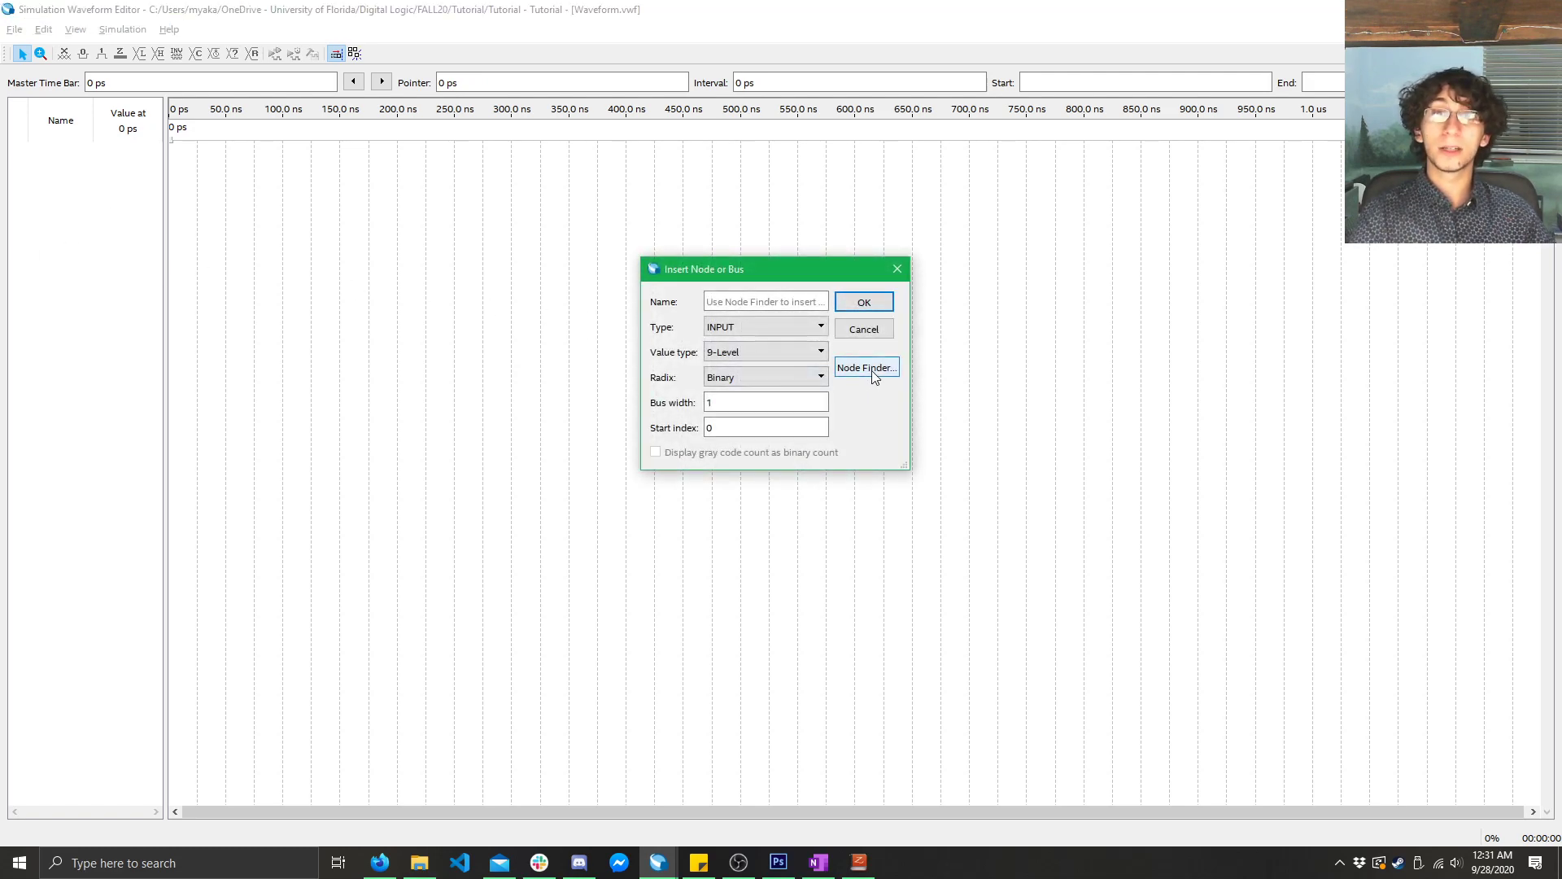
- Add all found pins A, B and C to the waveform through the Node Finder
click(864, 366)
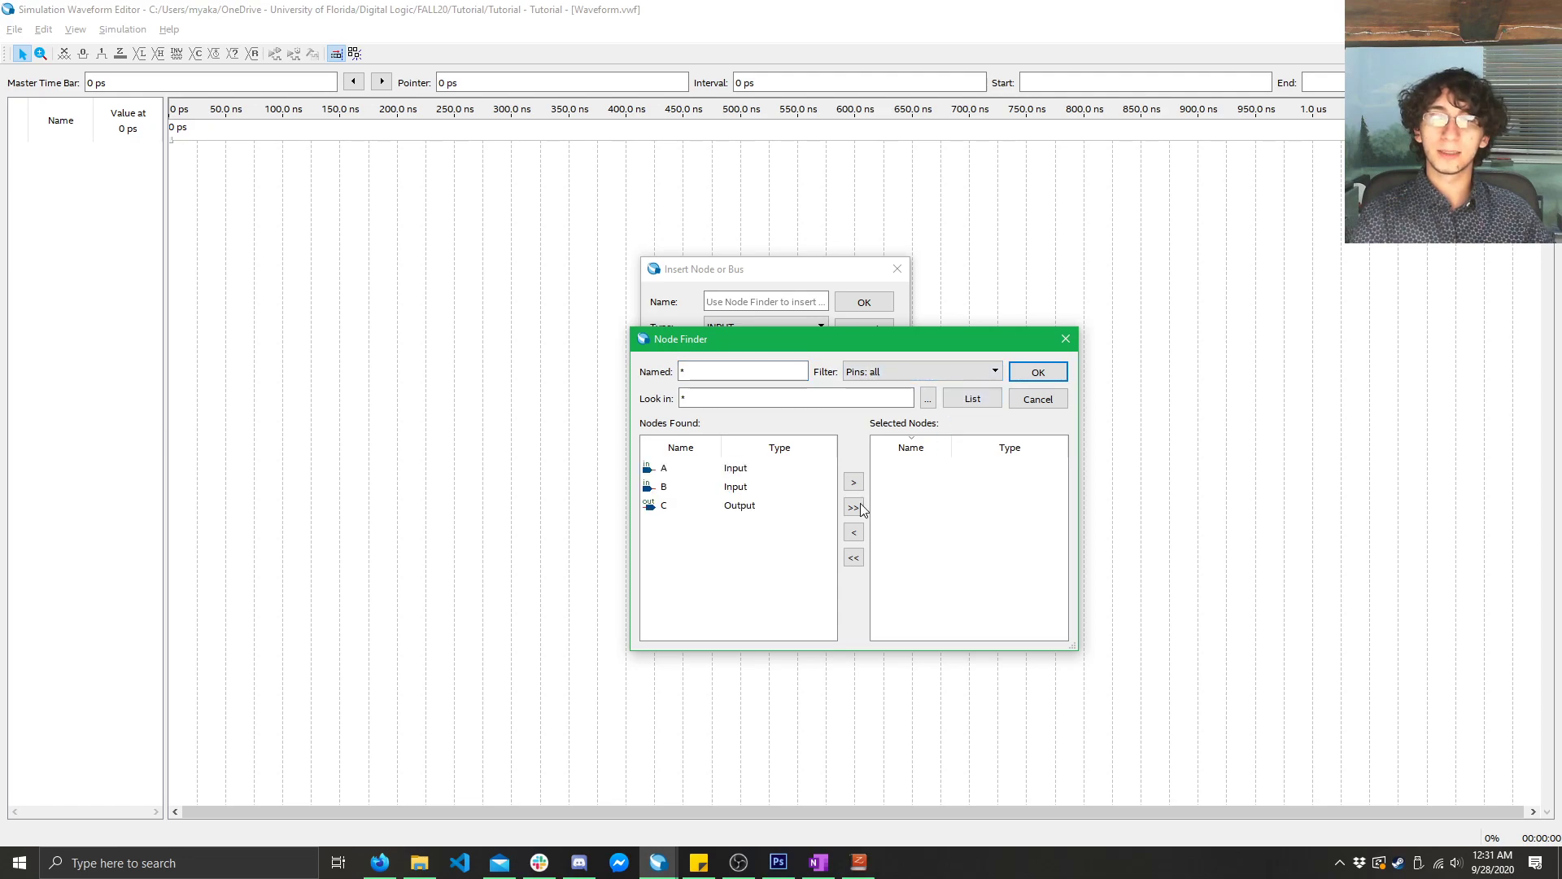
click(851, 508)
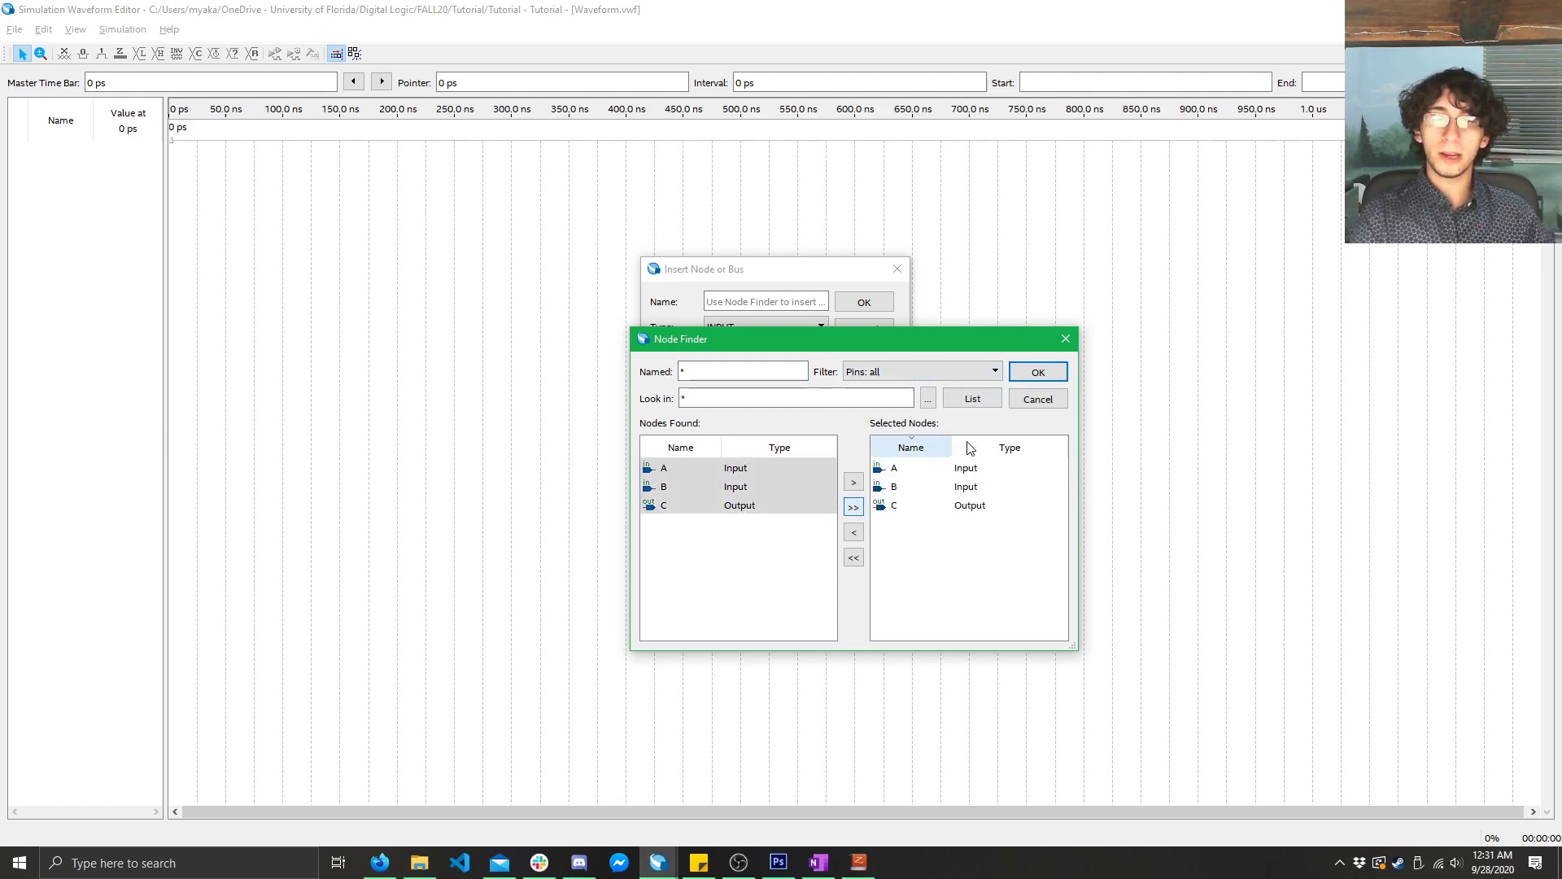
click(1037, 371)
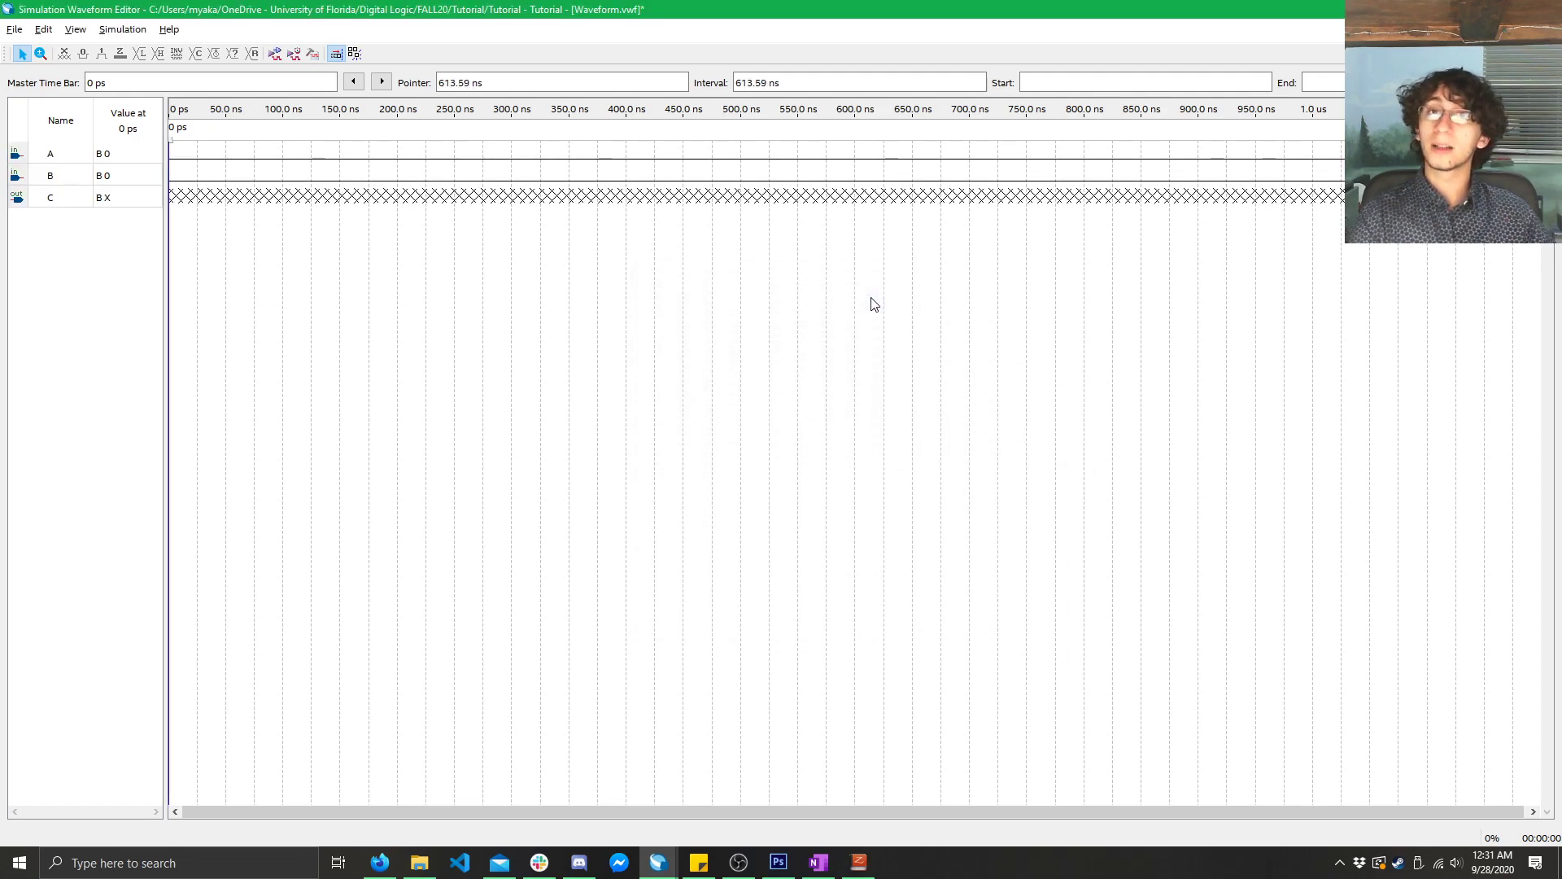
click(51, 153)
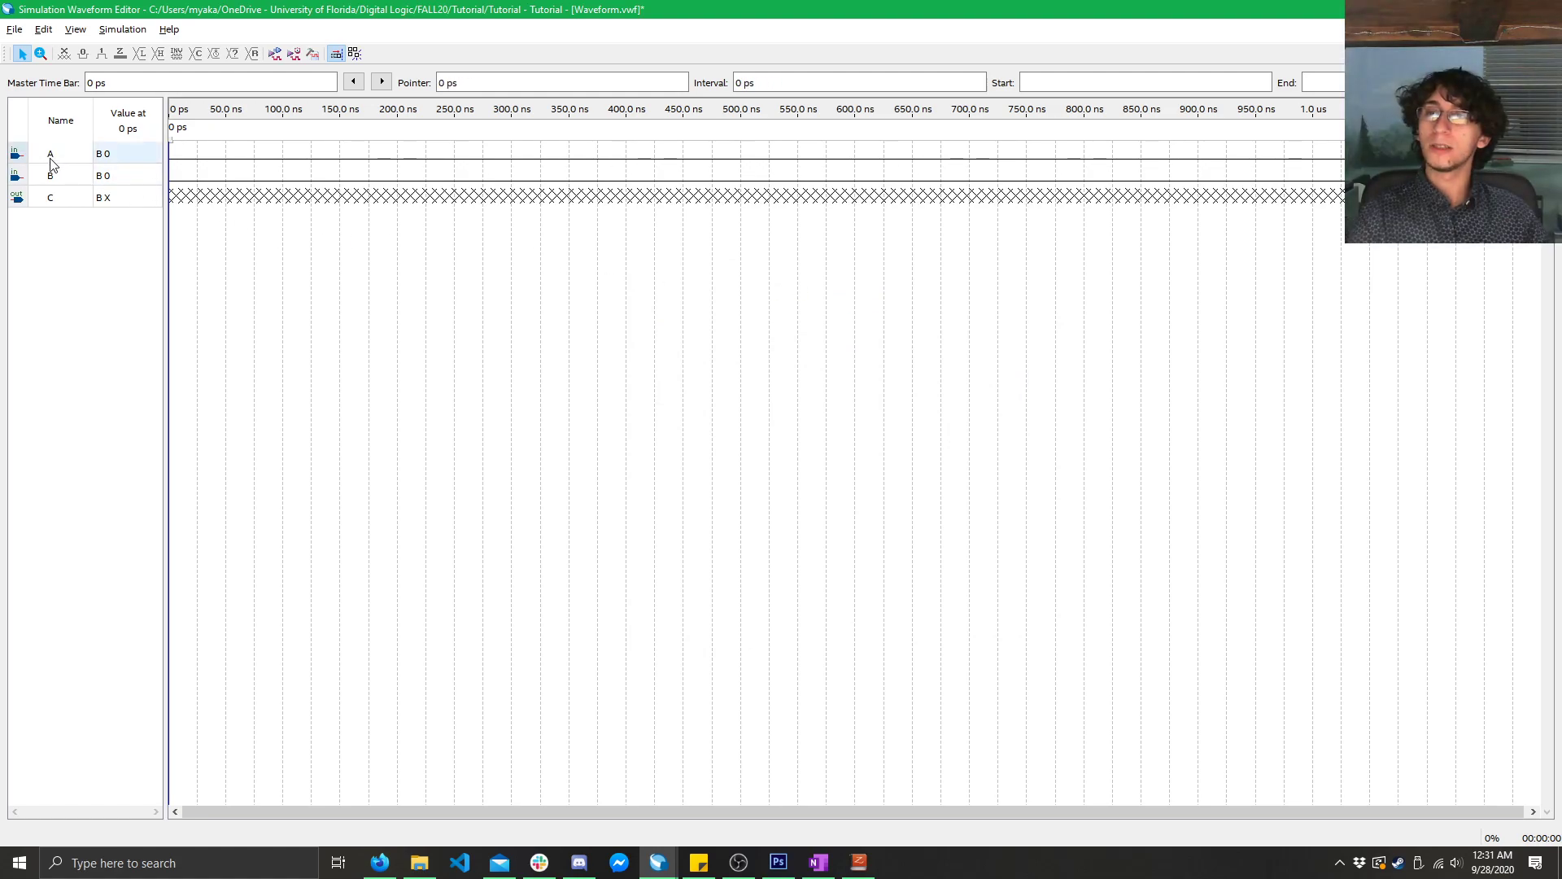
- Draw high pulses on inputs A and B within the first 250 ns using forcing values
click(51, 197)
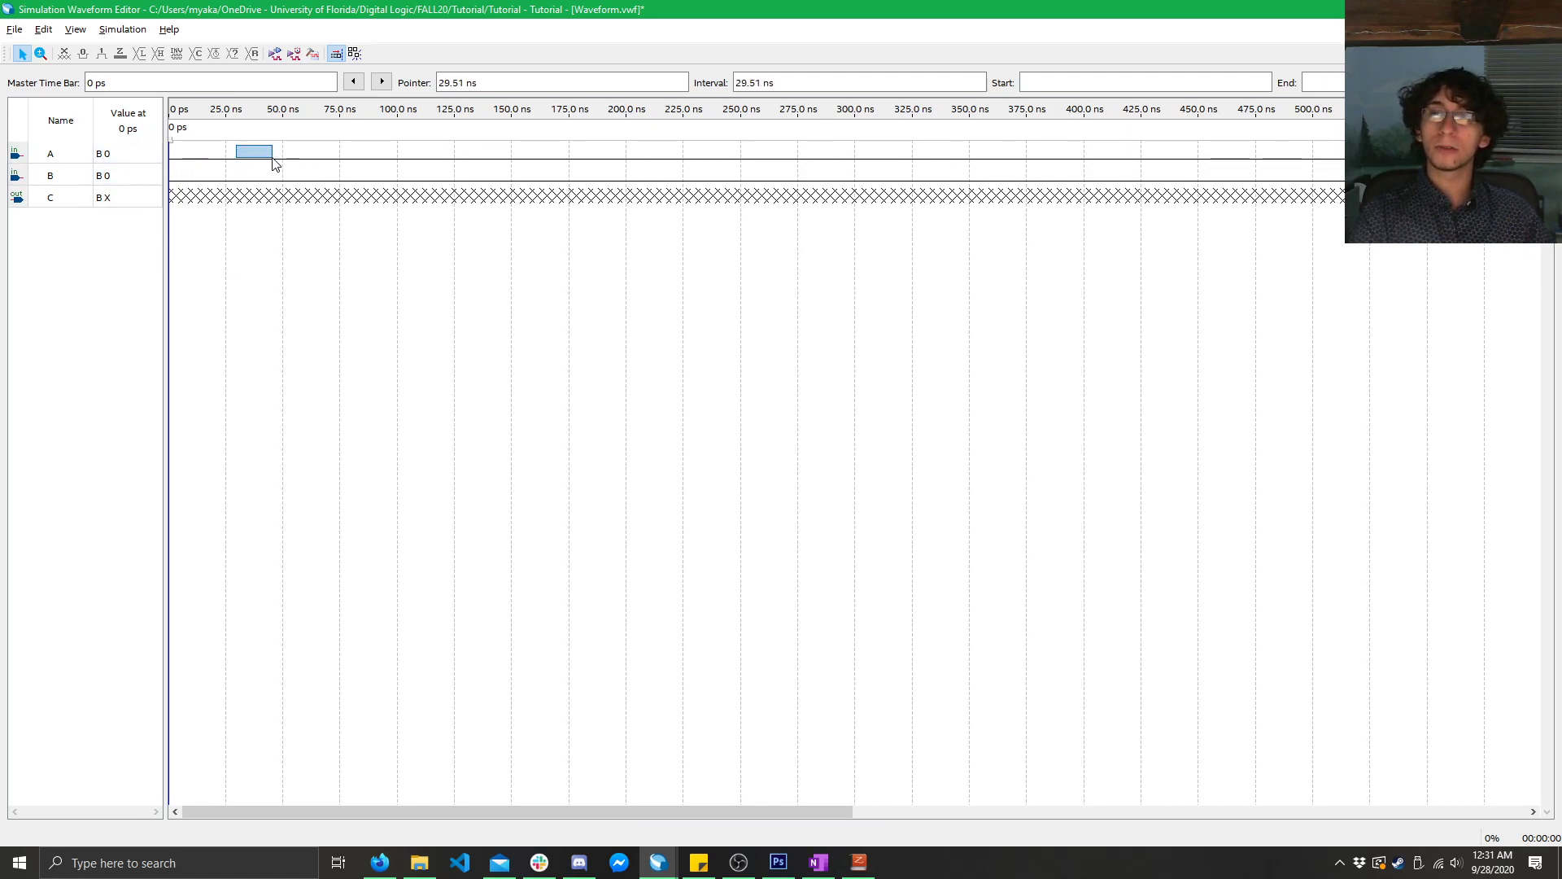
click(119, 52)
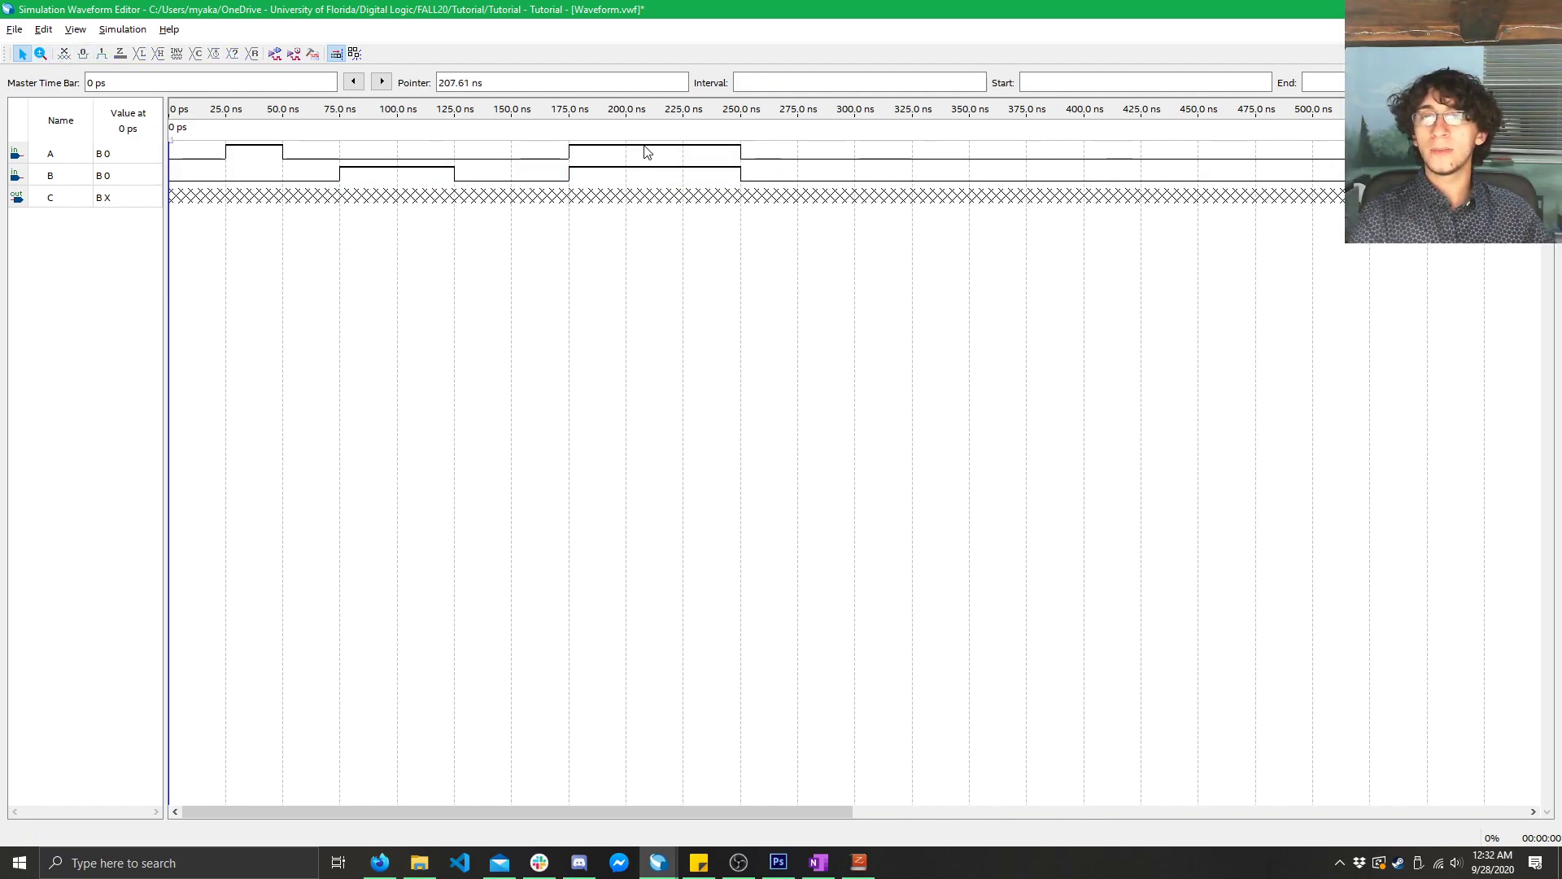
drag(625, 153, 682, 153)
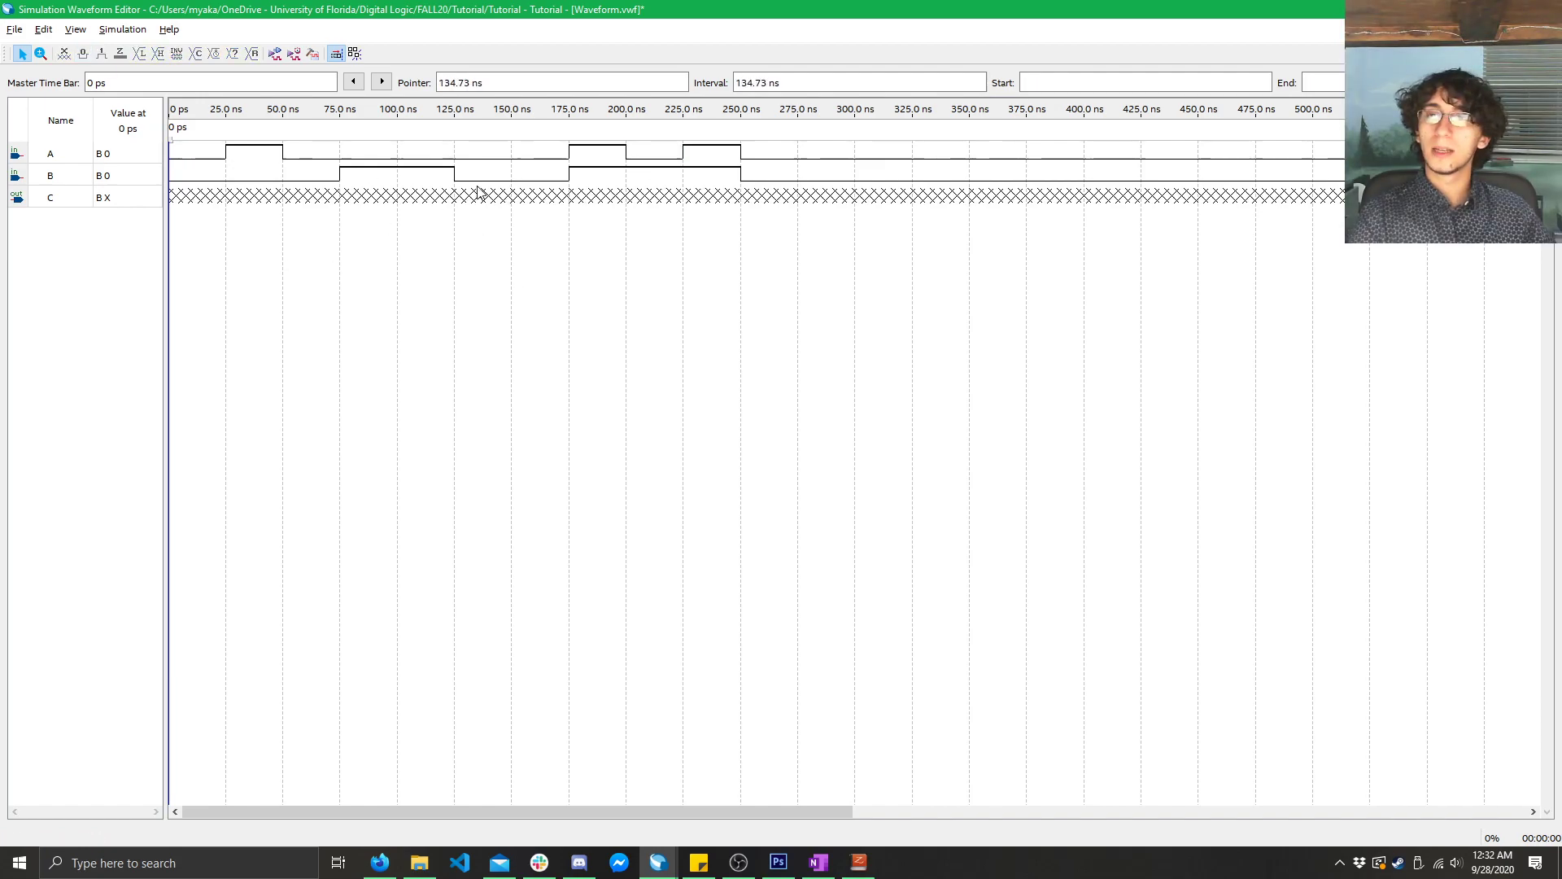
drag(290, 177, 483, 177)
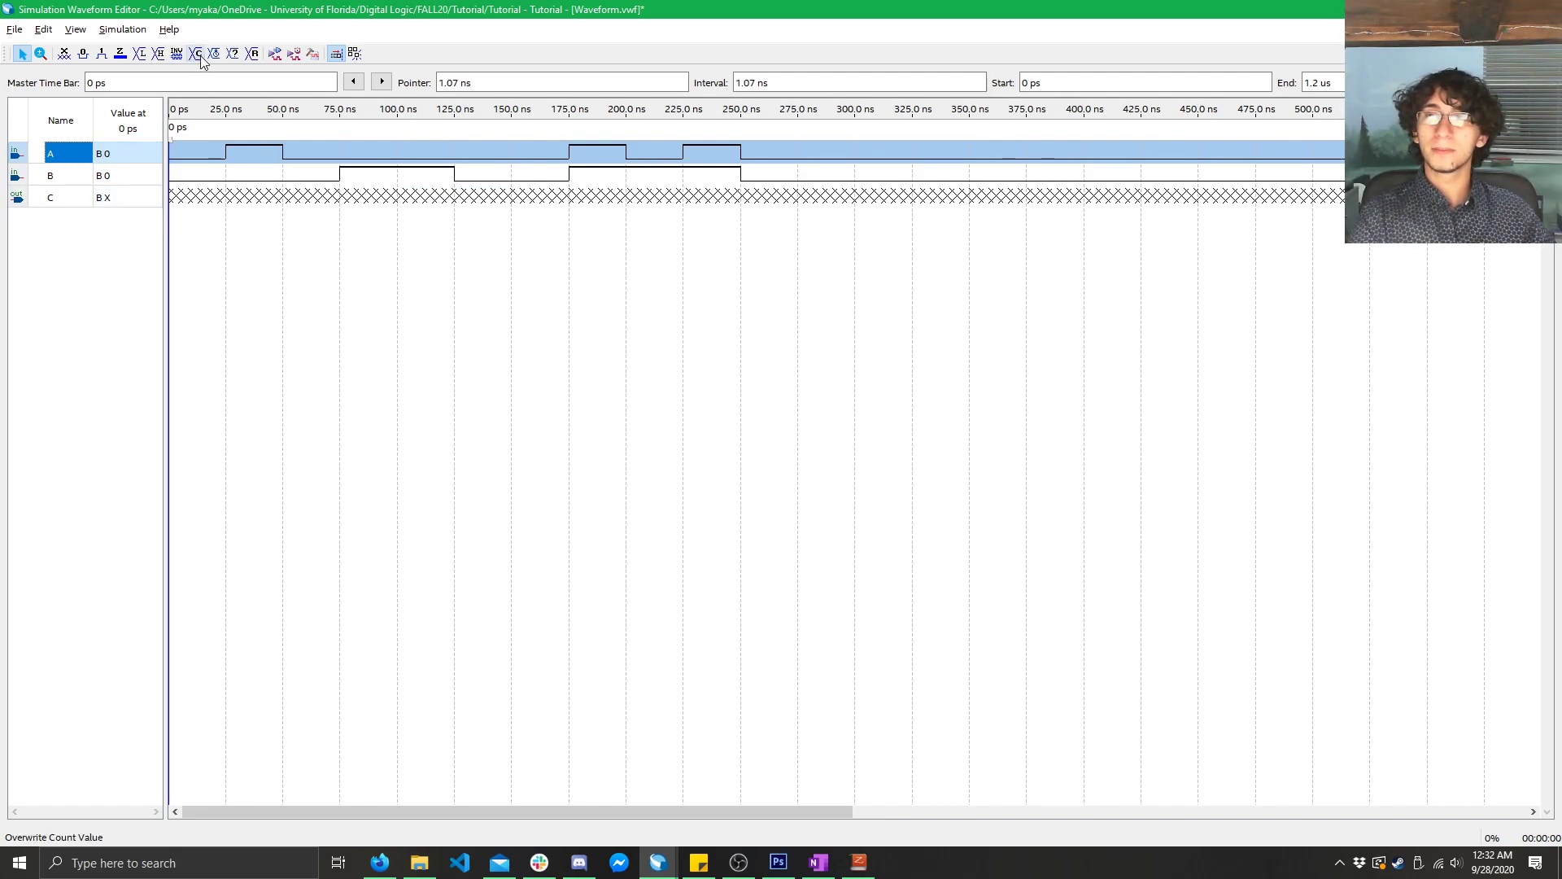
- Apply a Count Value pattern to A toggling every 25 ns, then select A and B together
click(195, 52)
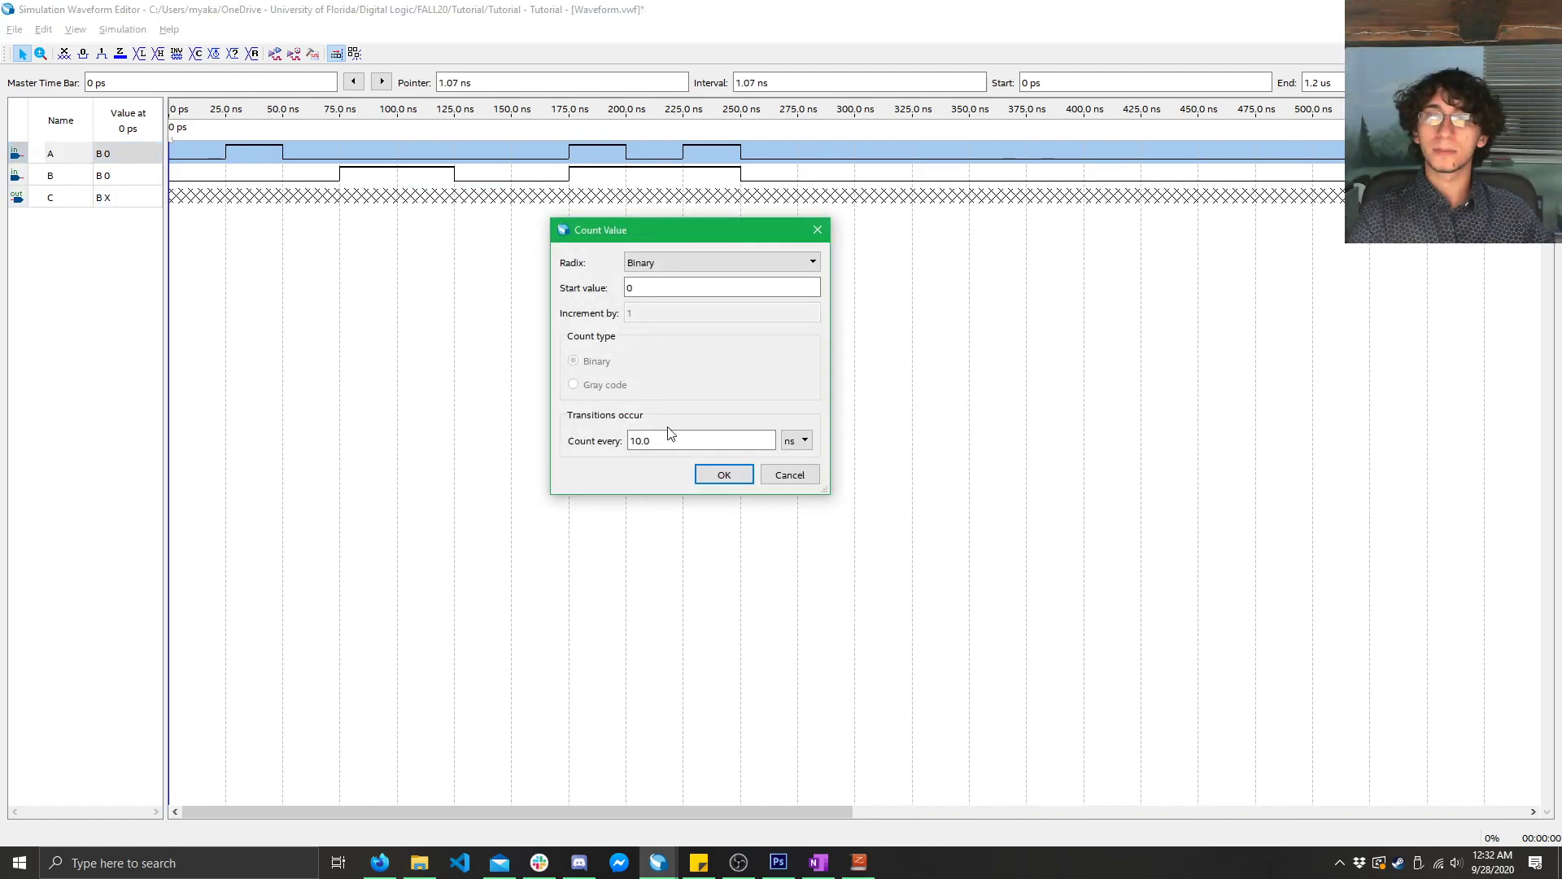
text(25)
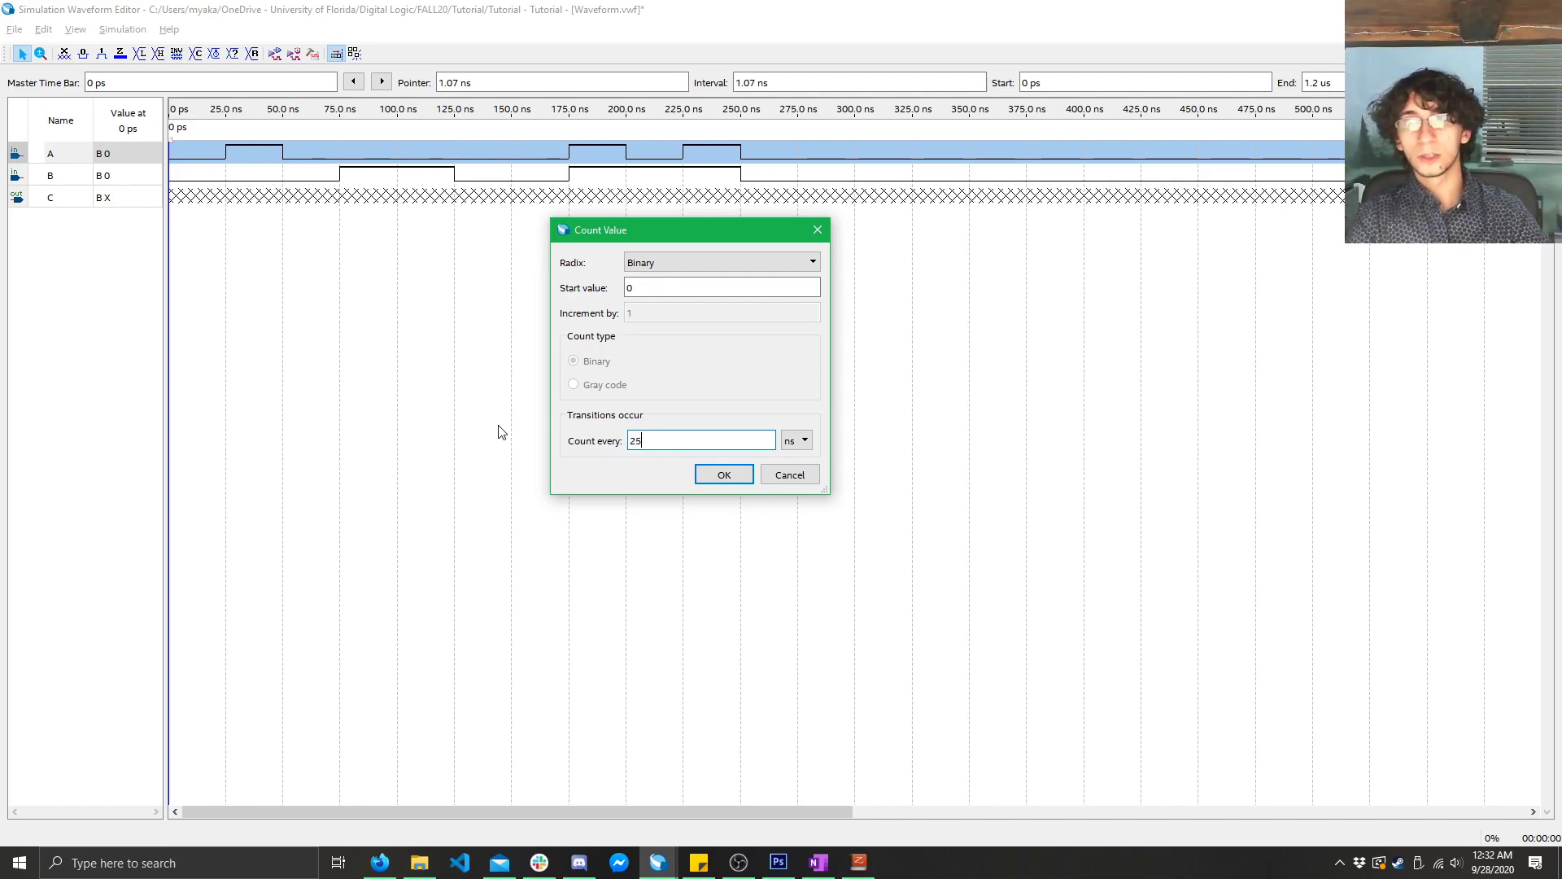
click(723, 473)
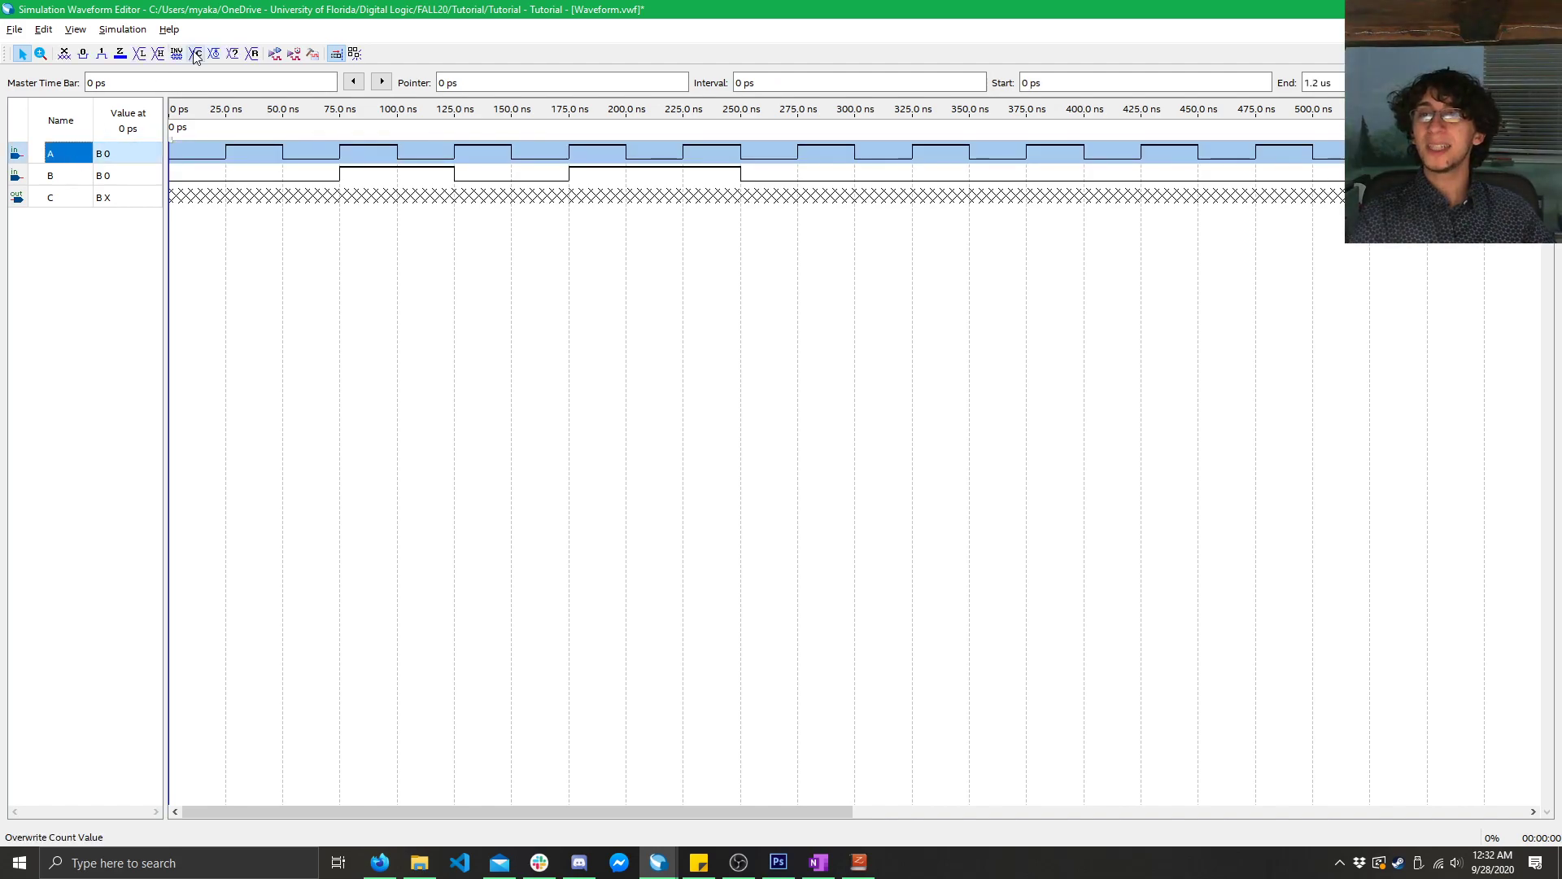
click(195, 54)
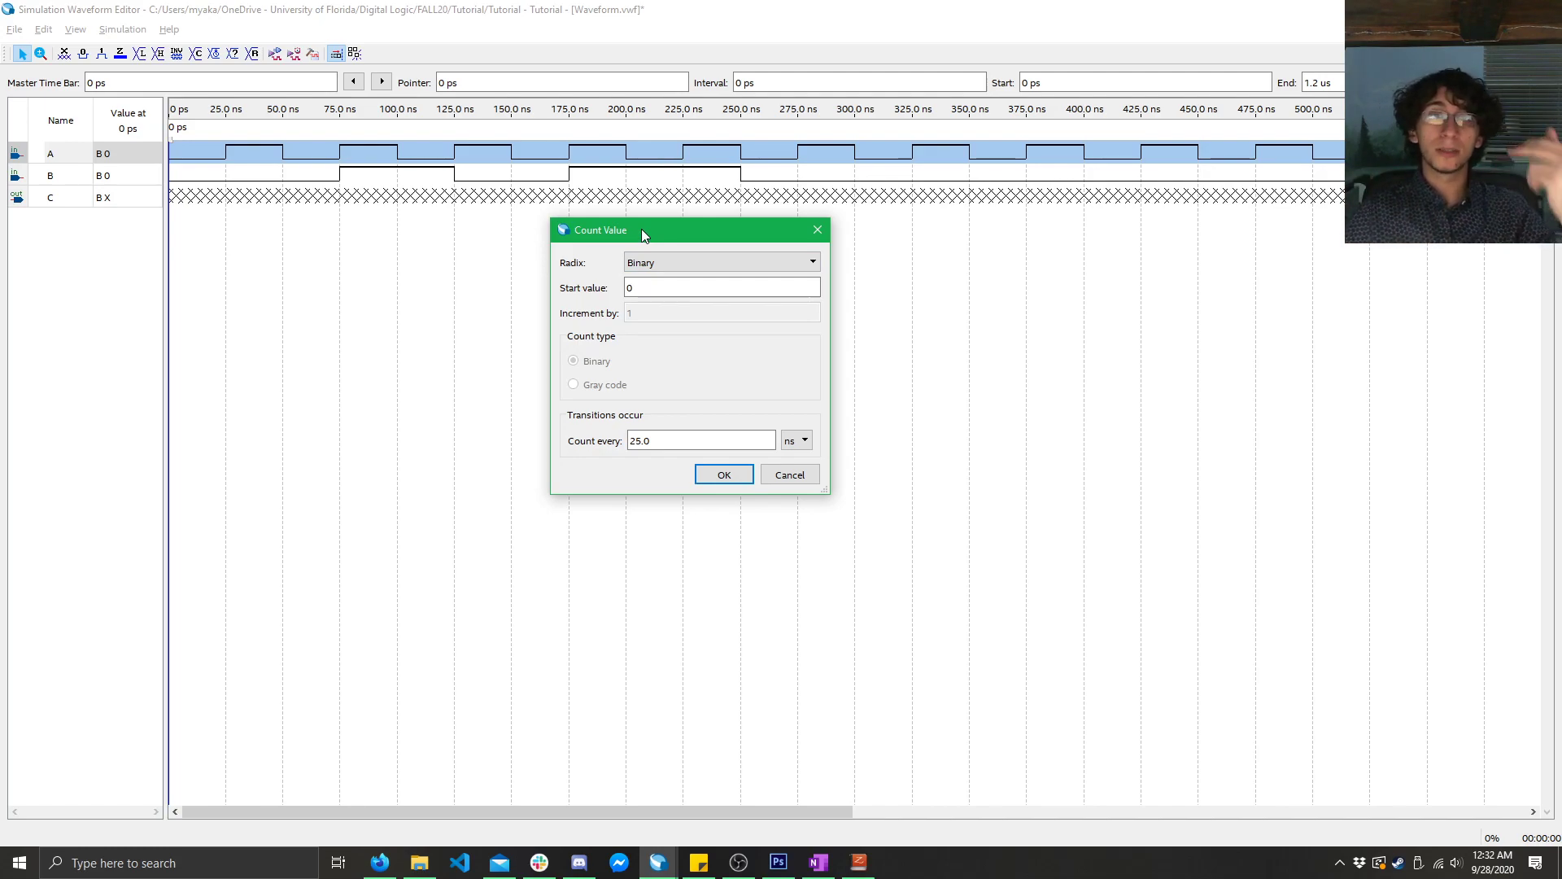
click(721, 288)
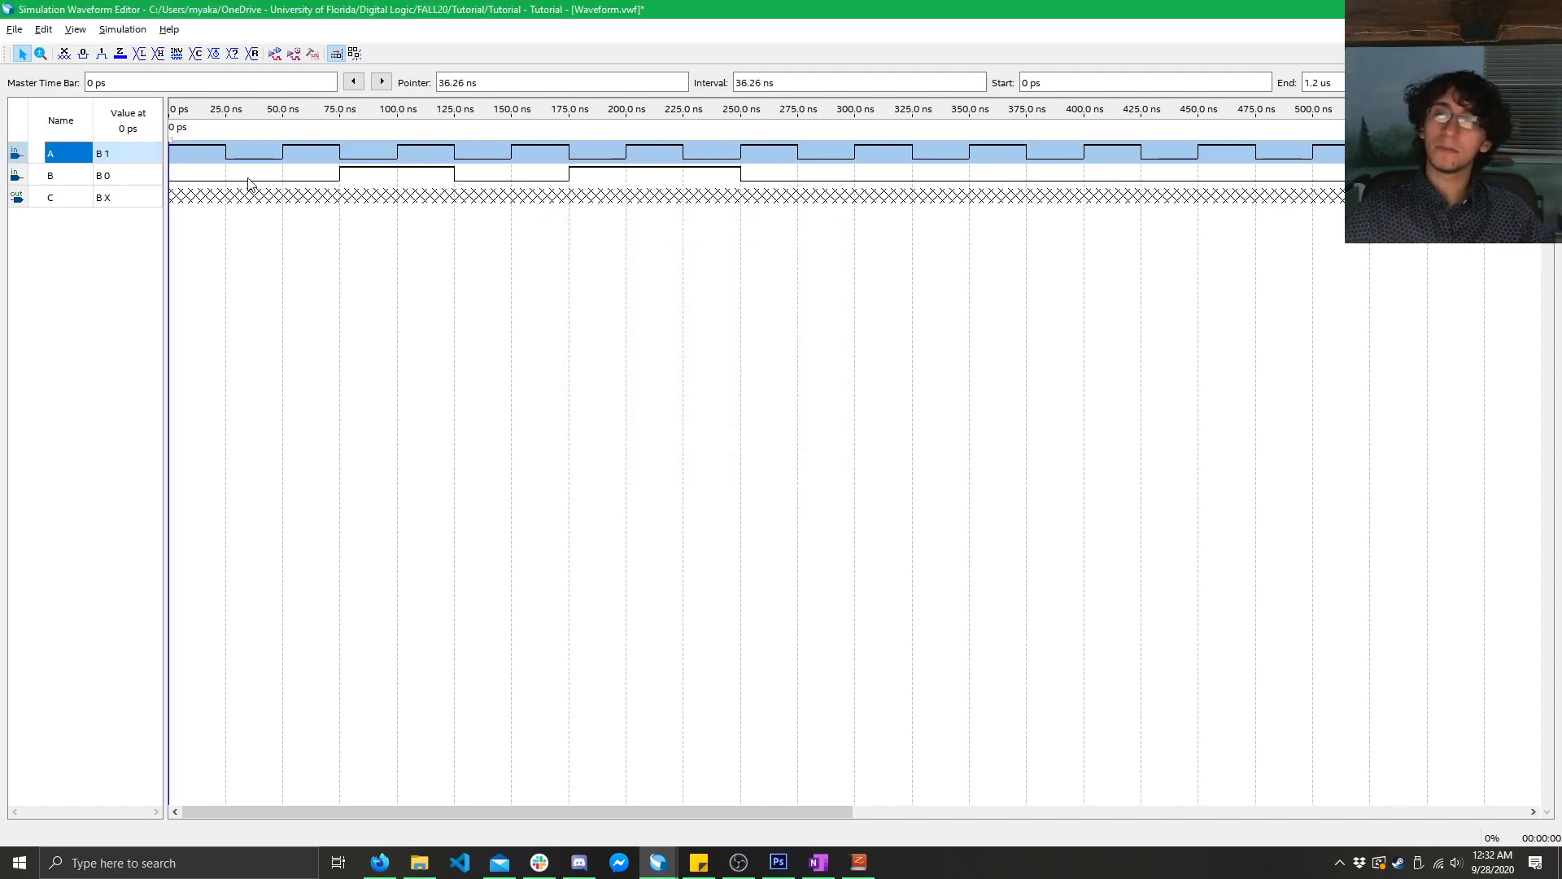
click(336, 166)
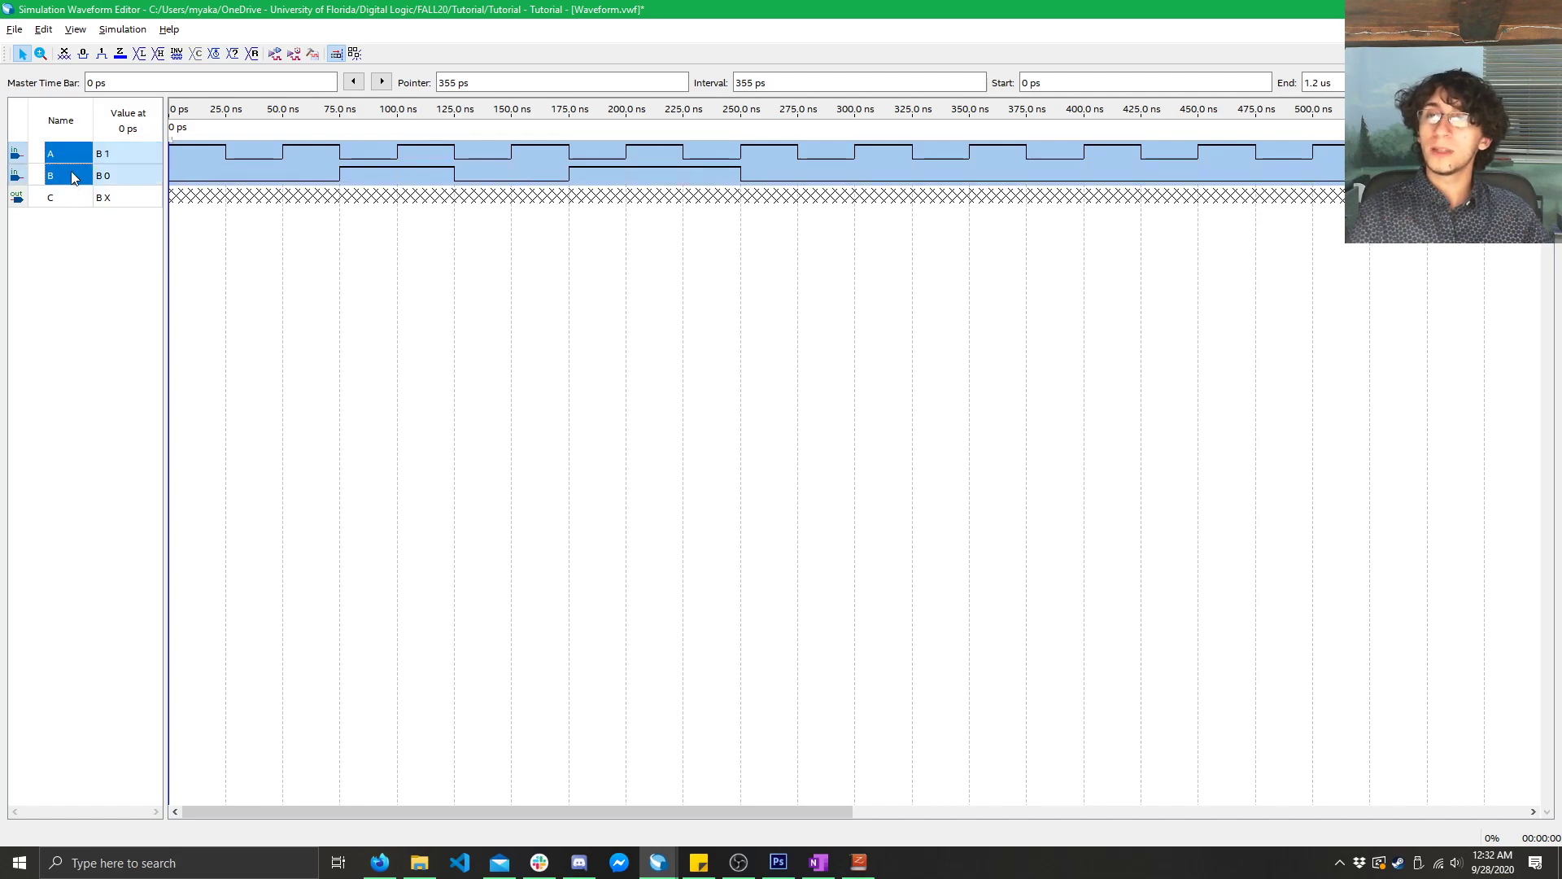
- Group signals A and B into a bus named Inputs
right_click(50, 176)
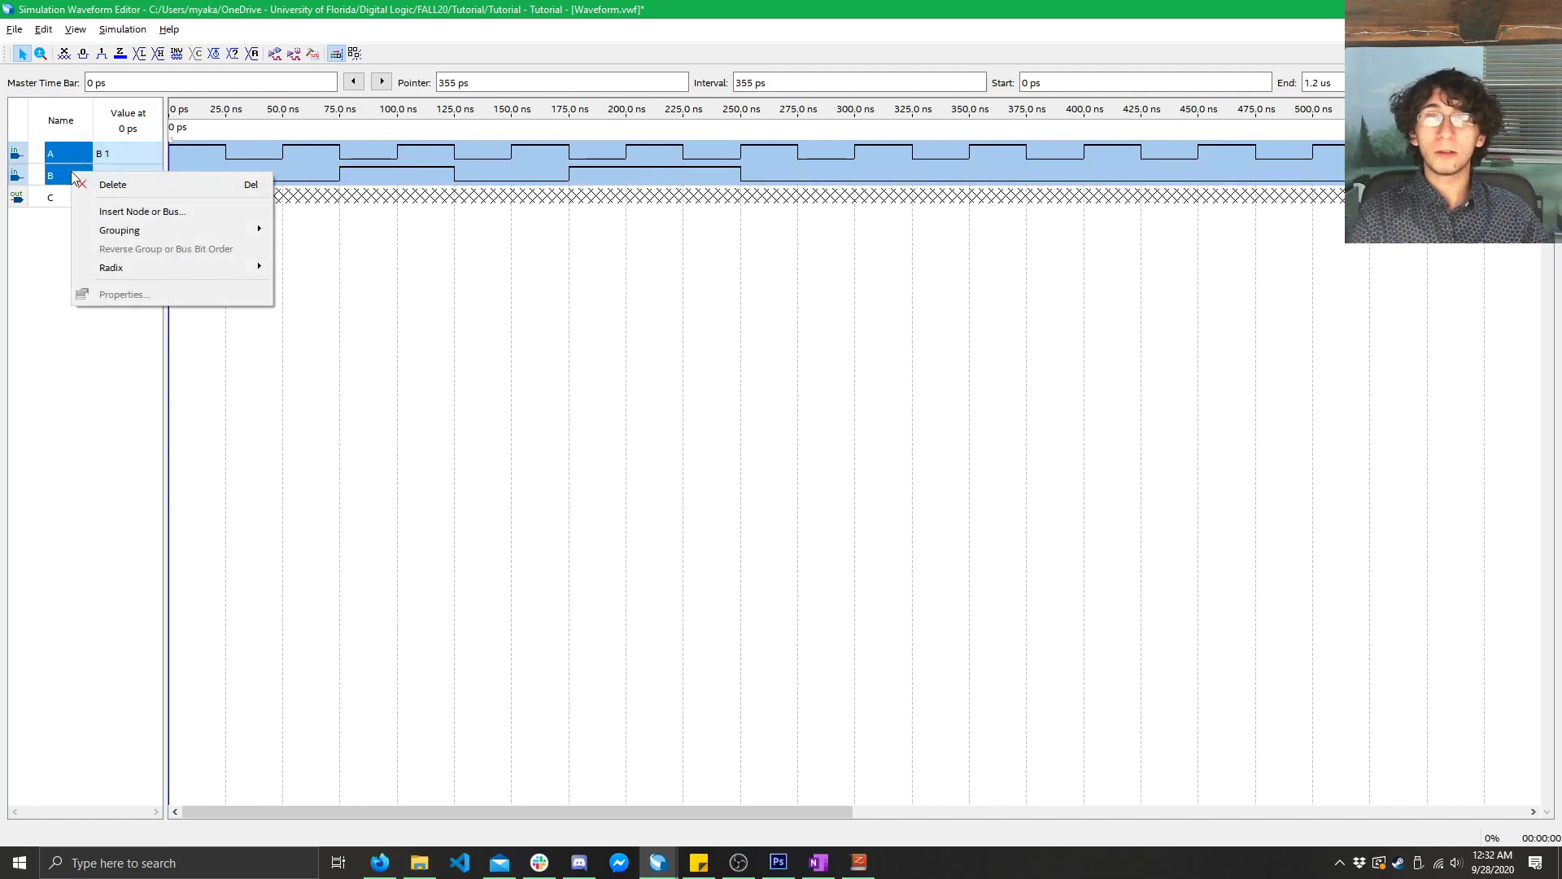
mouse_move(119, 230)
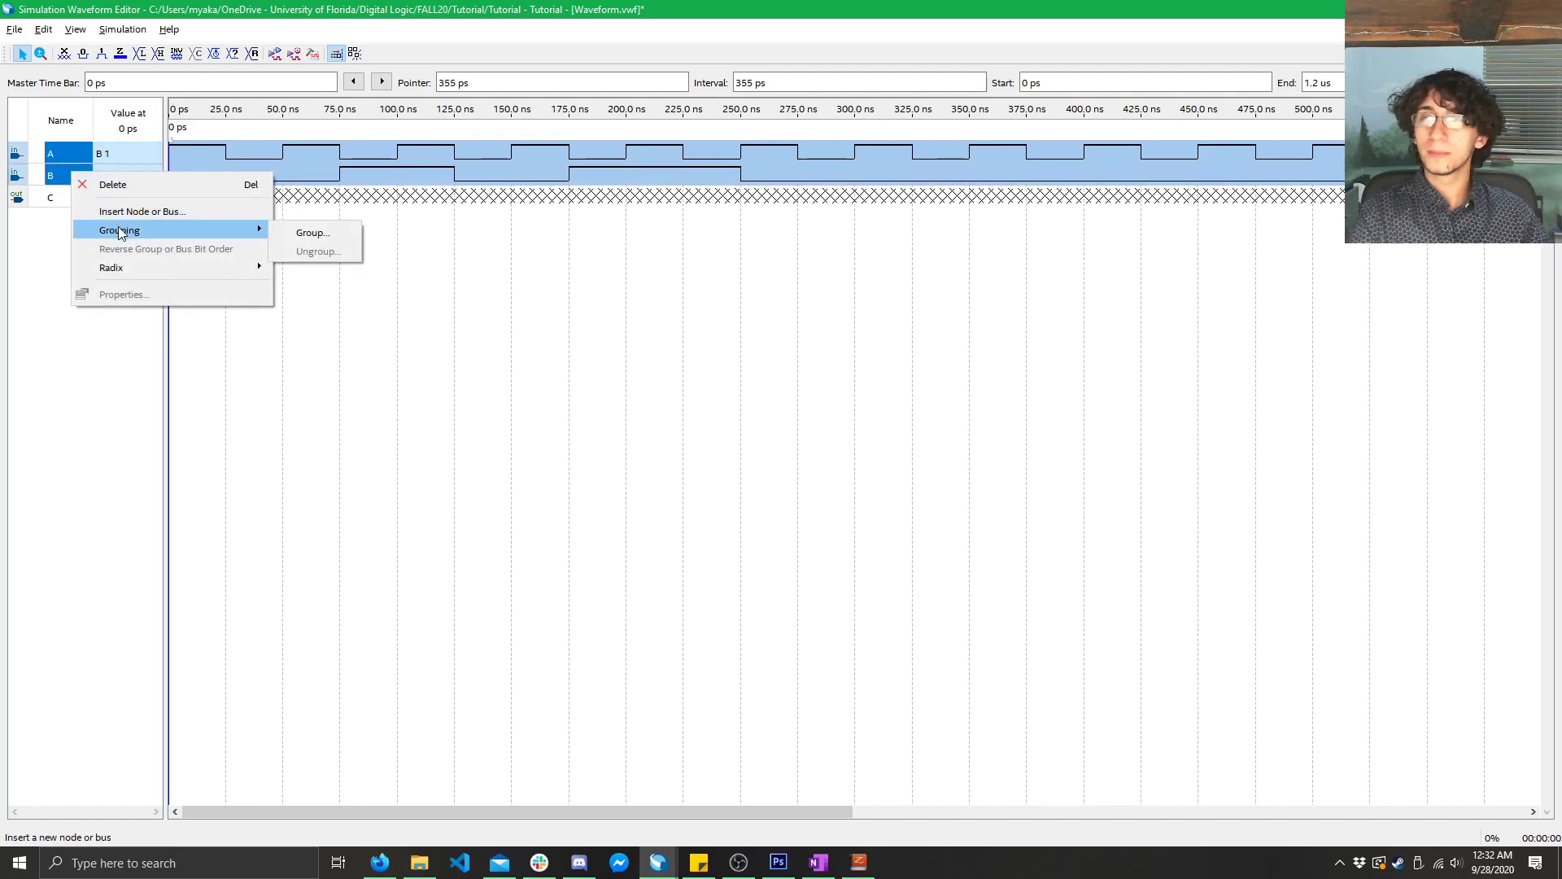
mouse_move(313, 232)
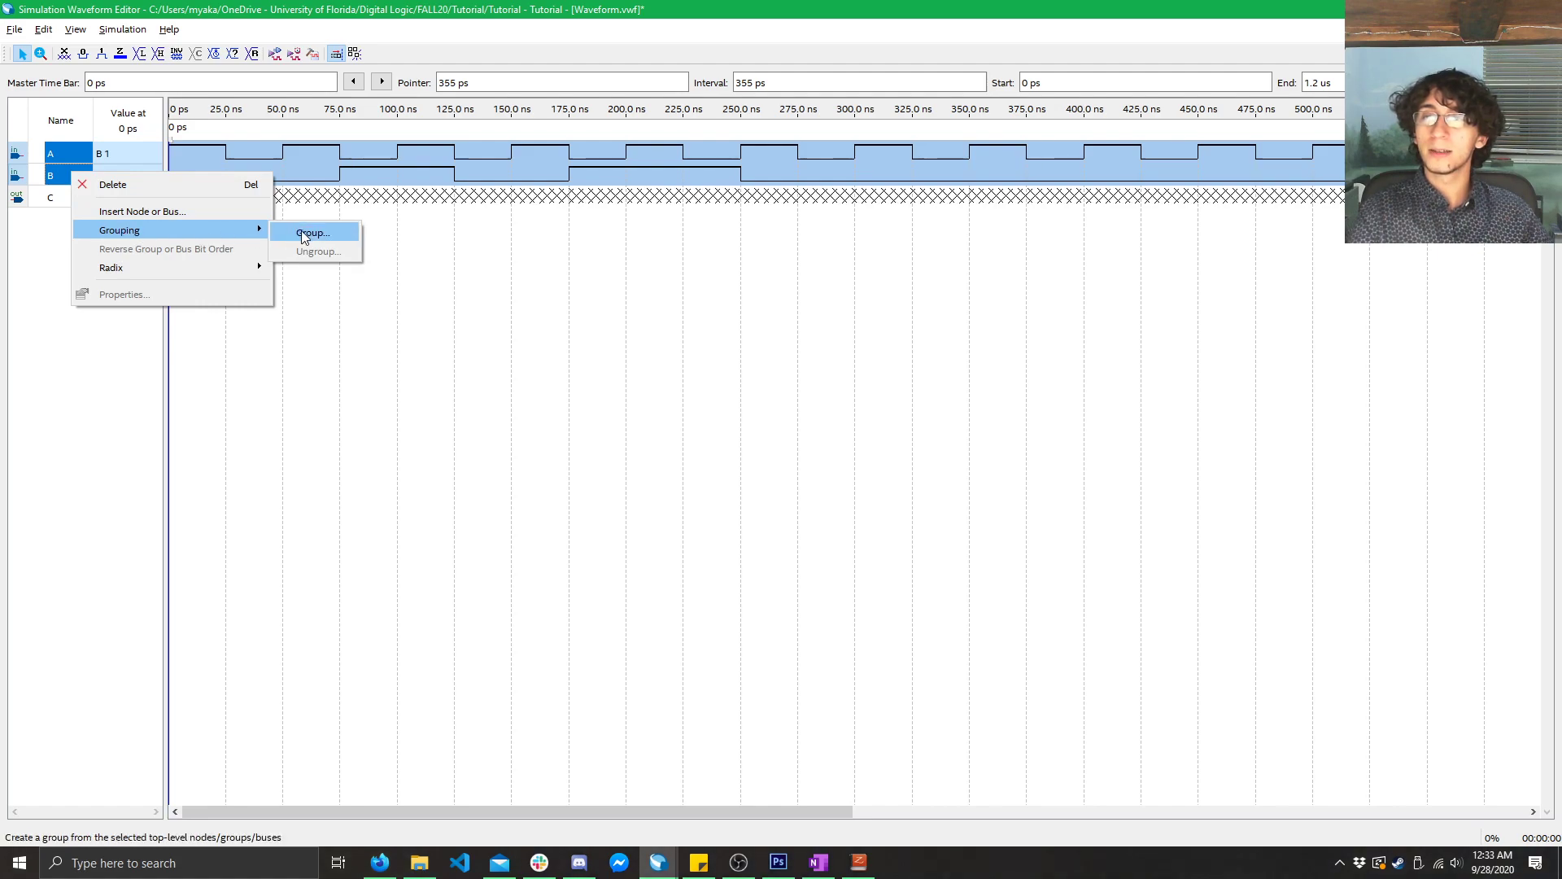
click(312, 233)
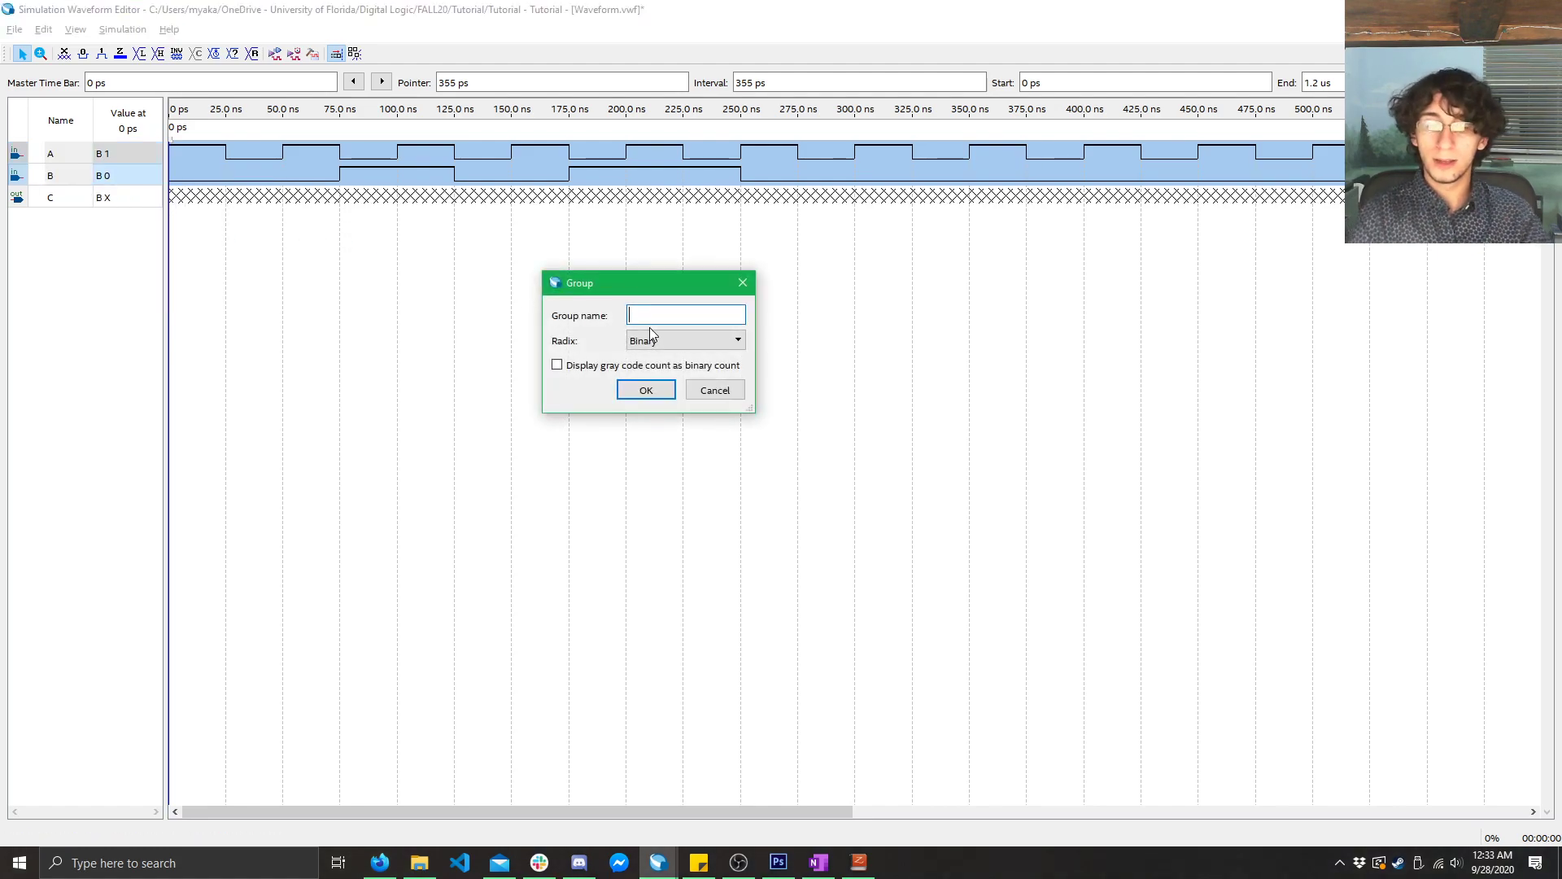
text(Inputs)
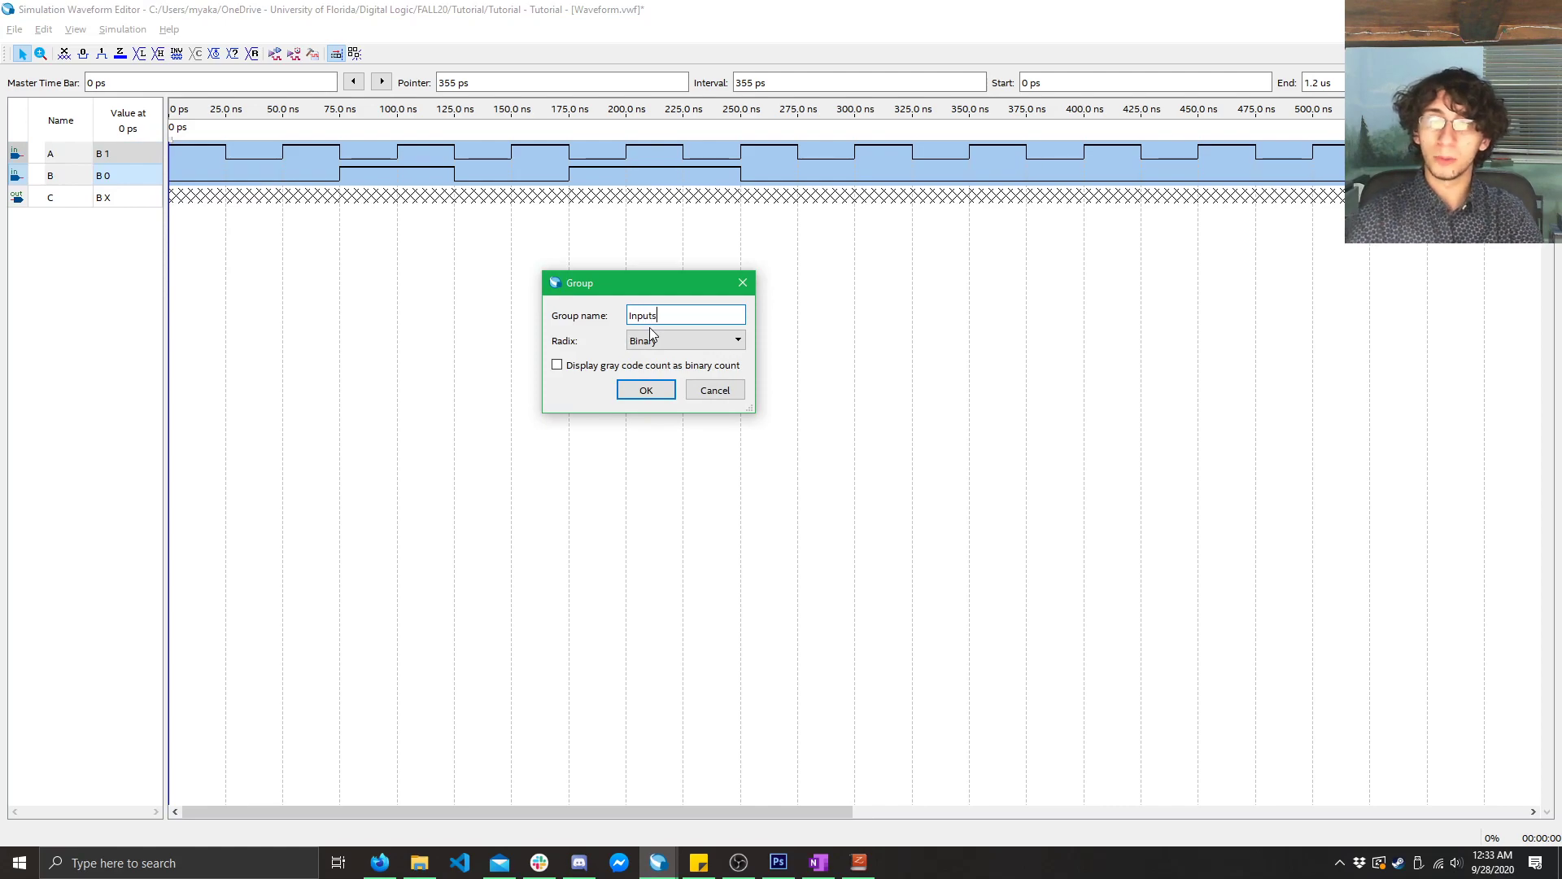
click(644, 389)
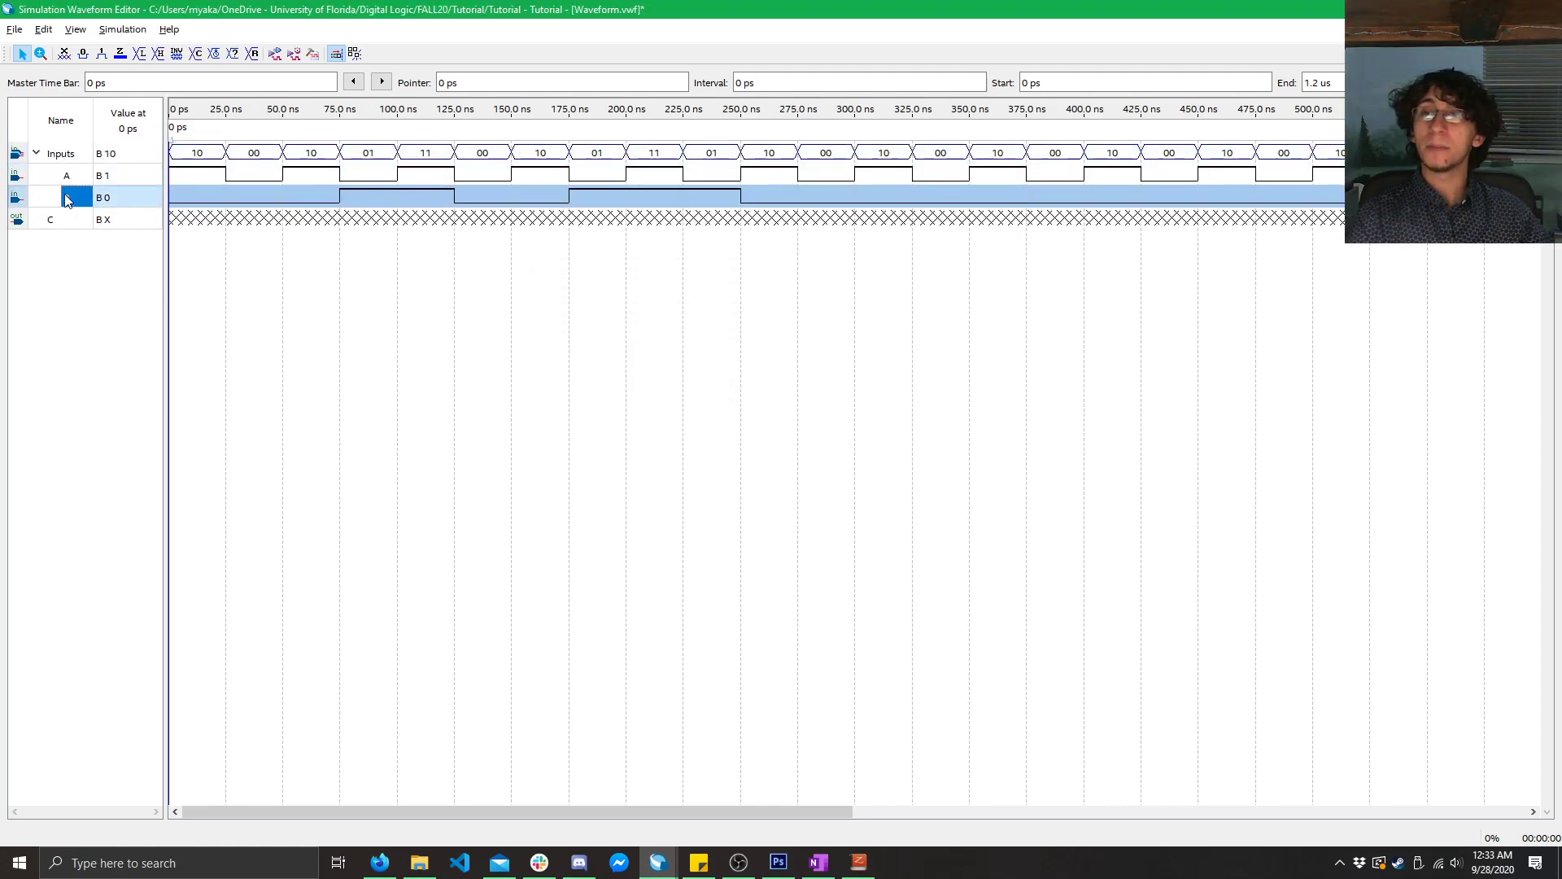
- Apply a Count Value starting at 0 every 25 ns to the Inputs group so it counts 00–11
click(60, 153)
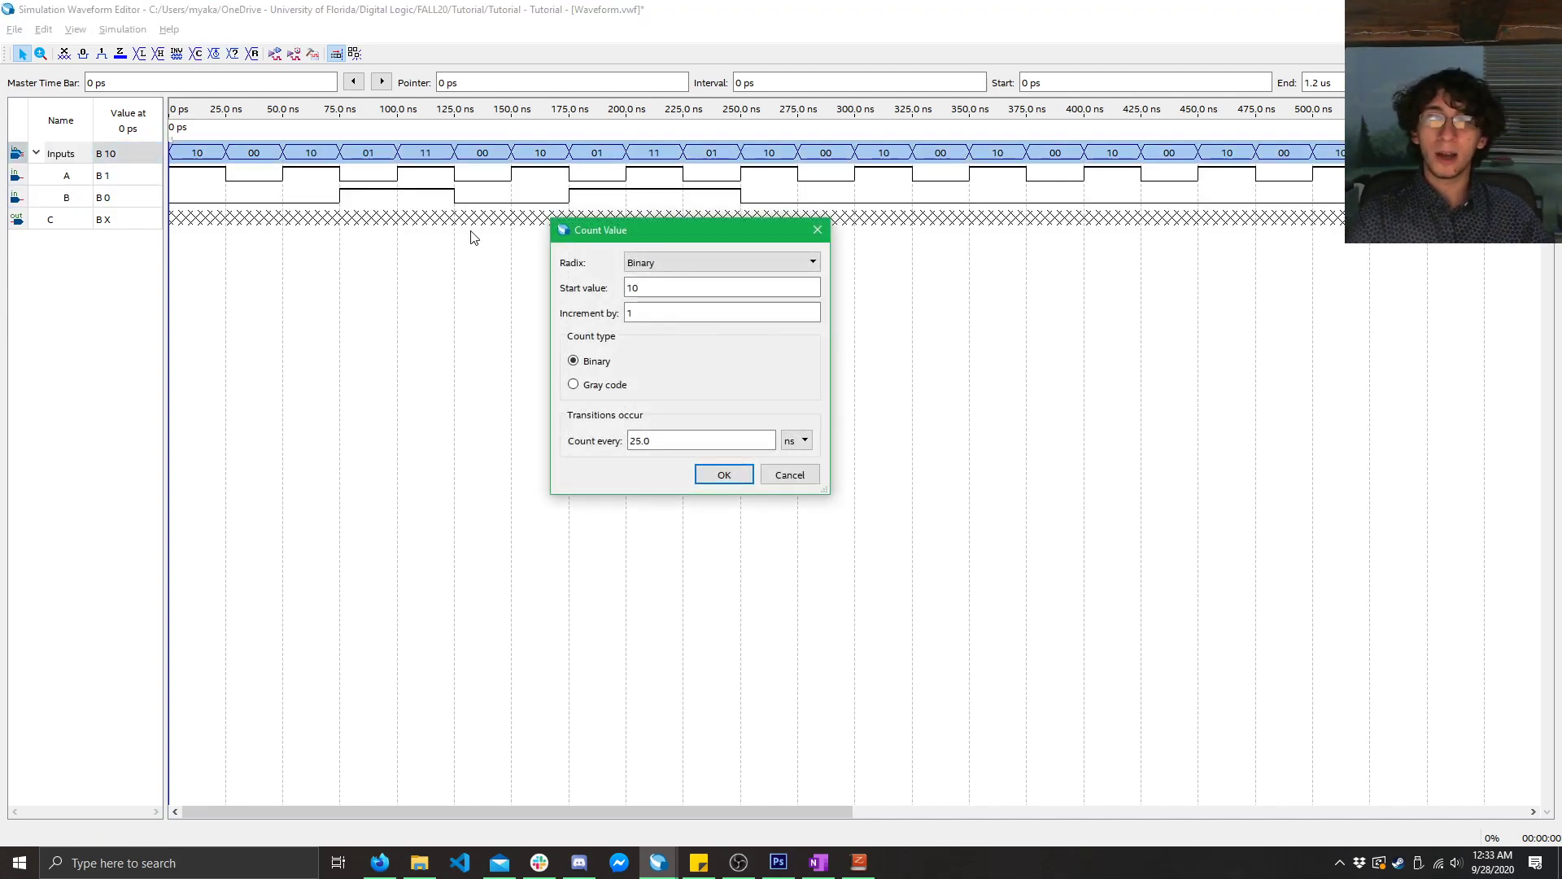
click(723, 474)
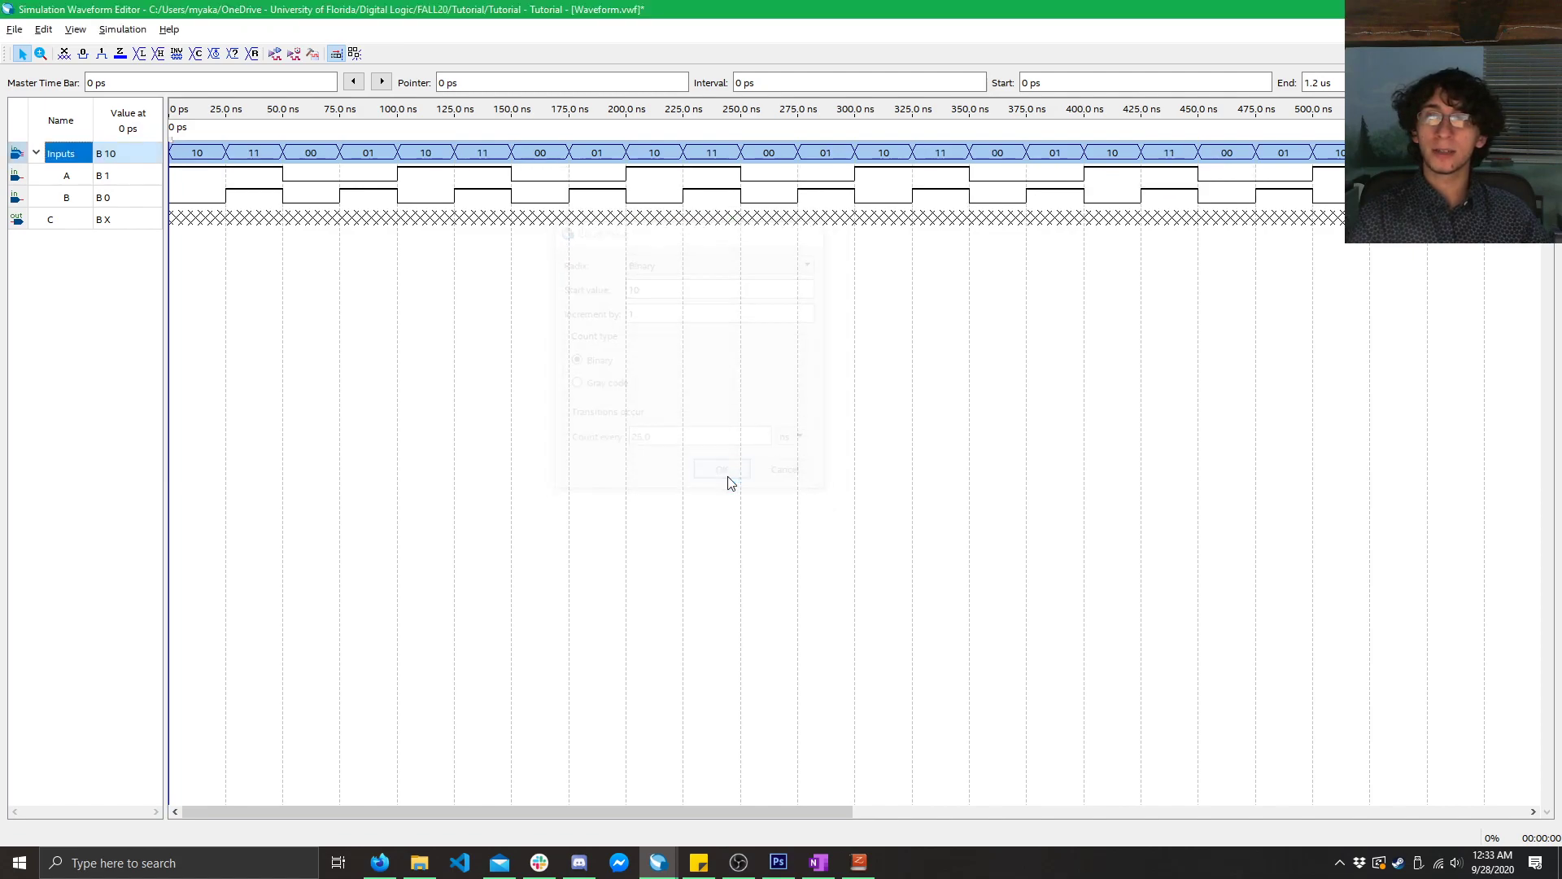
click(720, 468)
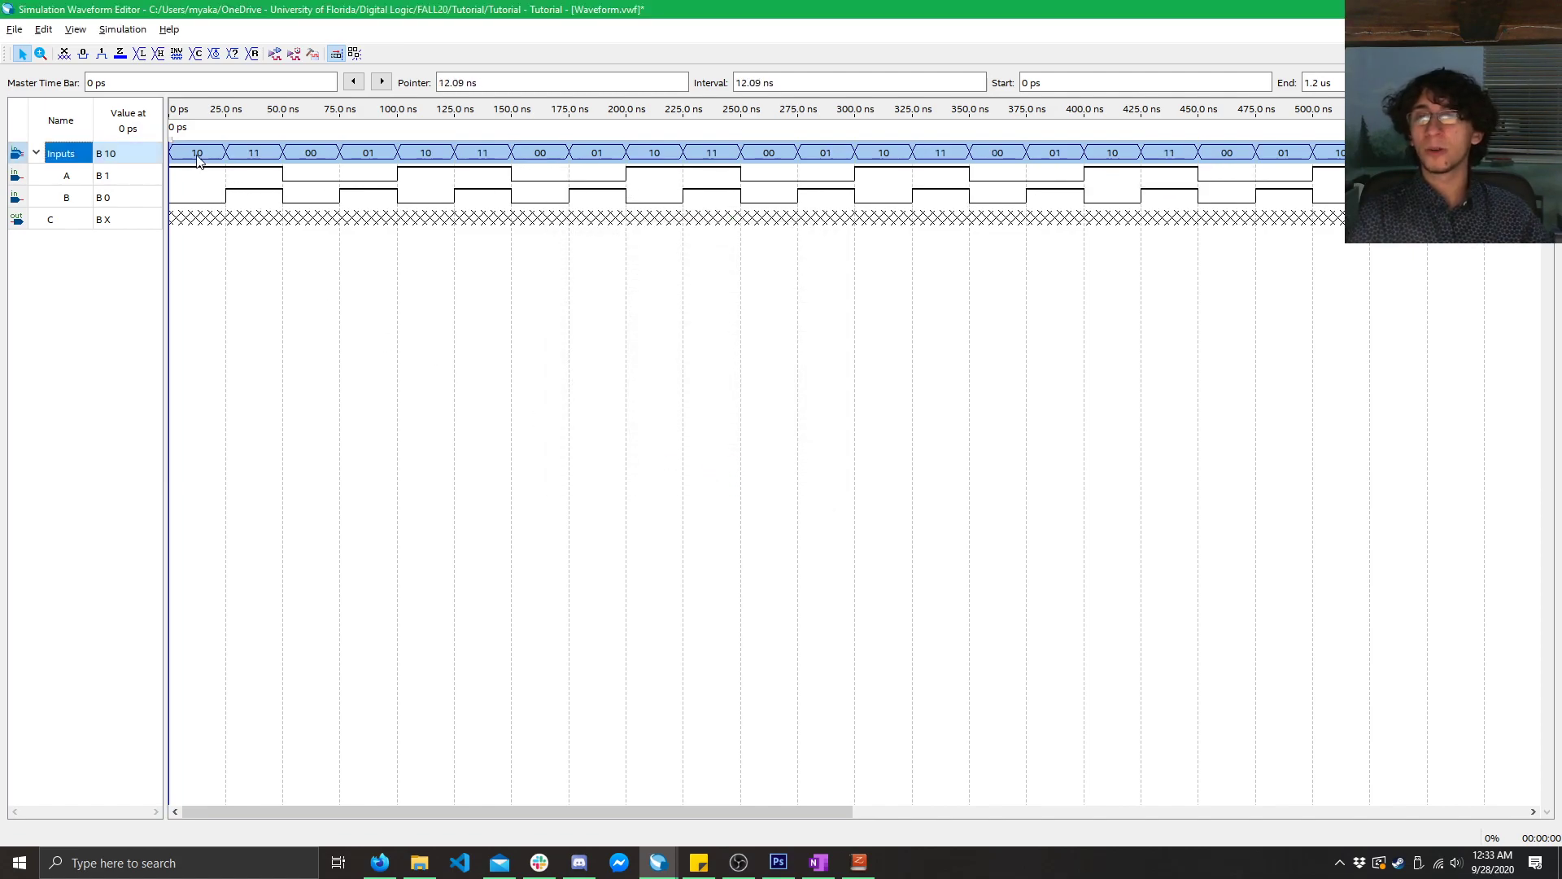
click(254, 158)
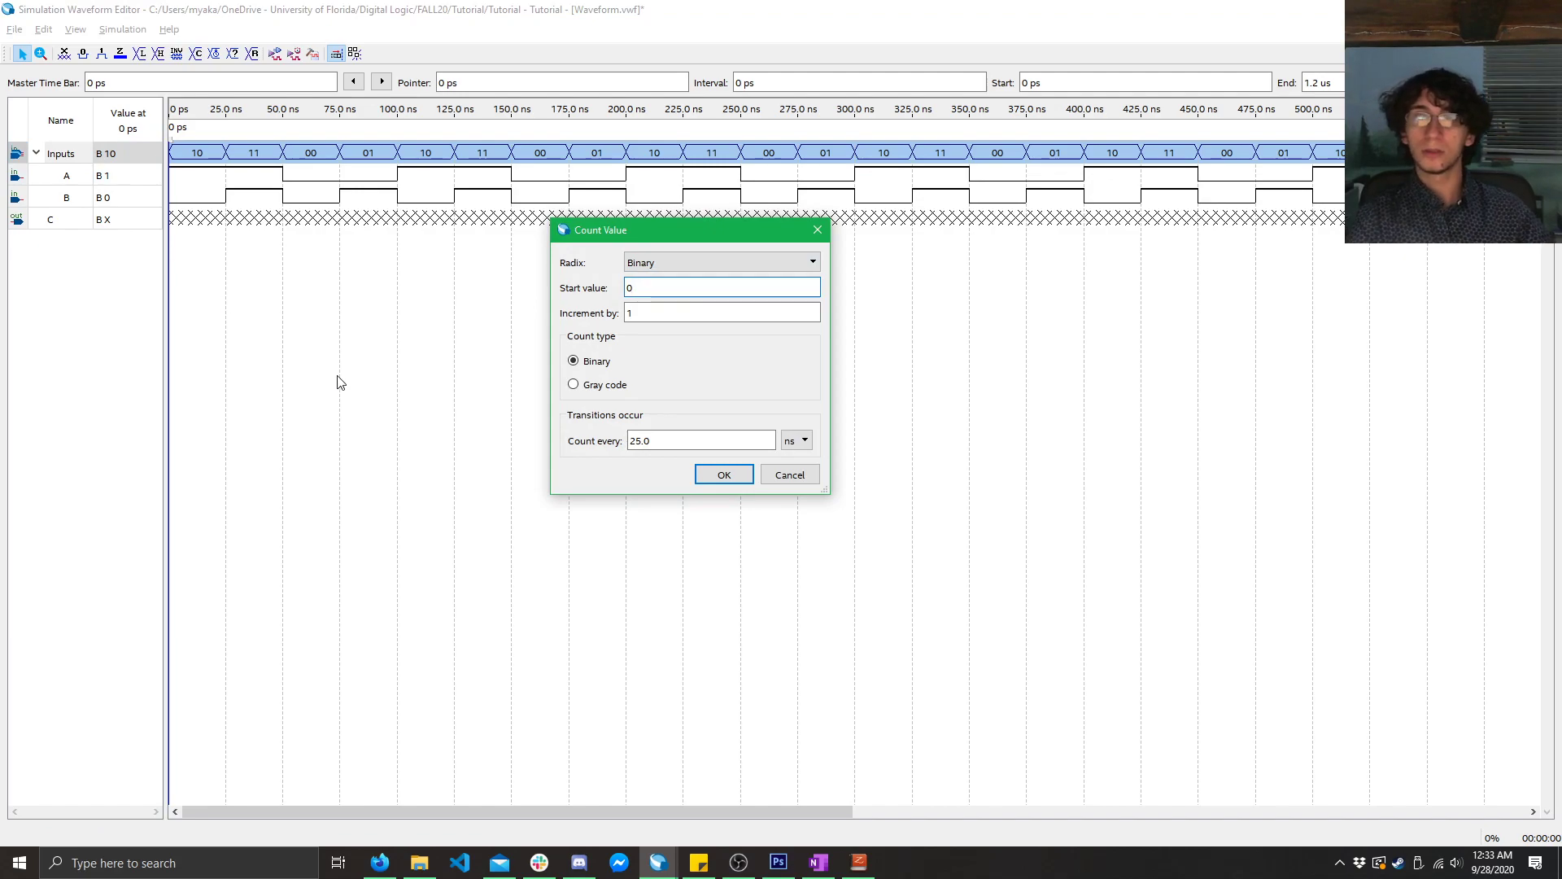
click(722, 474)
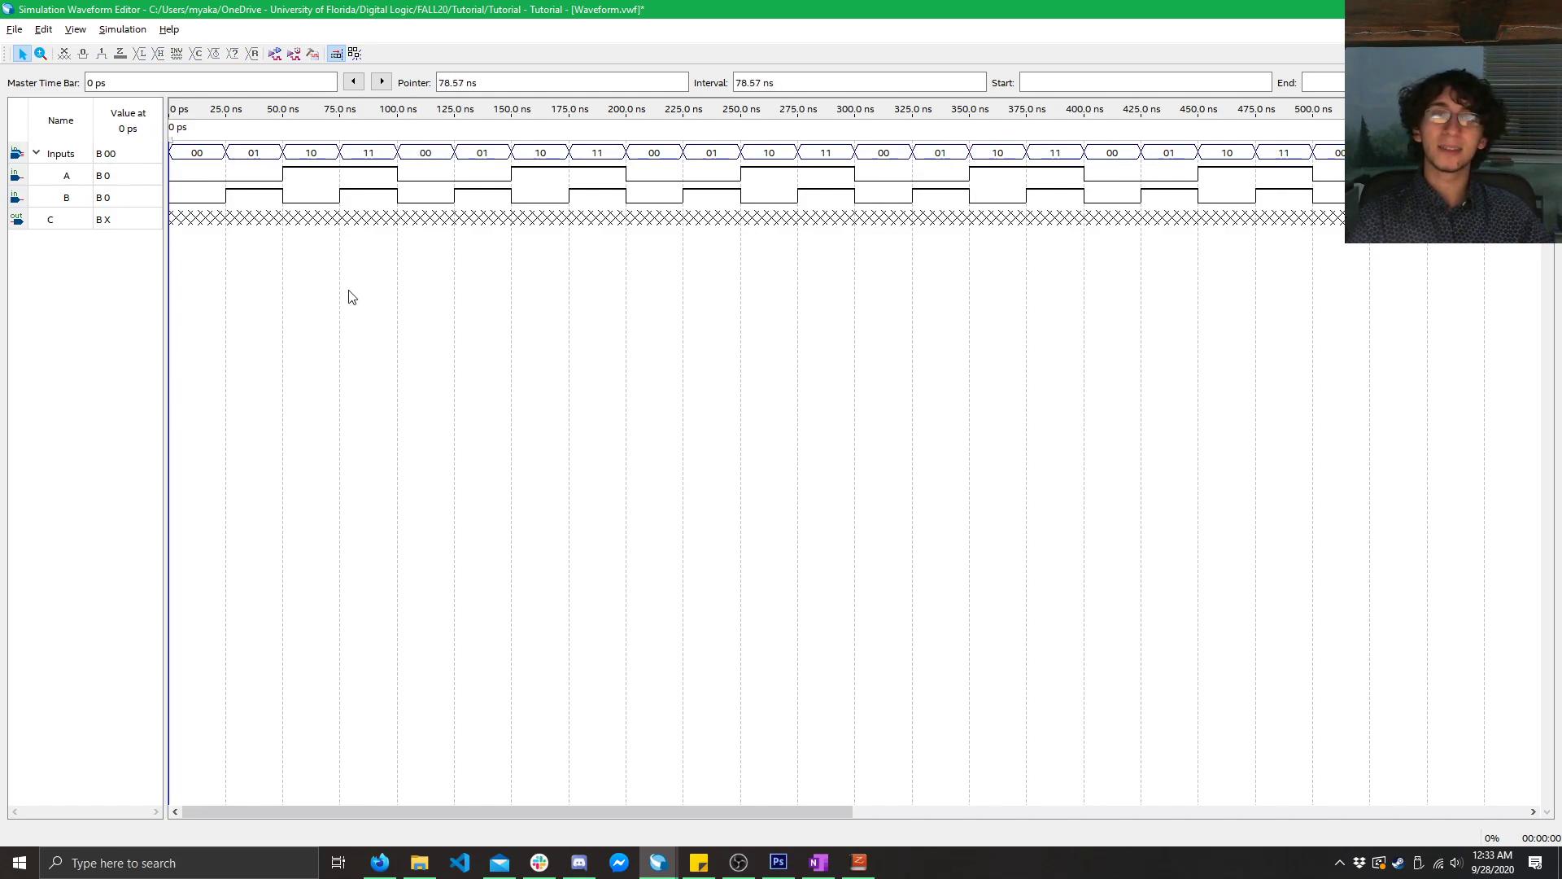
click(60, 153)
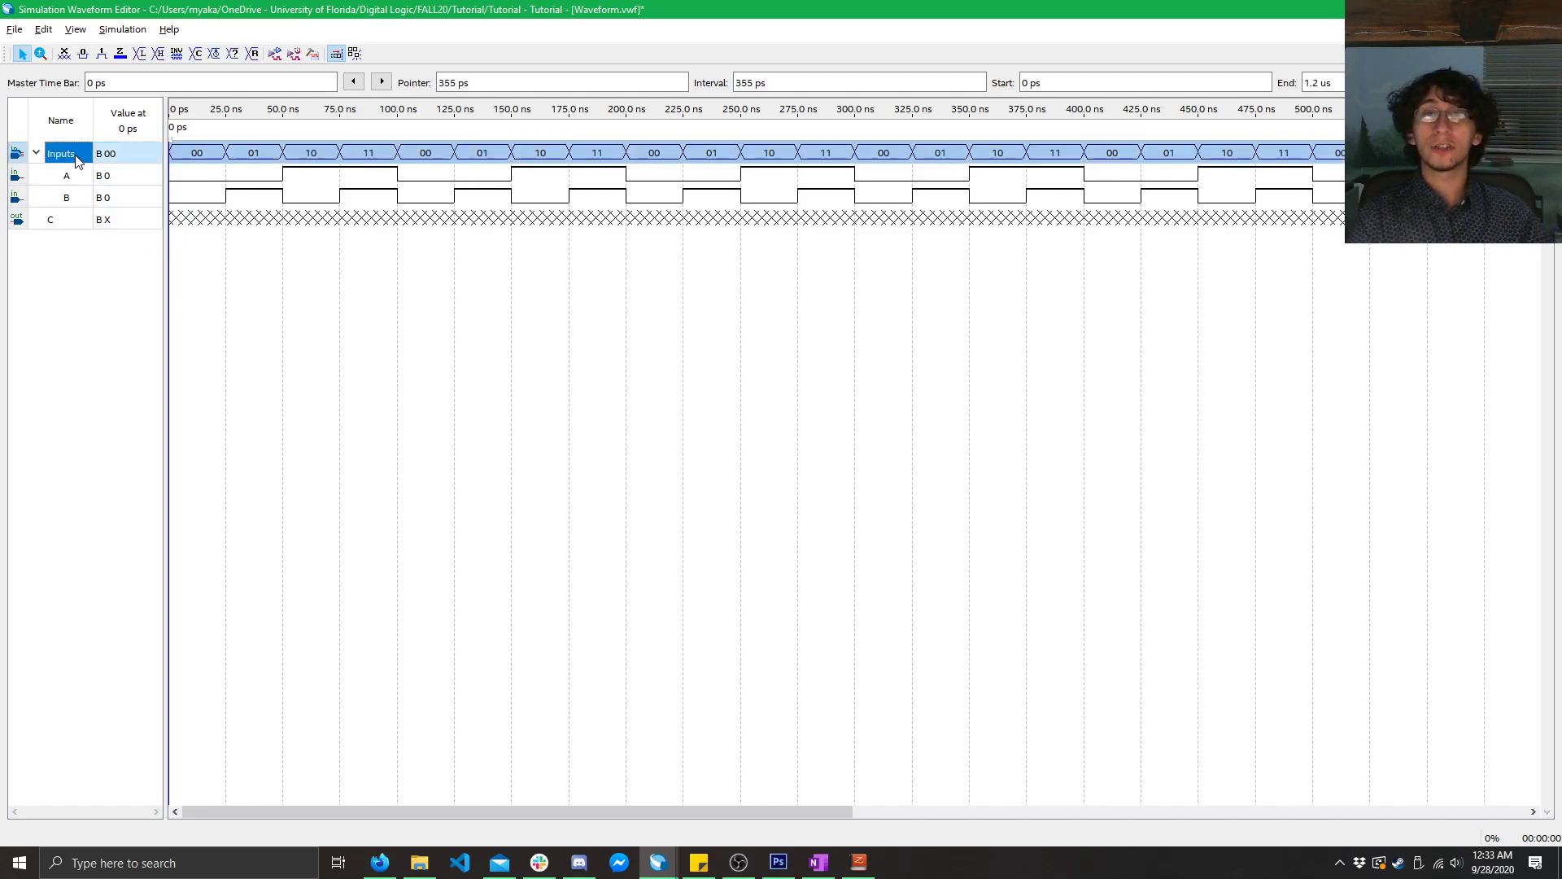
right_click(60, 153)
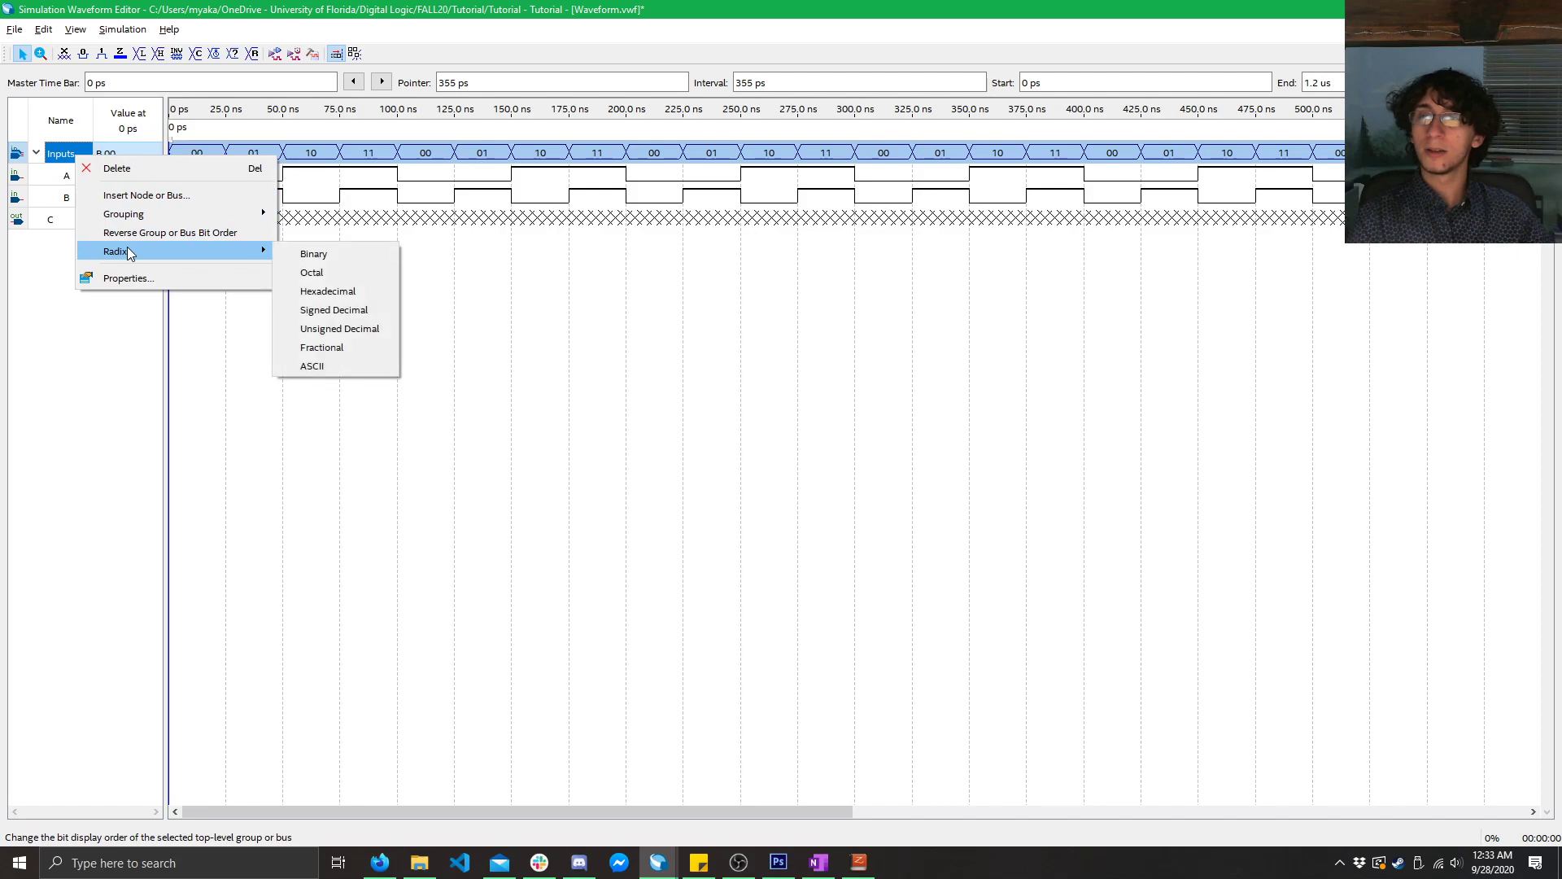
click(340, 329)
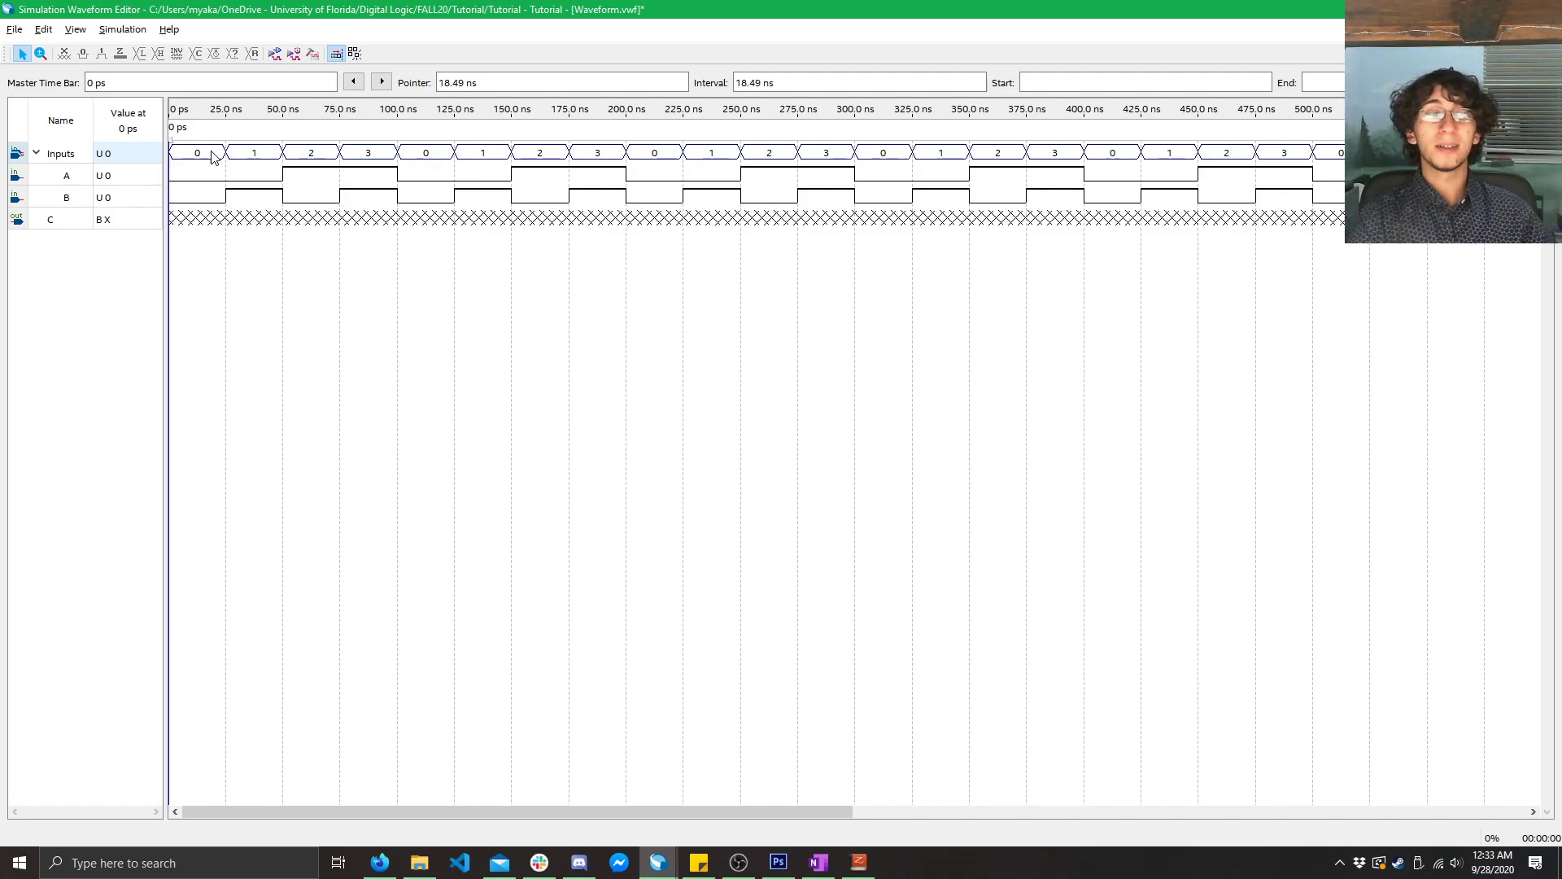
click(361, 151)
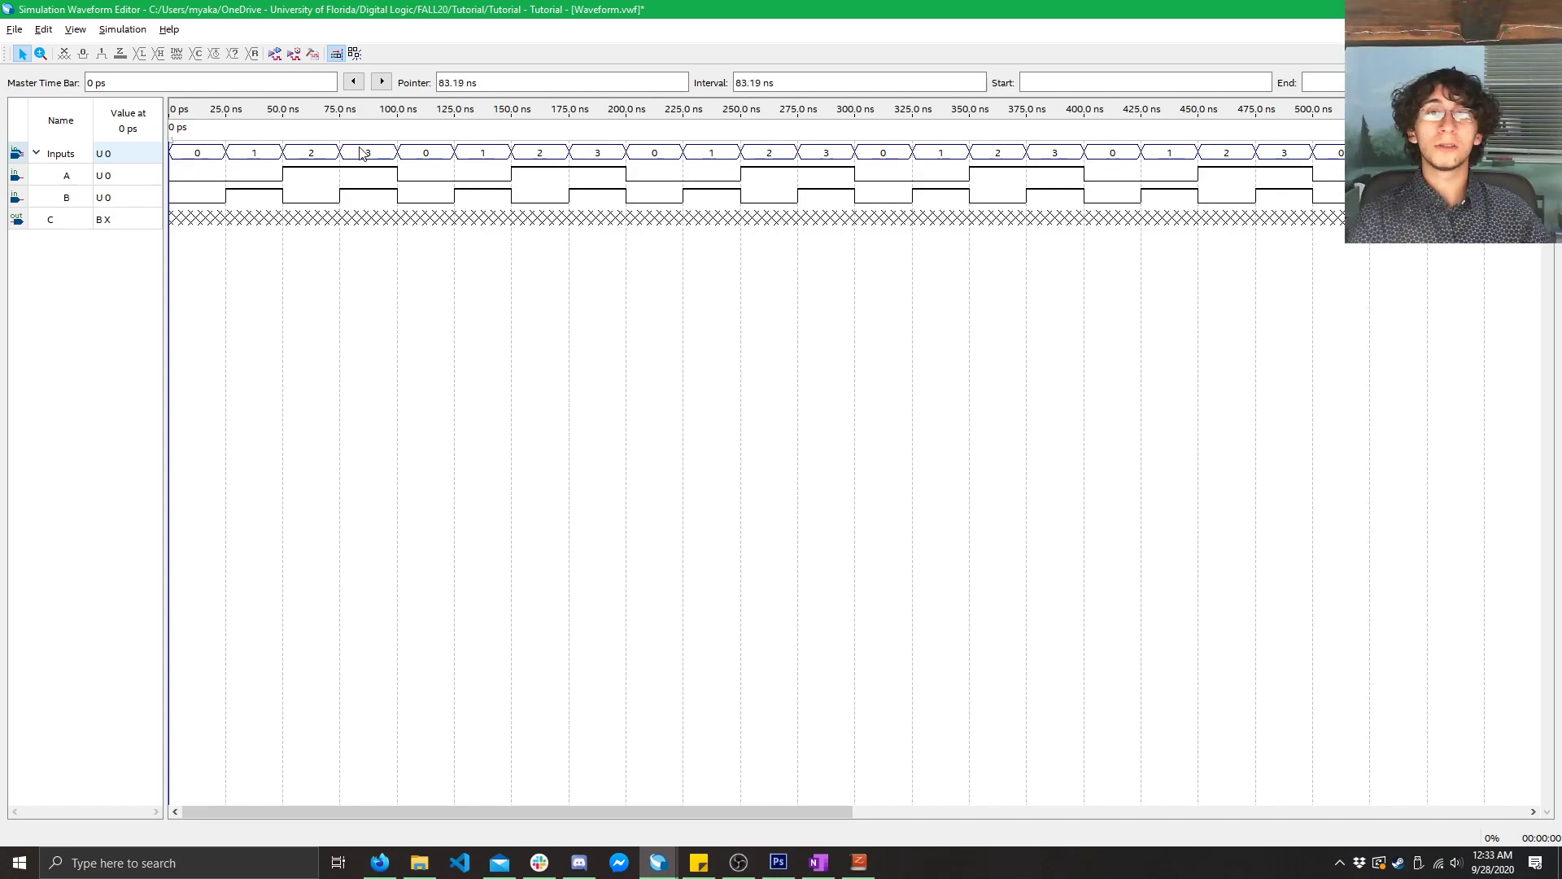
right_click(104, 153)
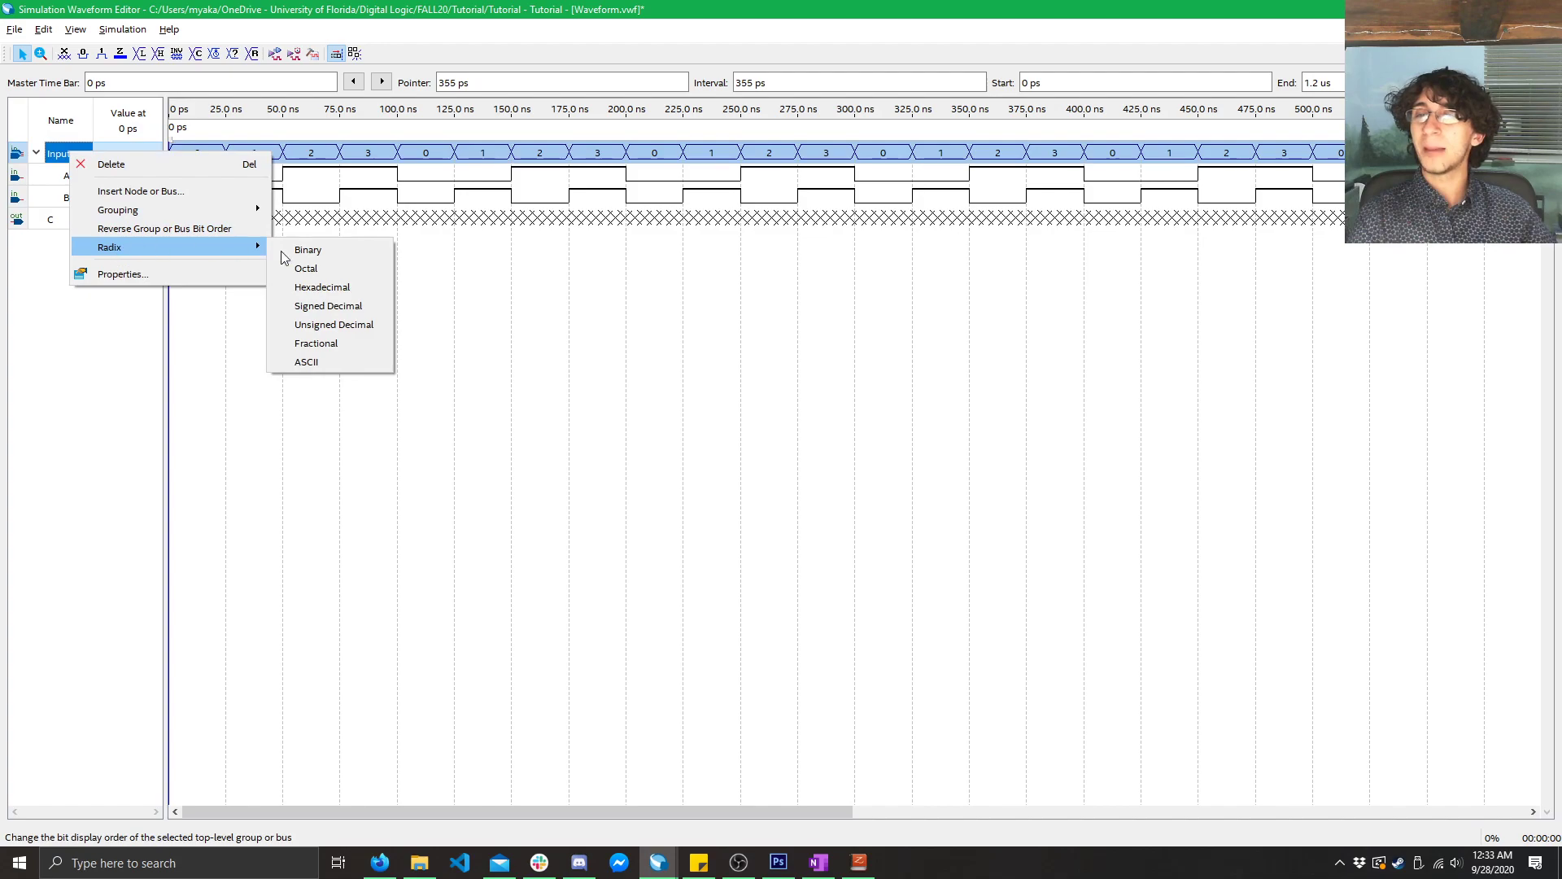
click(307, 249)
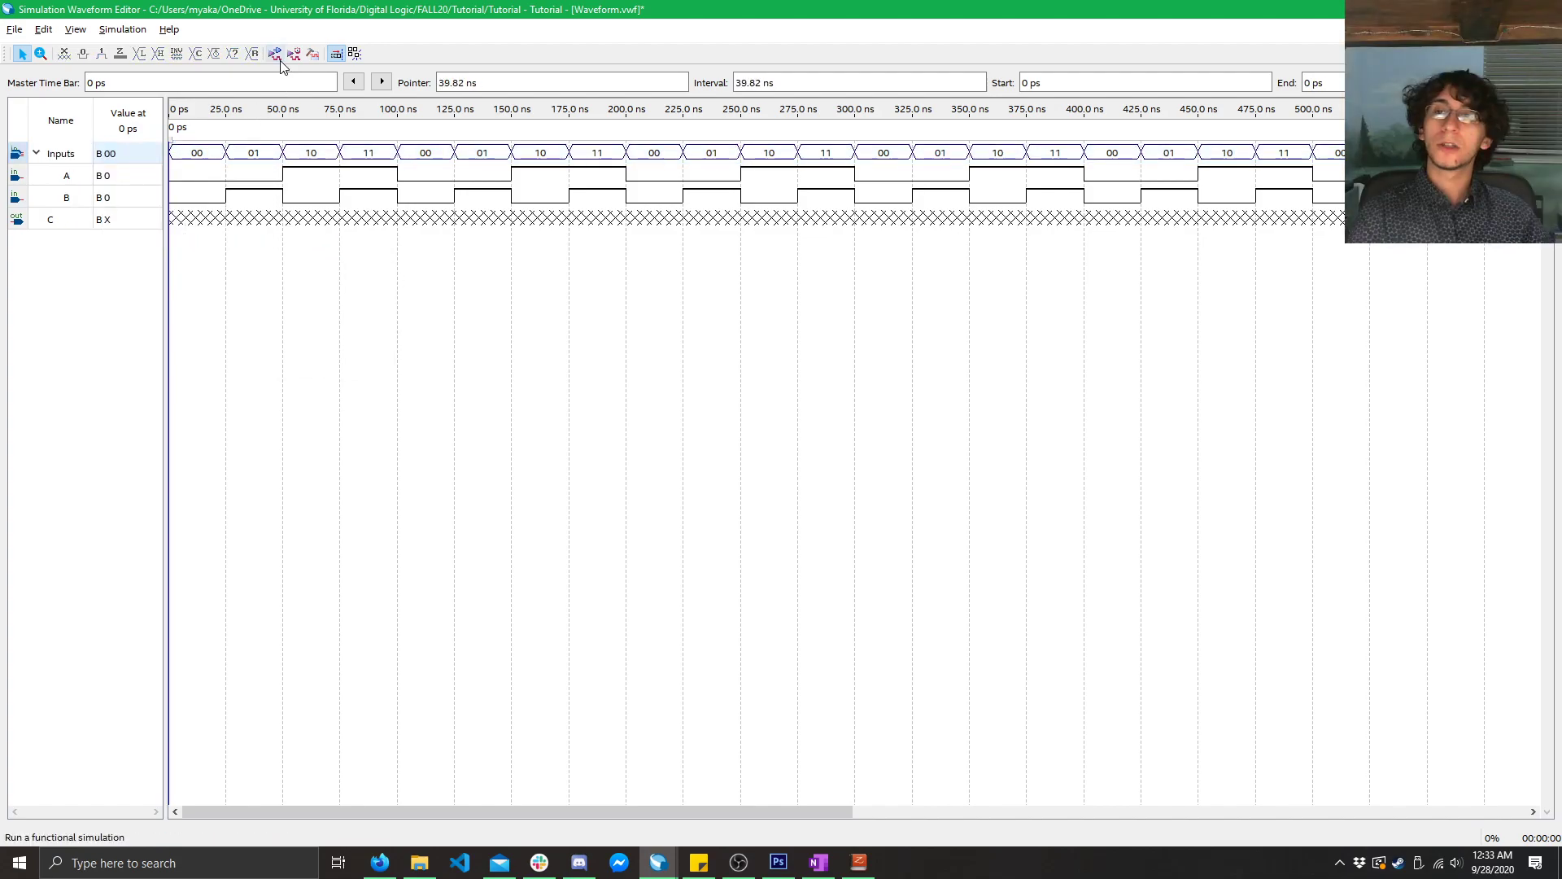
mouse_move(275, 53)
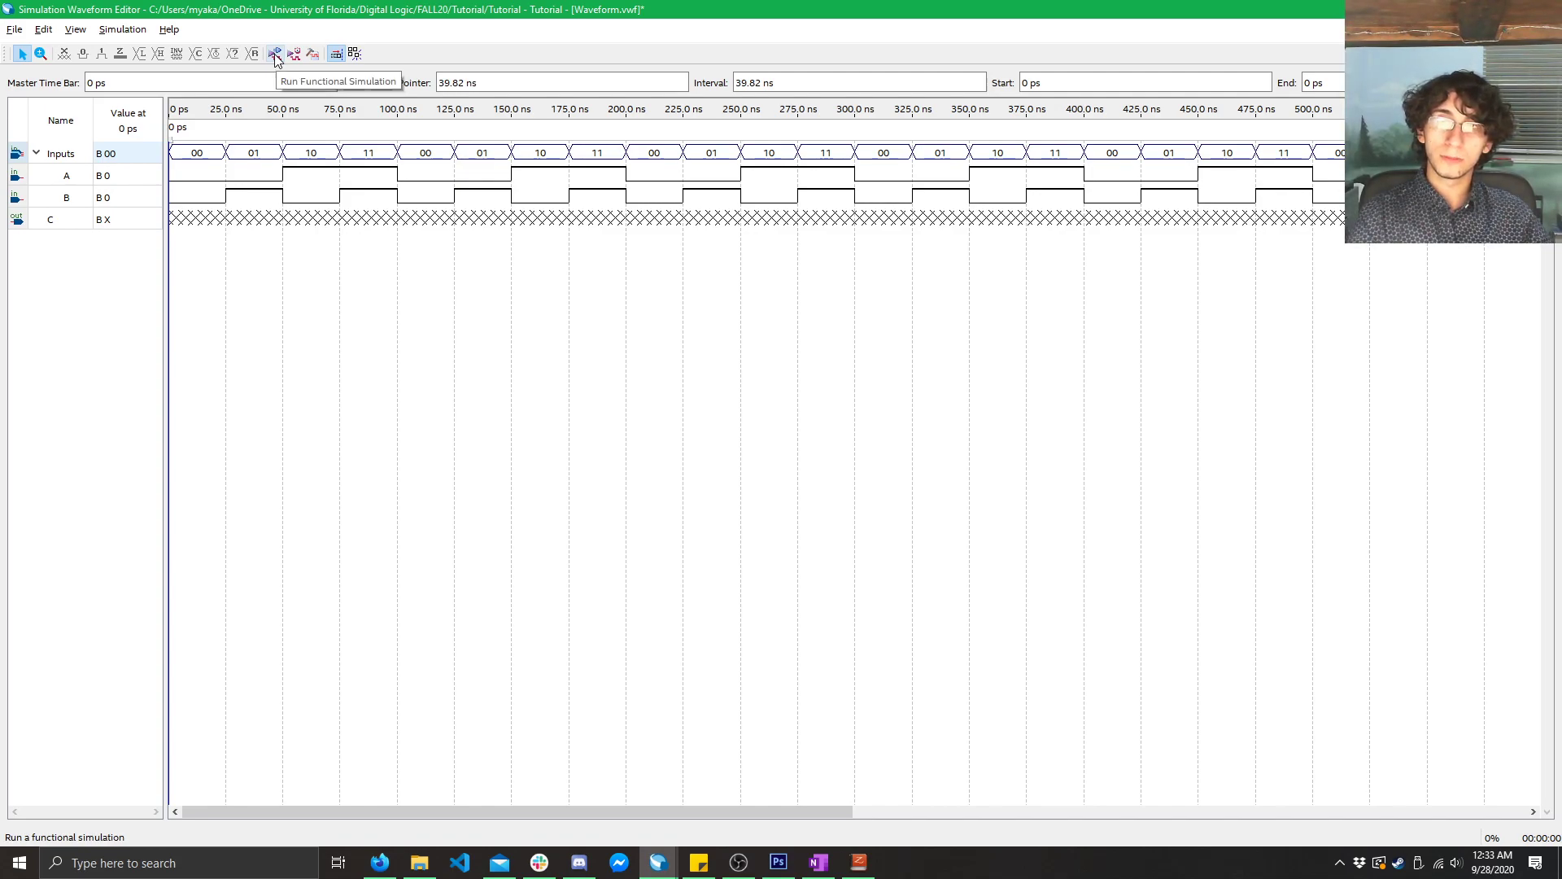
- Save the waveform and attempt a functional simulation of the circuit
click(275, 54)
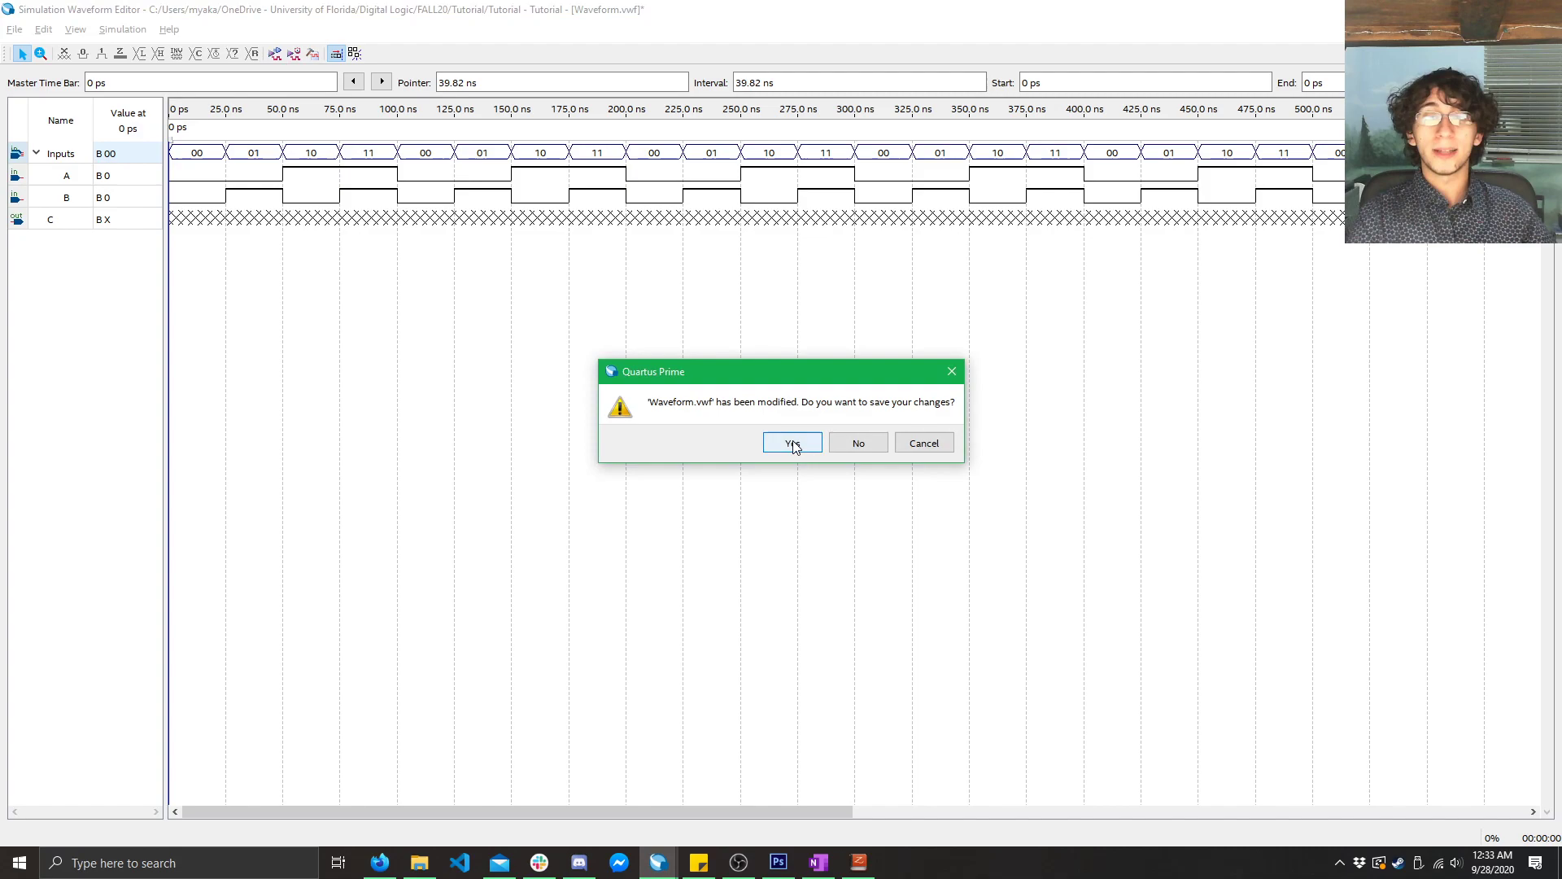
click(791, 443)
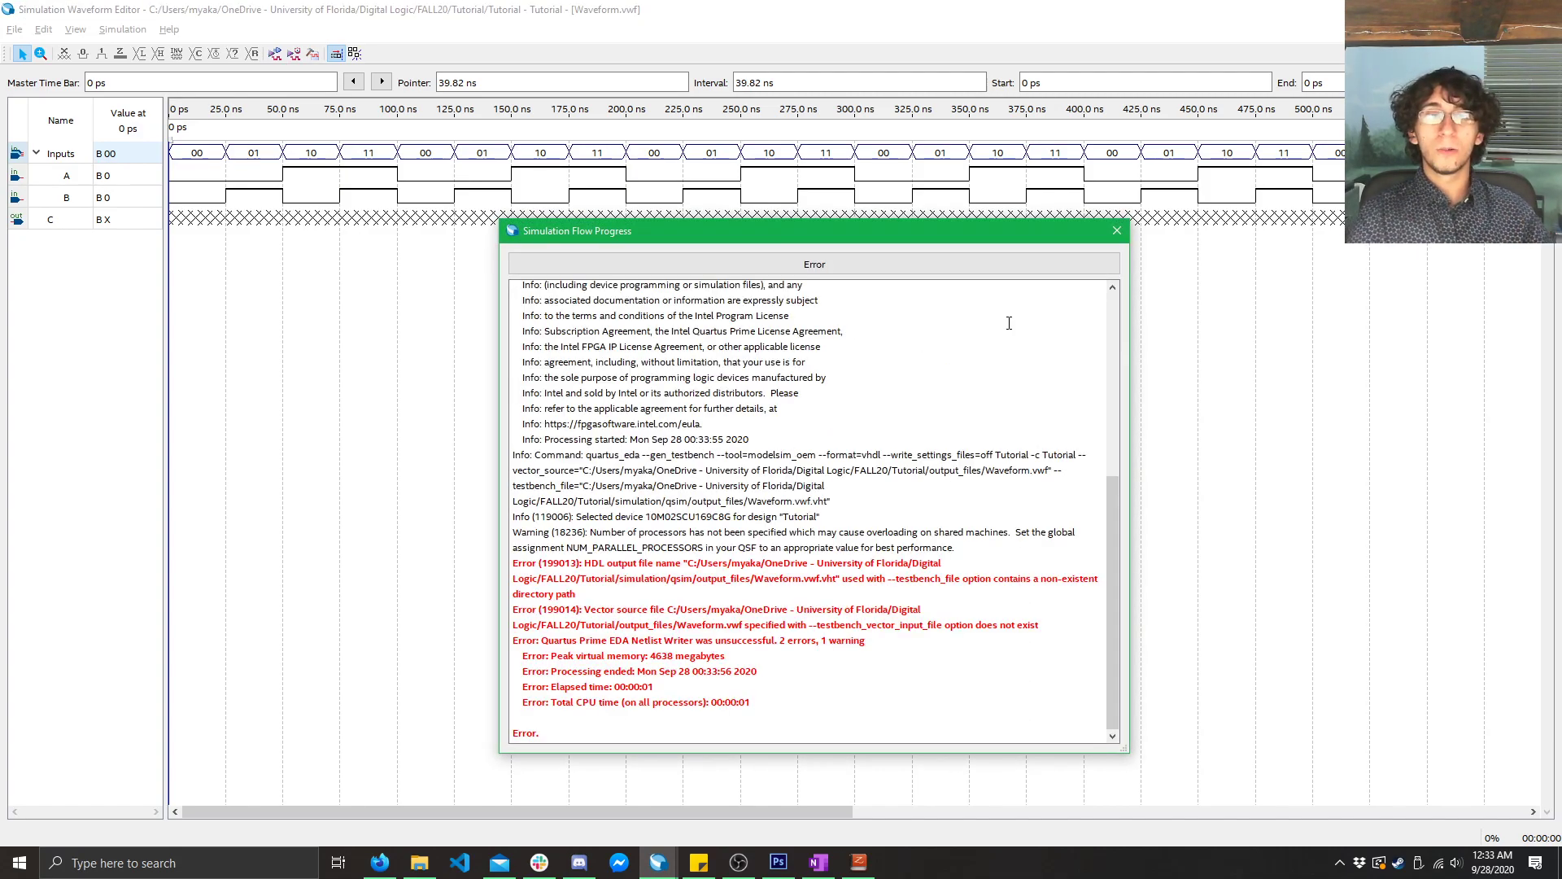
click(1116, 229)
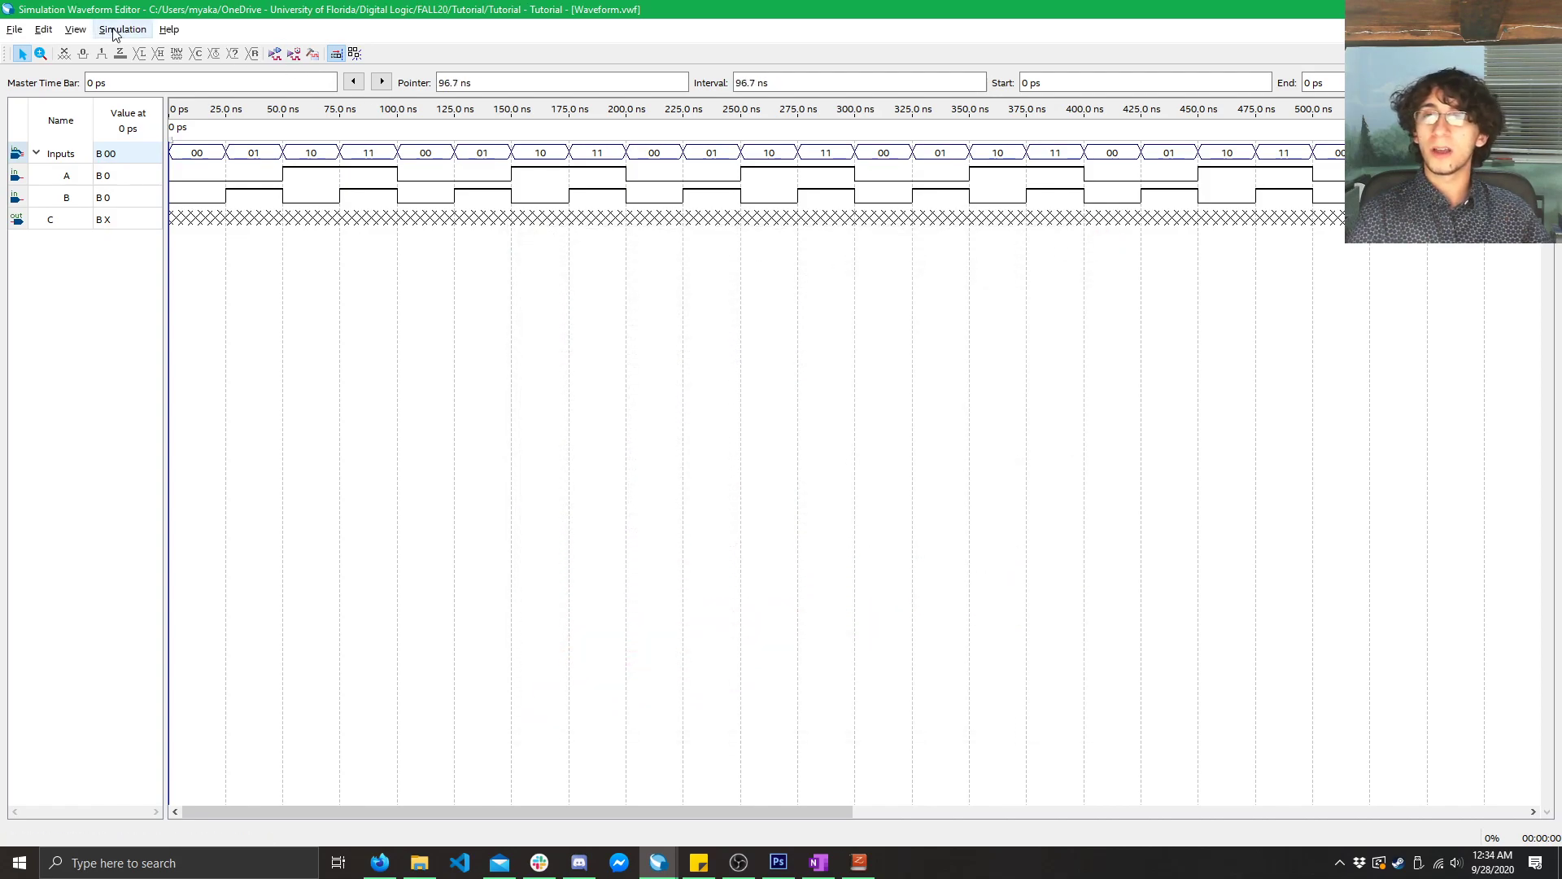
- Remove the 'output_files/' prefix from the vcom line of the ModelSim script and save the options
click(123, 29)
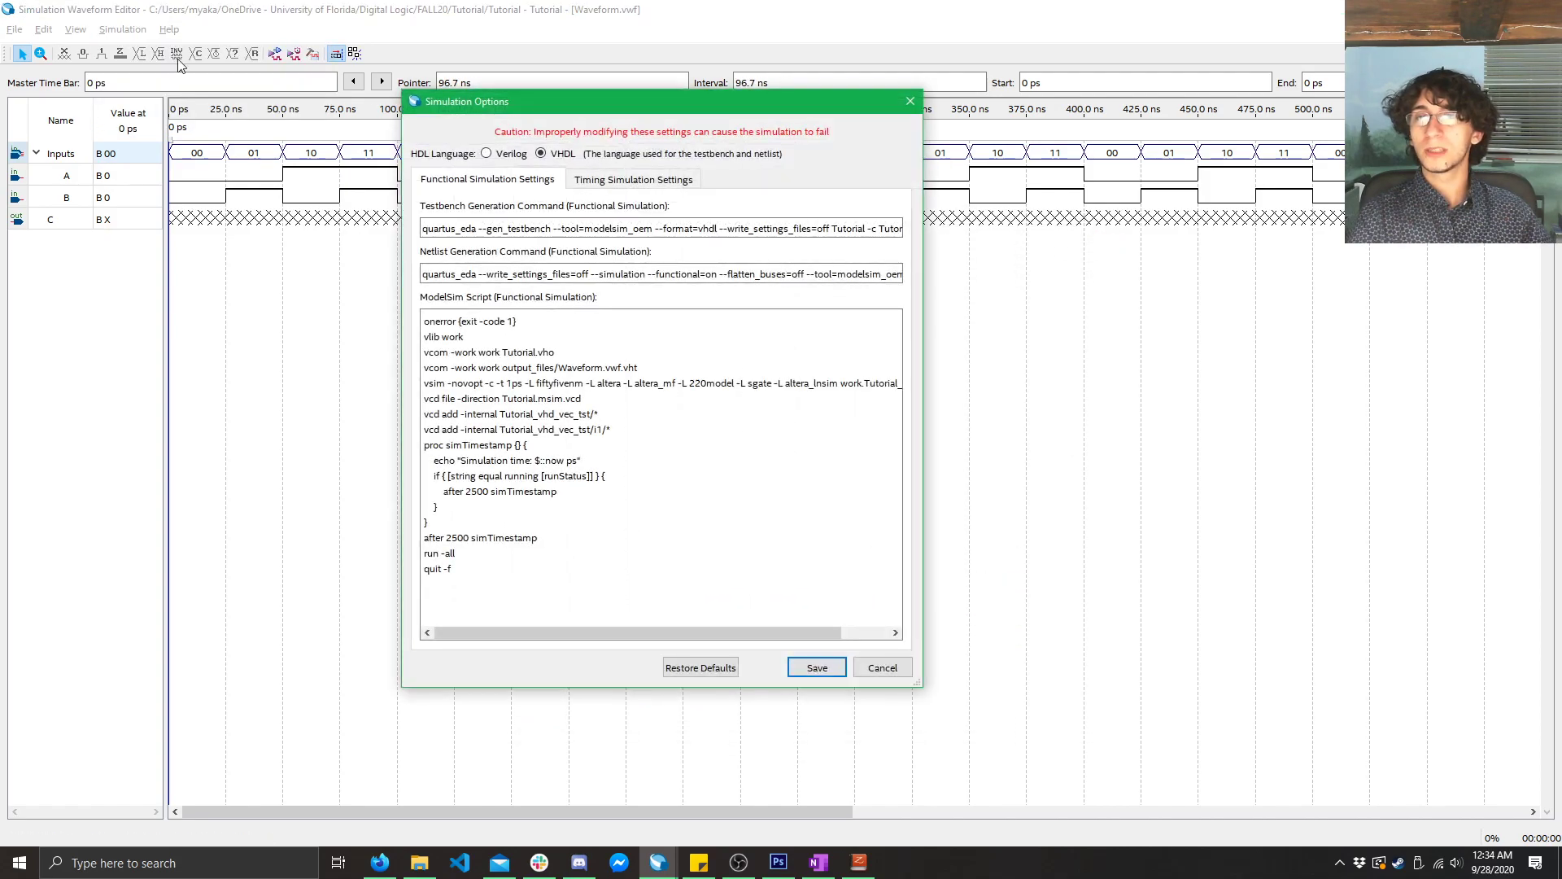
click(700, 667)
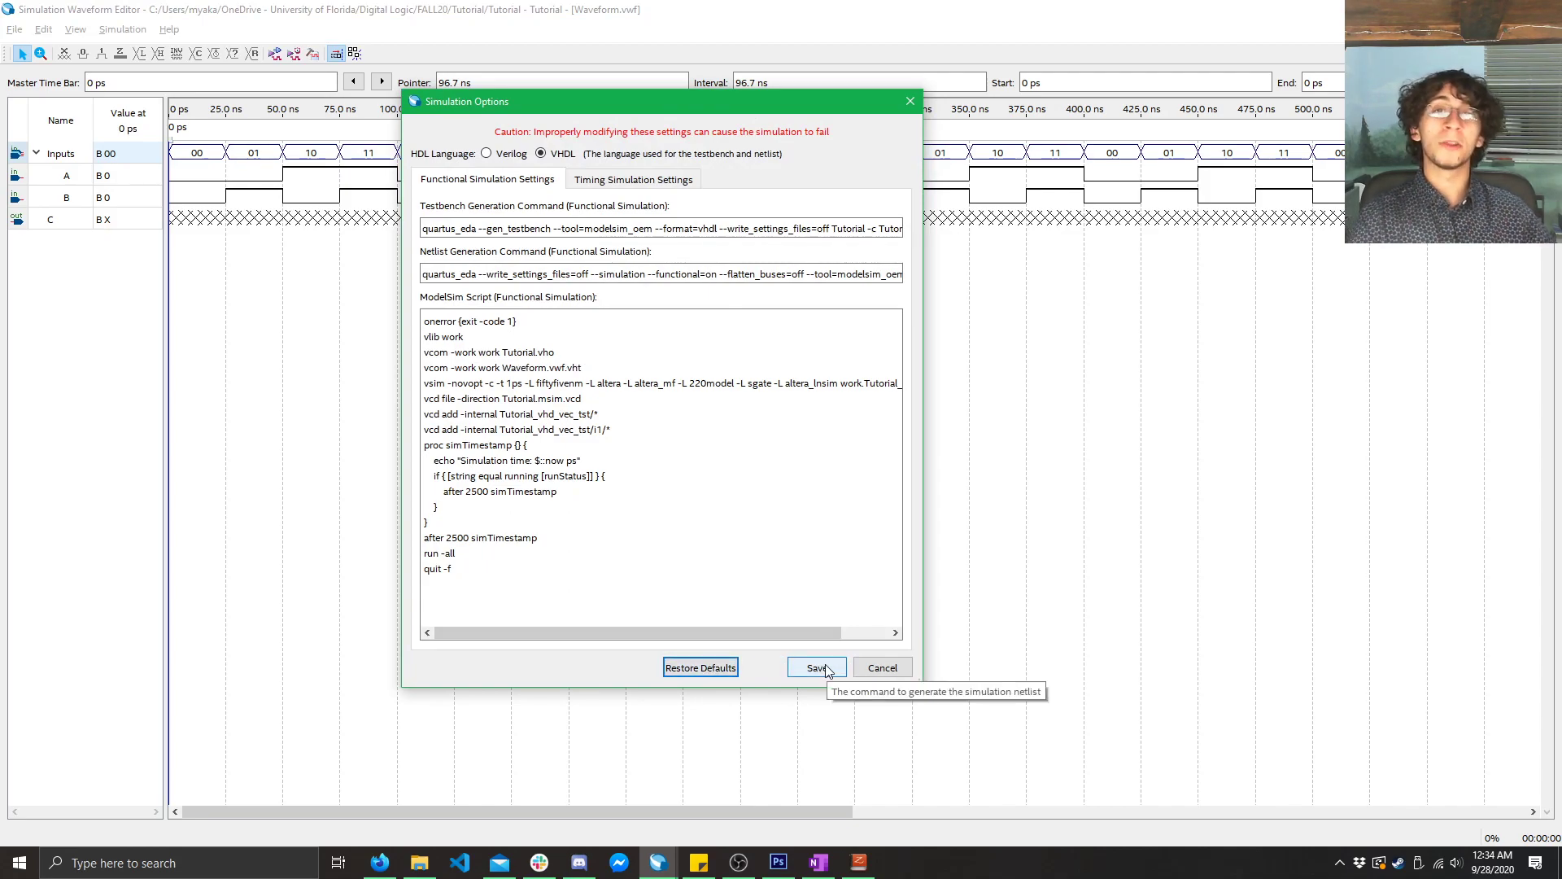
click(815, 667)
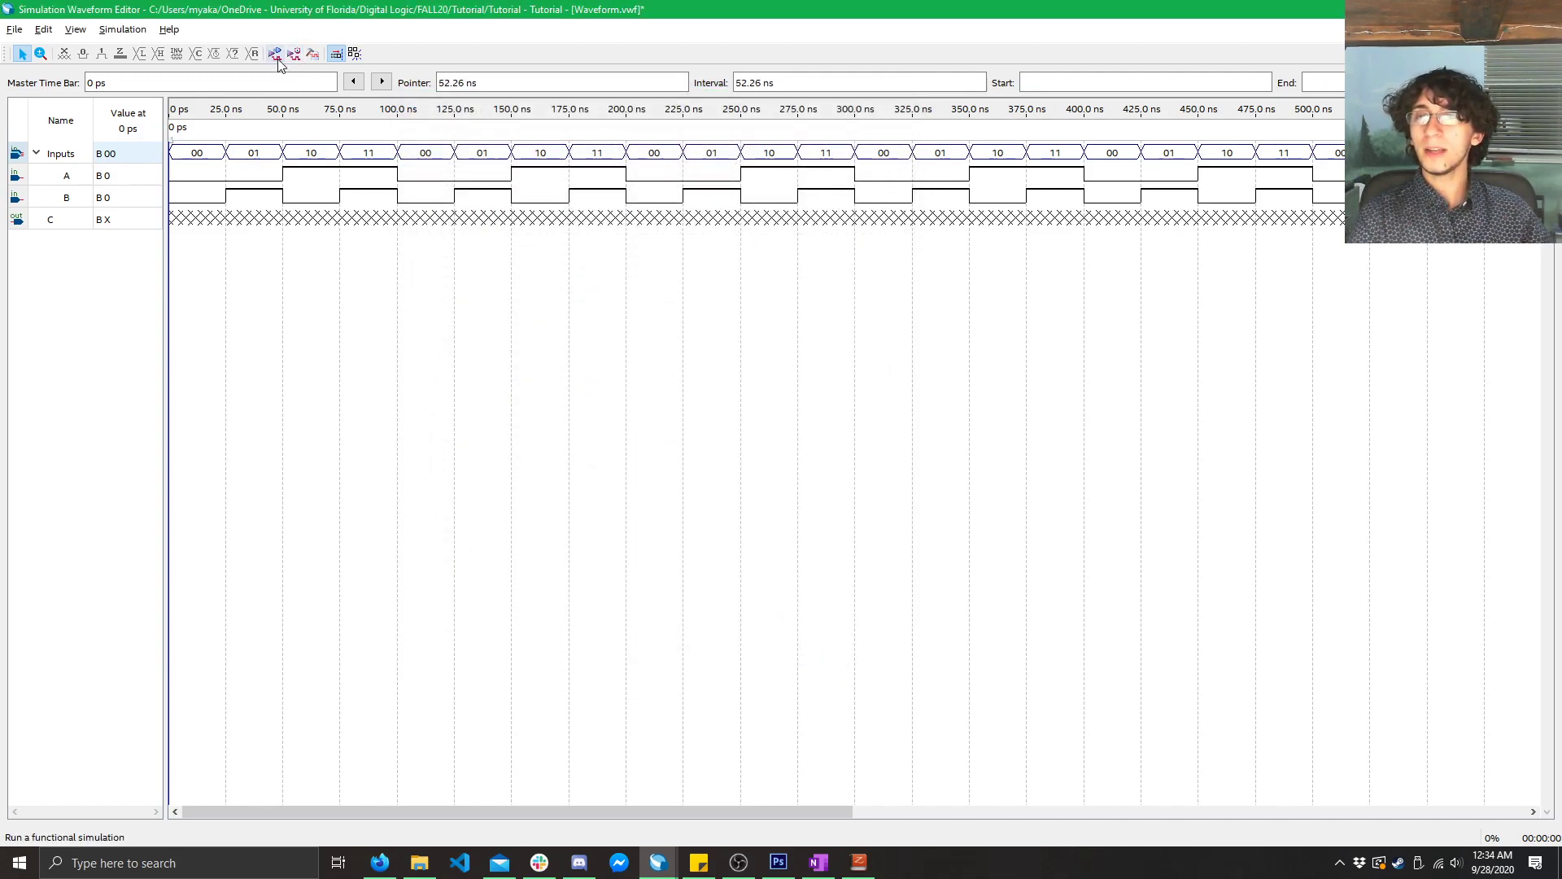
- Run a functional simulation and inspect output C's waveform against Inputs A and B
click(274, 52)
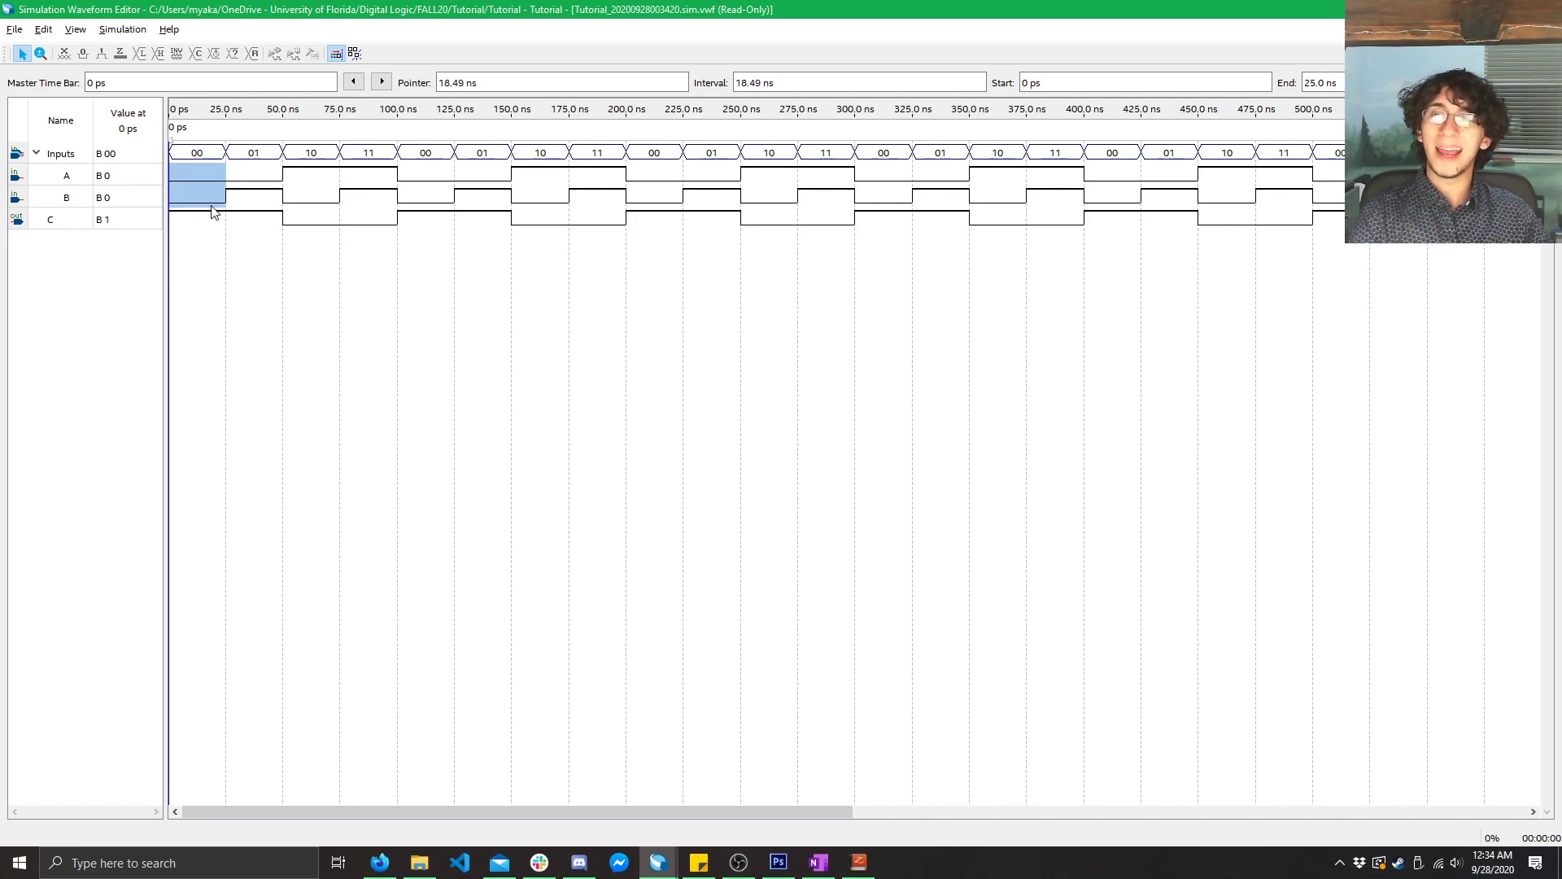
click(199, 218)
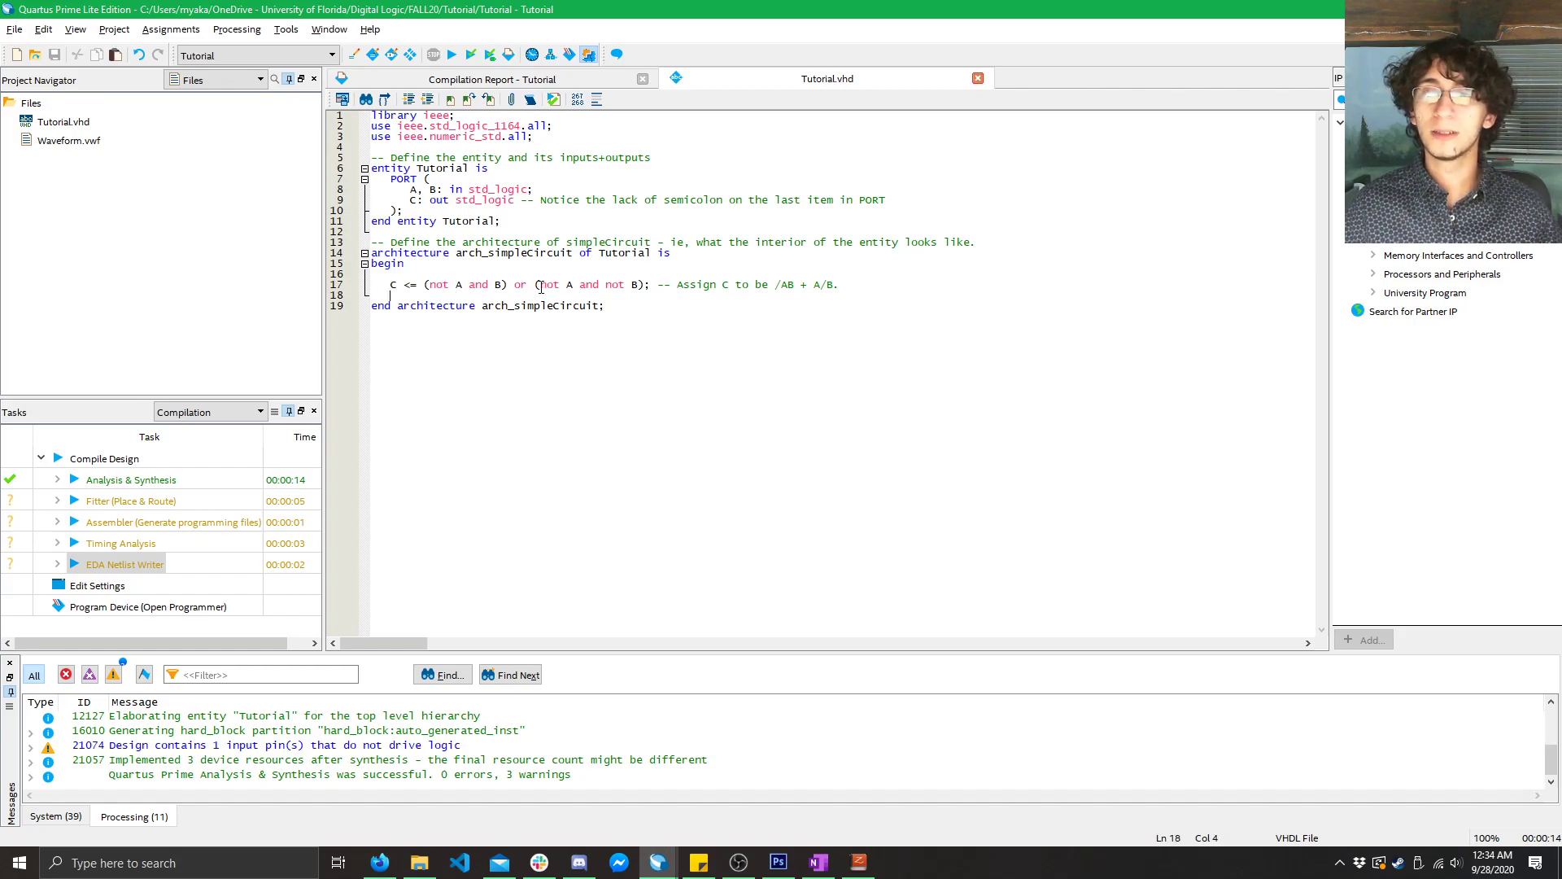
- Recompile the edited Tutorial.vhd design and view its Flow Summary report
double_click(548, 283)
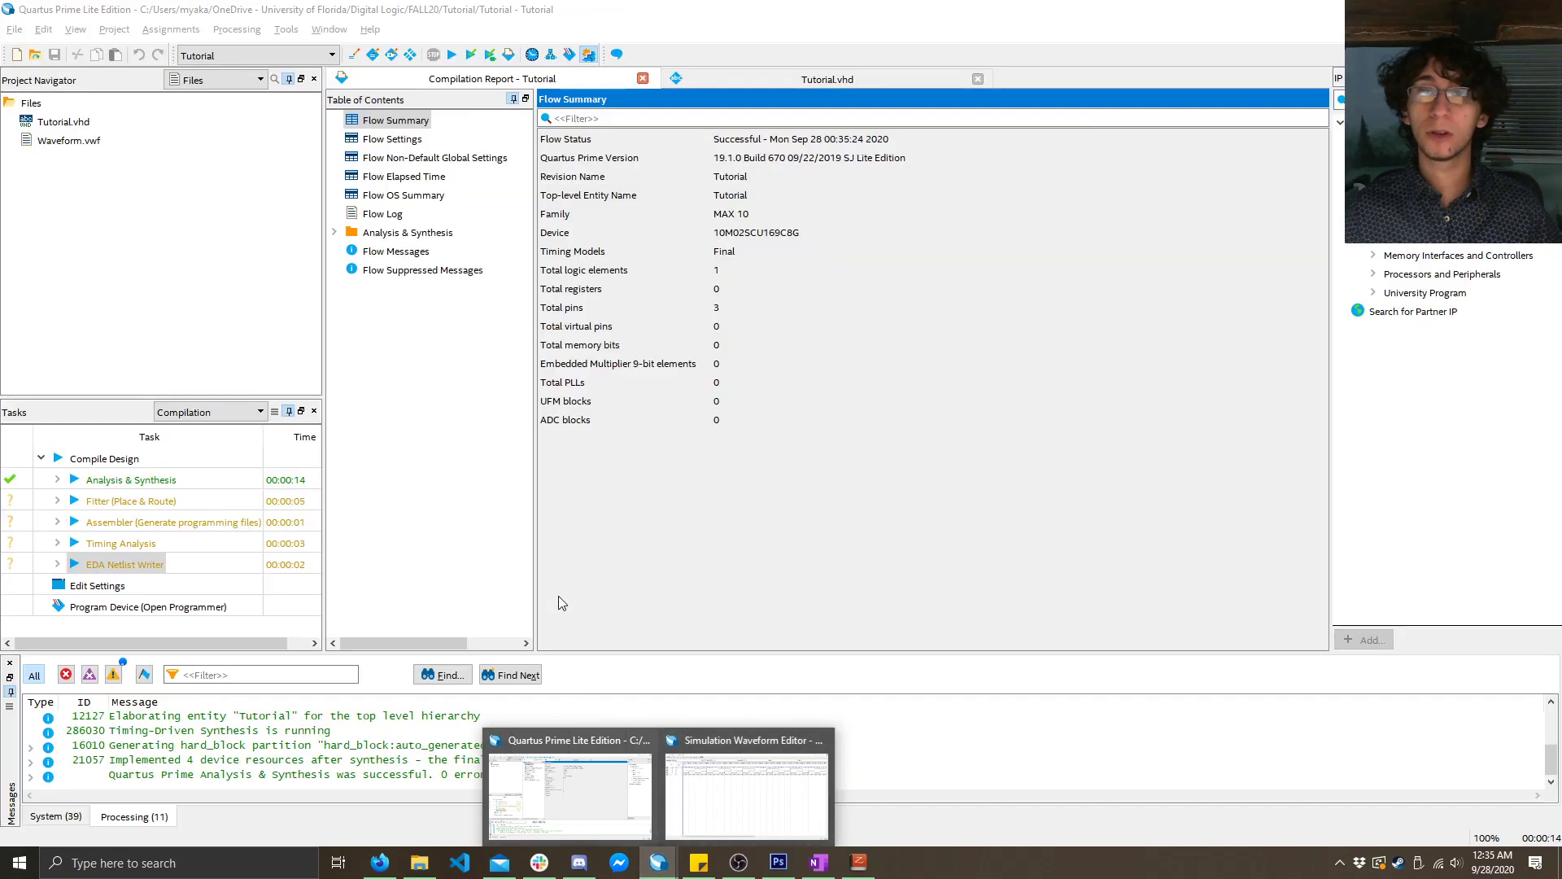
click(261, 78)
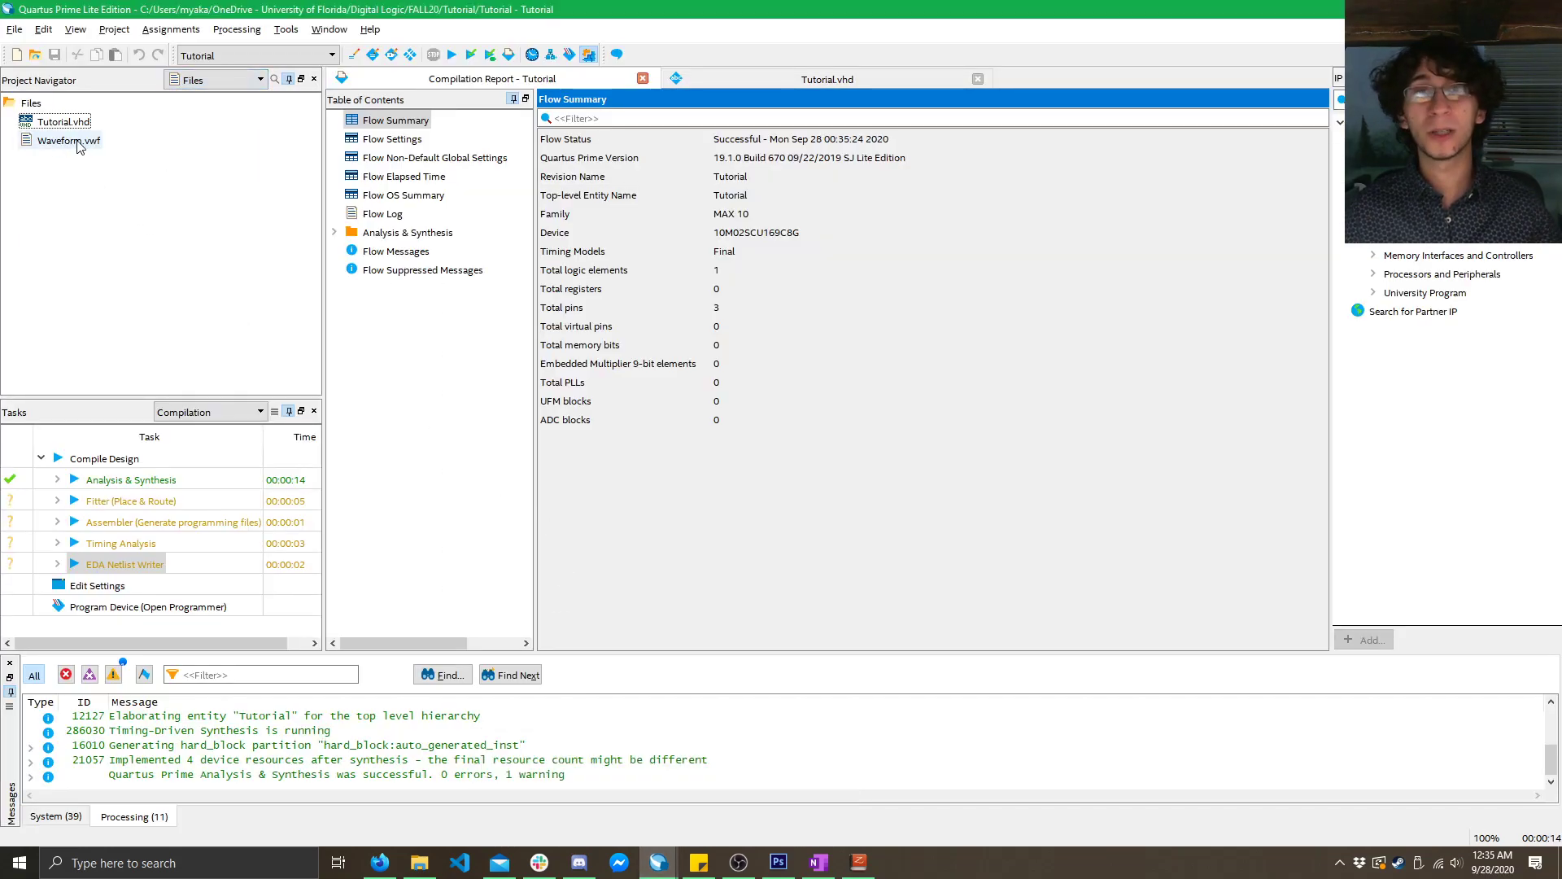
double_click(67, 140)
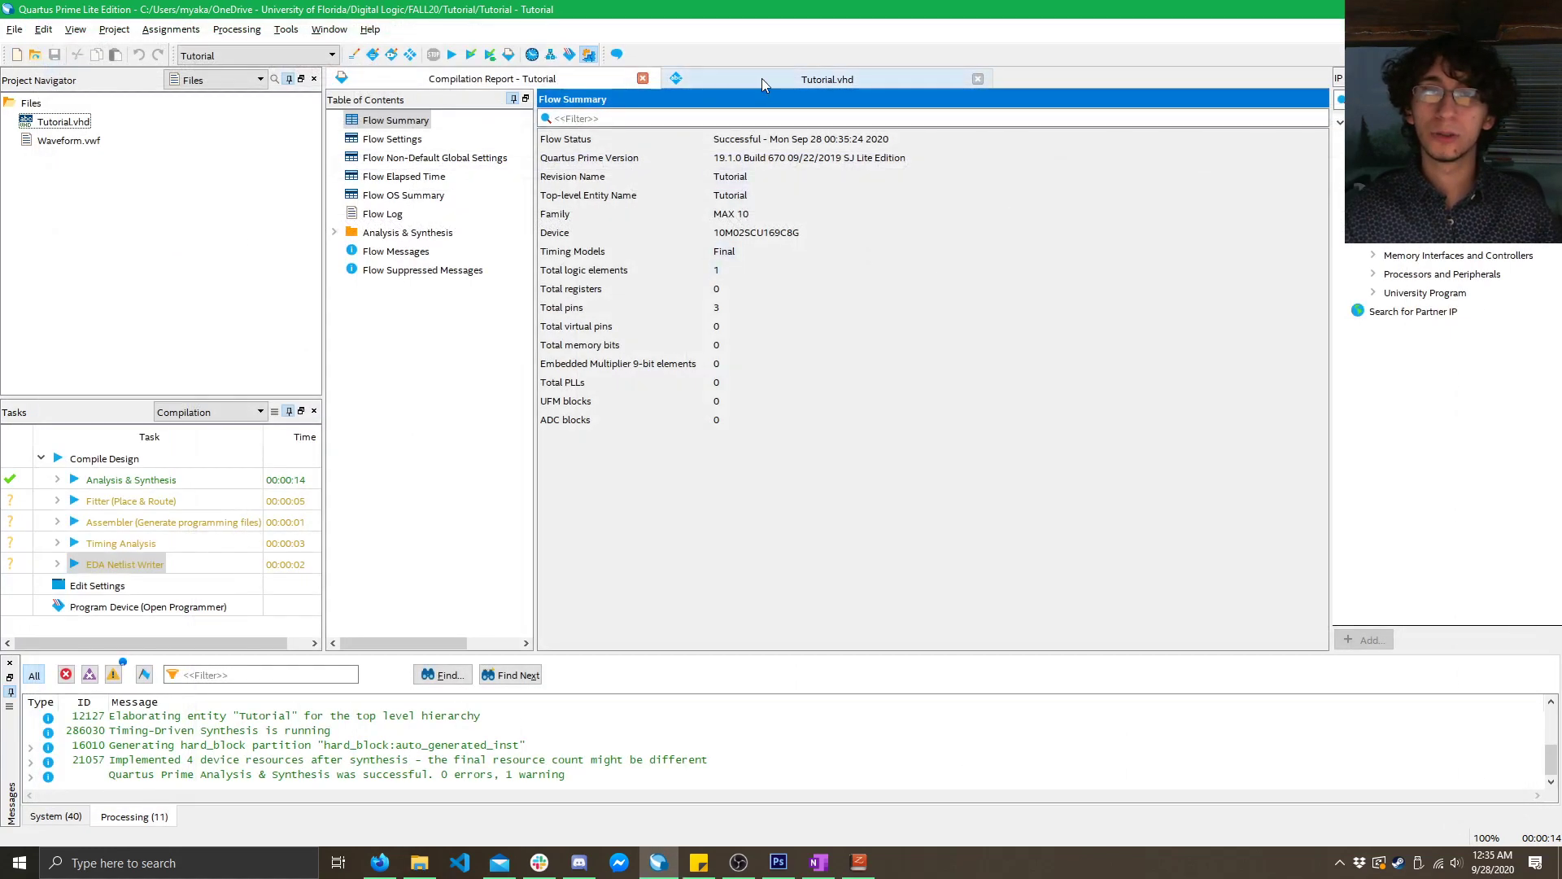
- Add the line 'D <= not (A and B); -- D is A NAND B' to Tutorial.vhd and start compilation
click(826, 78)
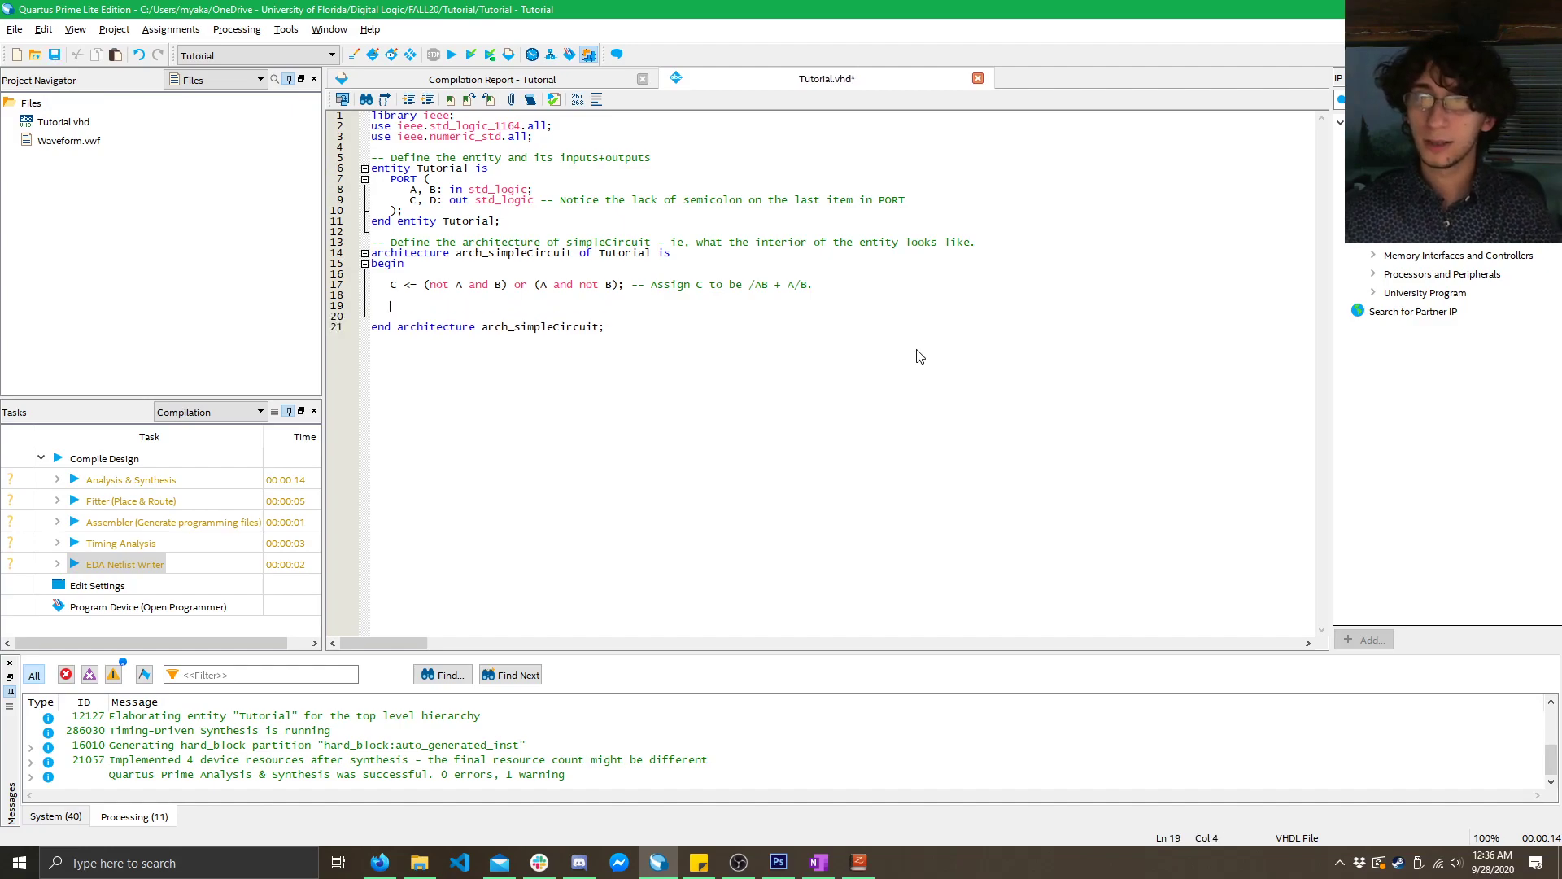
text(D <=)
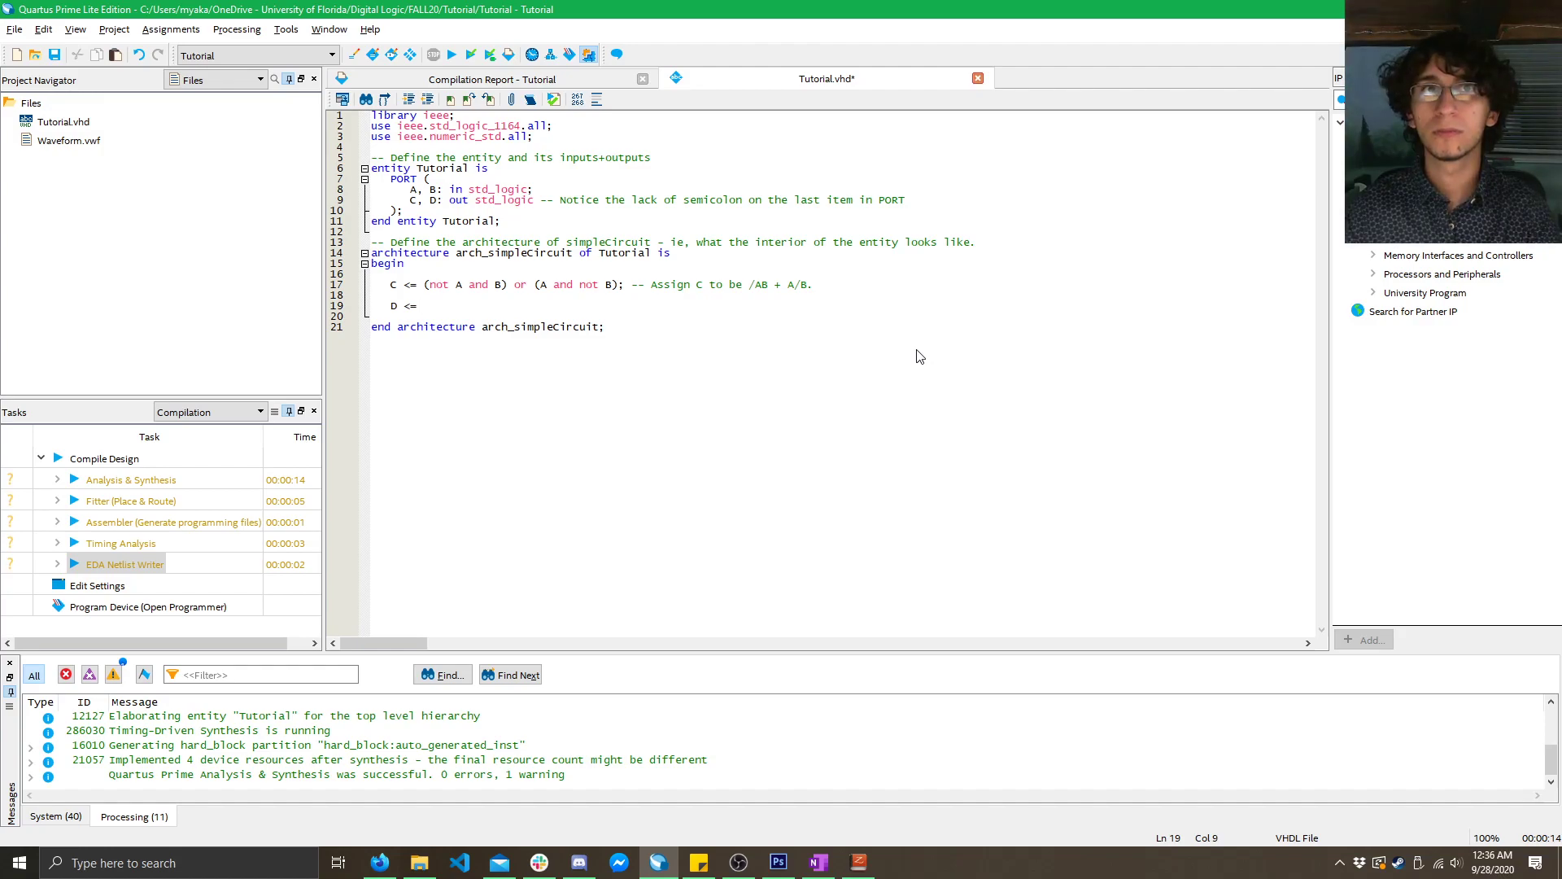
click(424, 304)
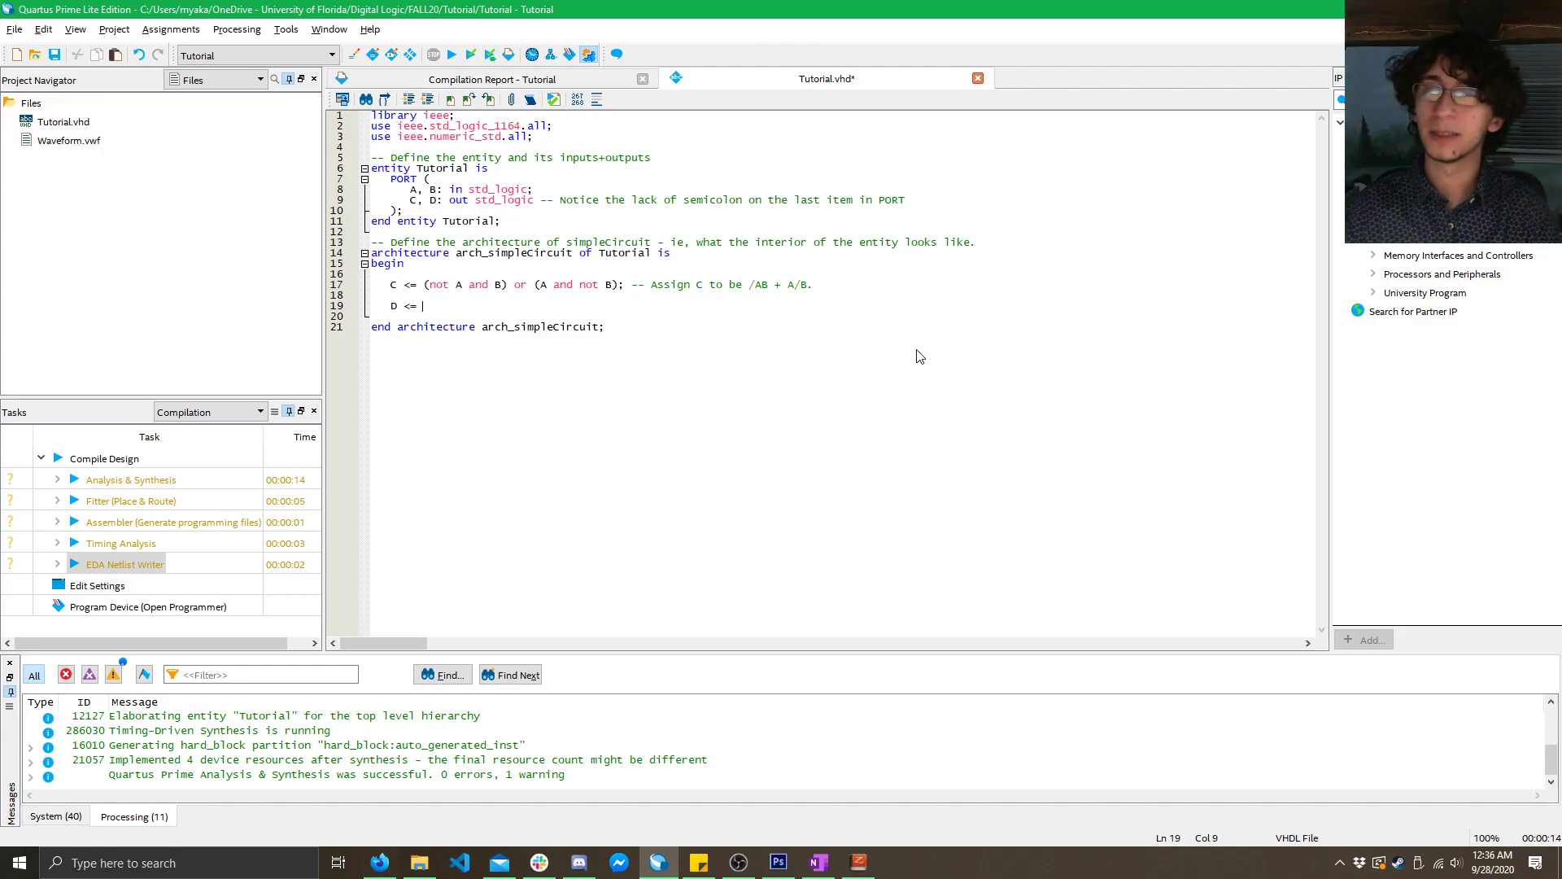
text(not ()
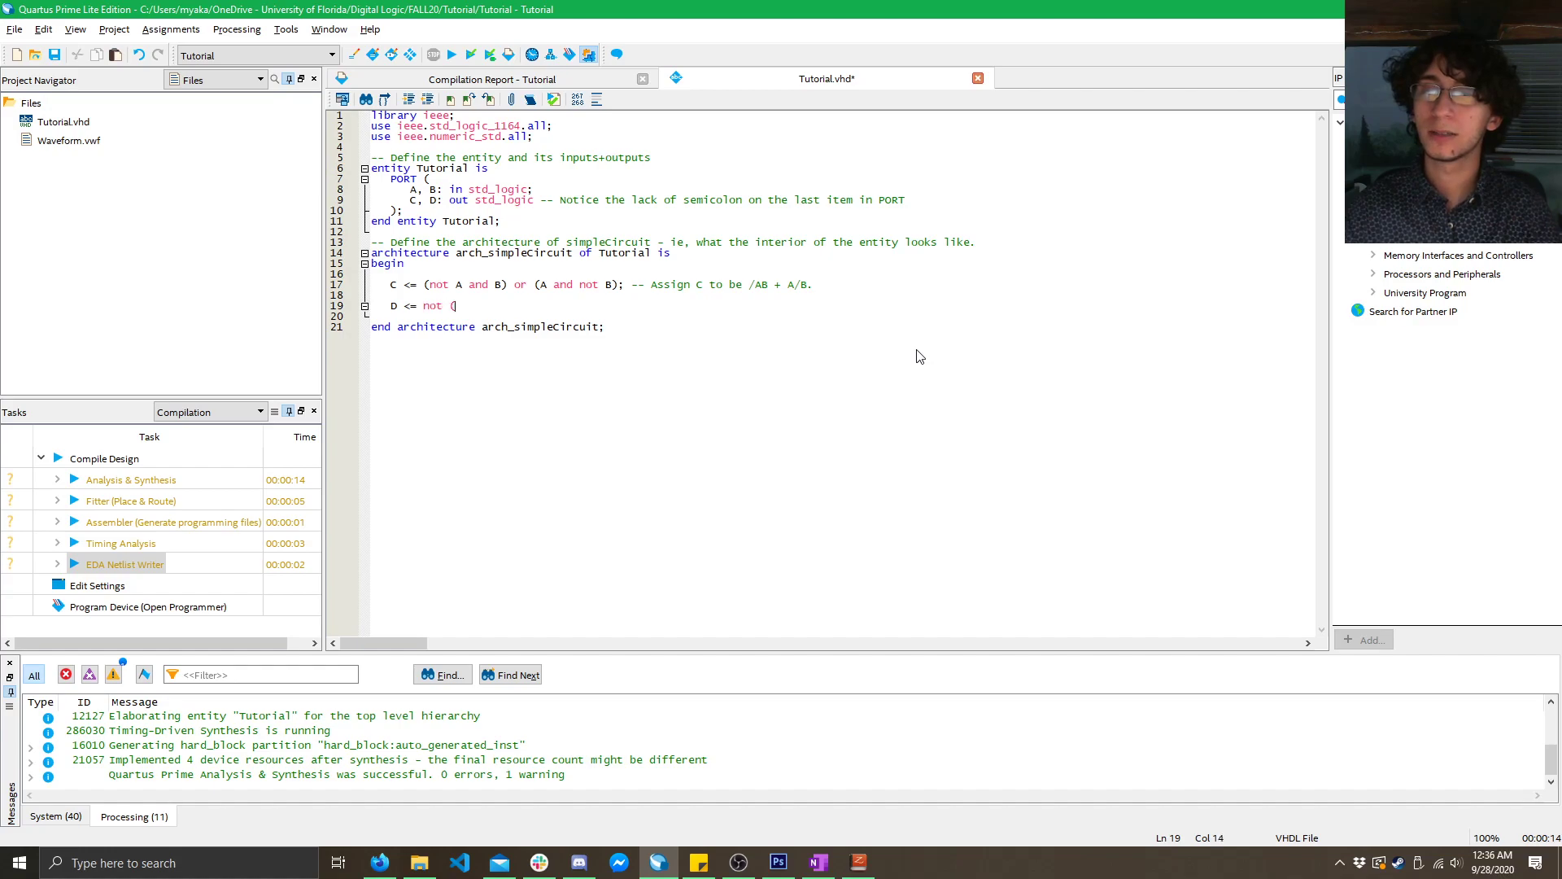
text((A and B))
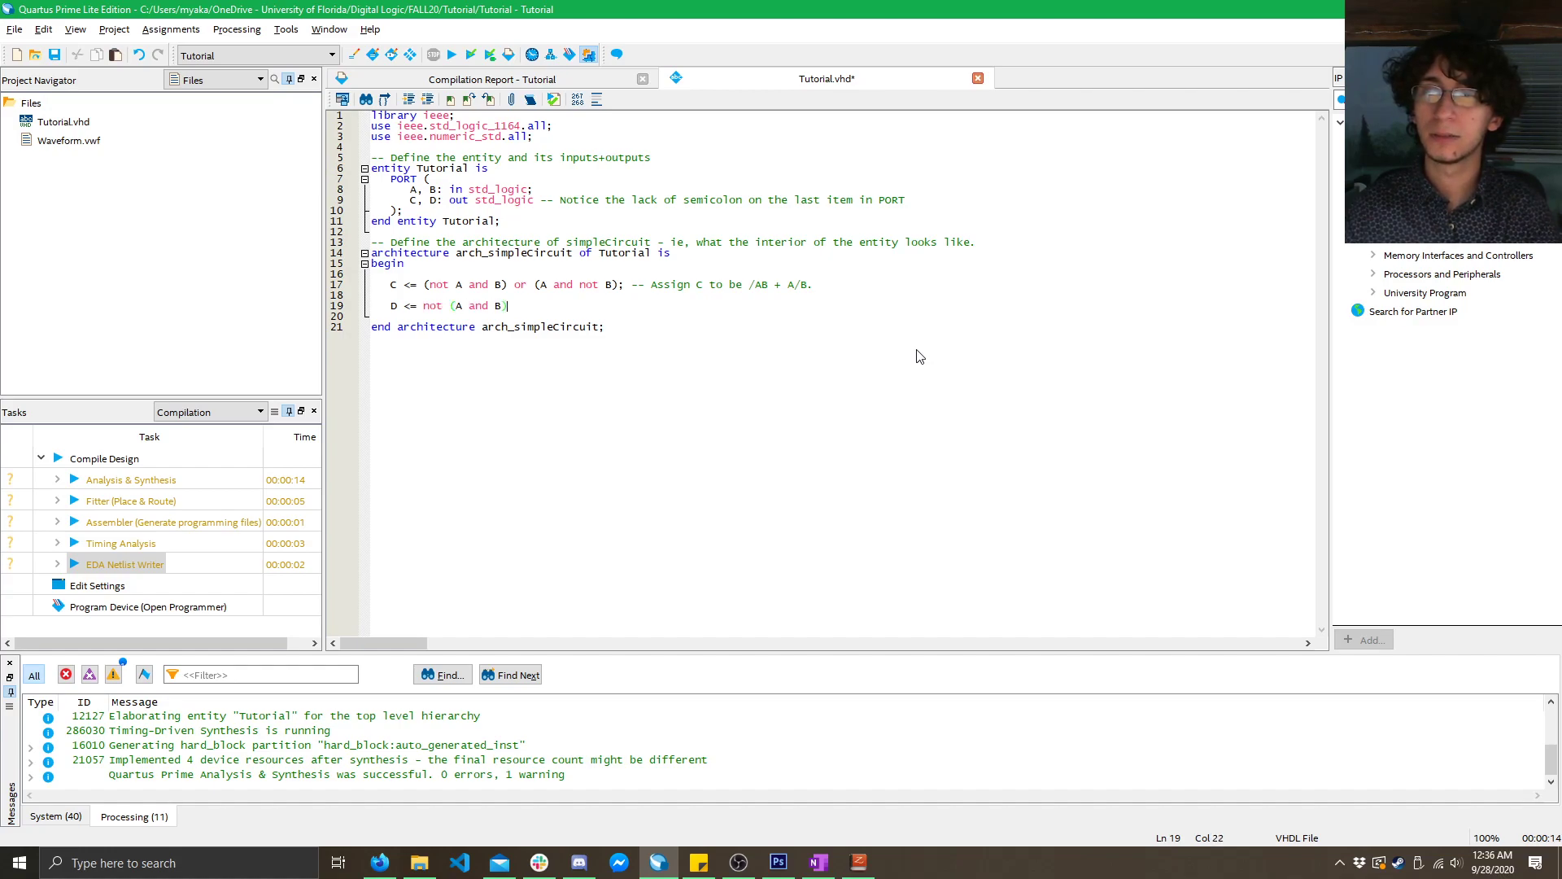
text(; --)
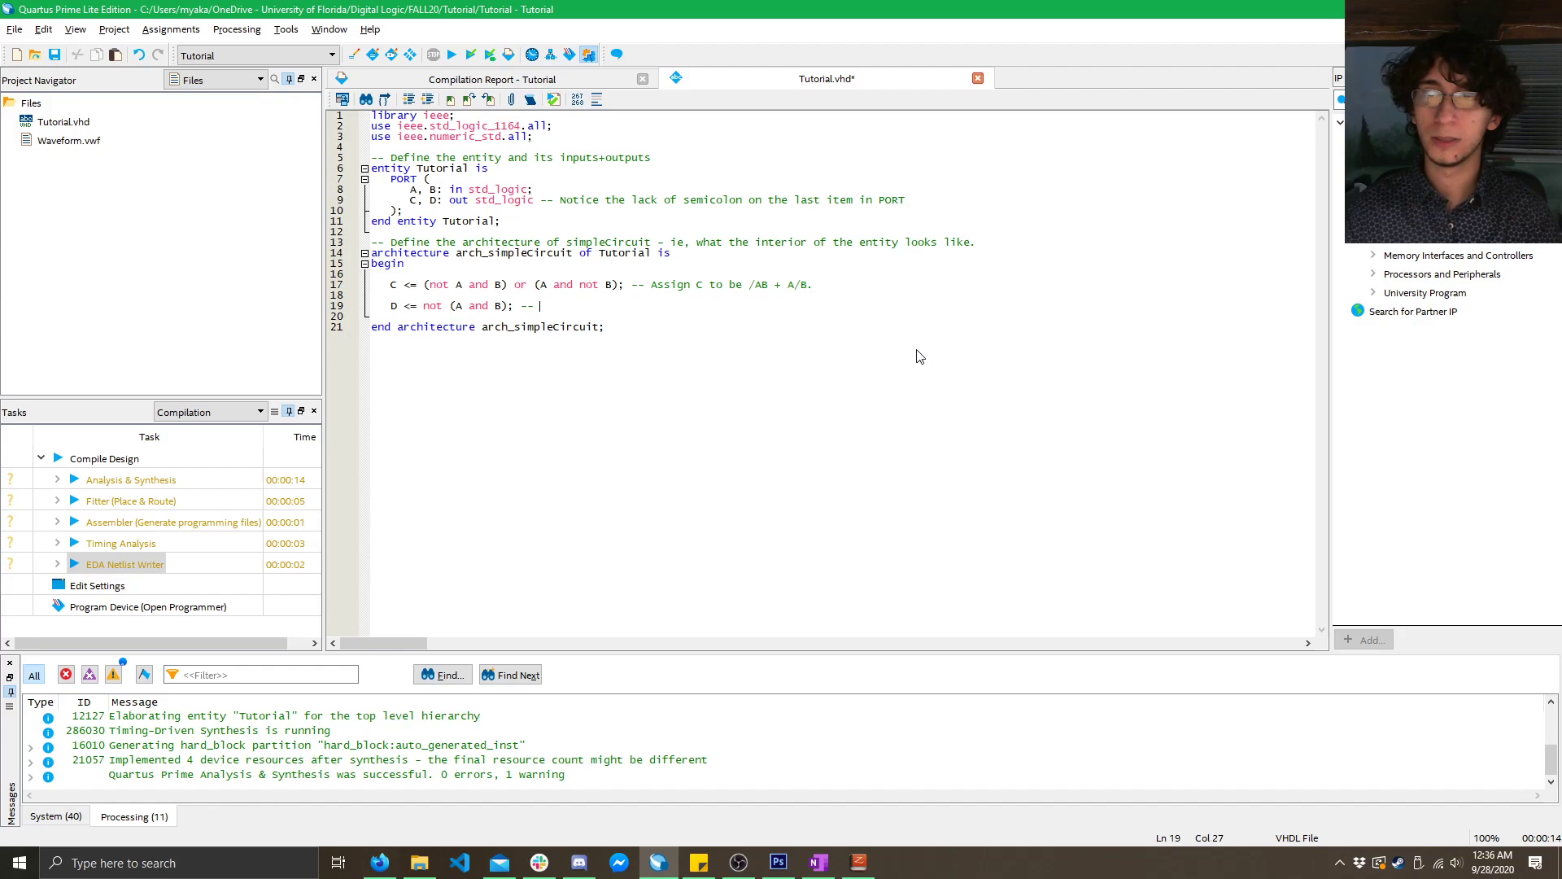
text(D is)
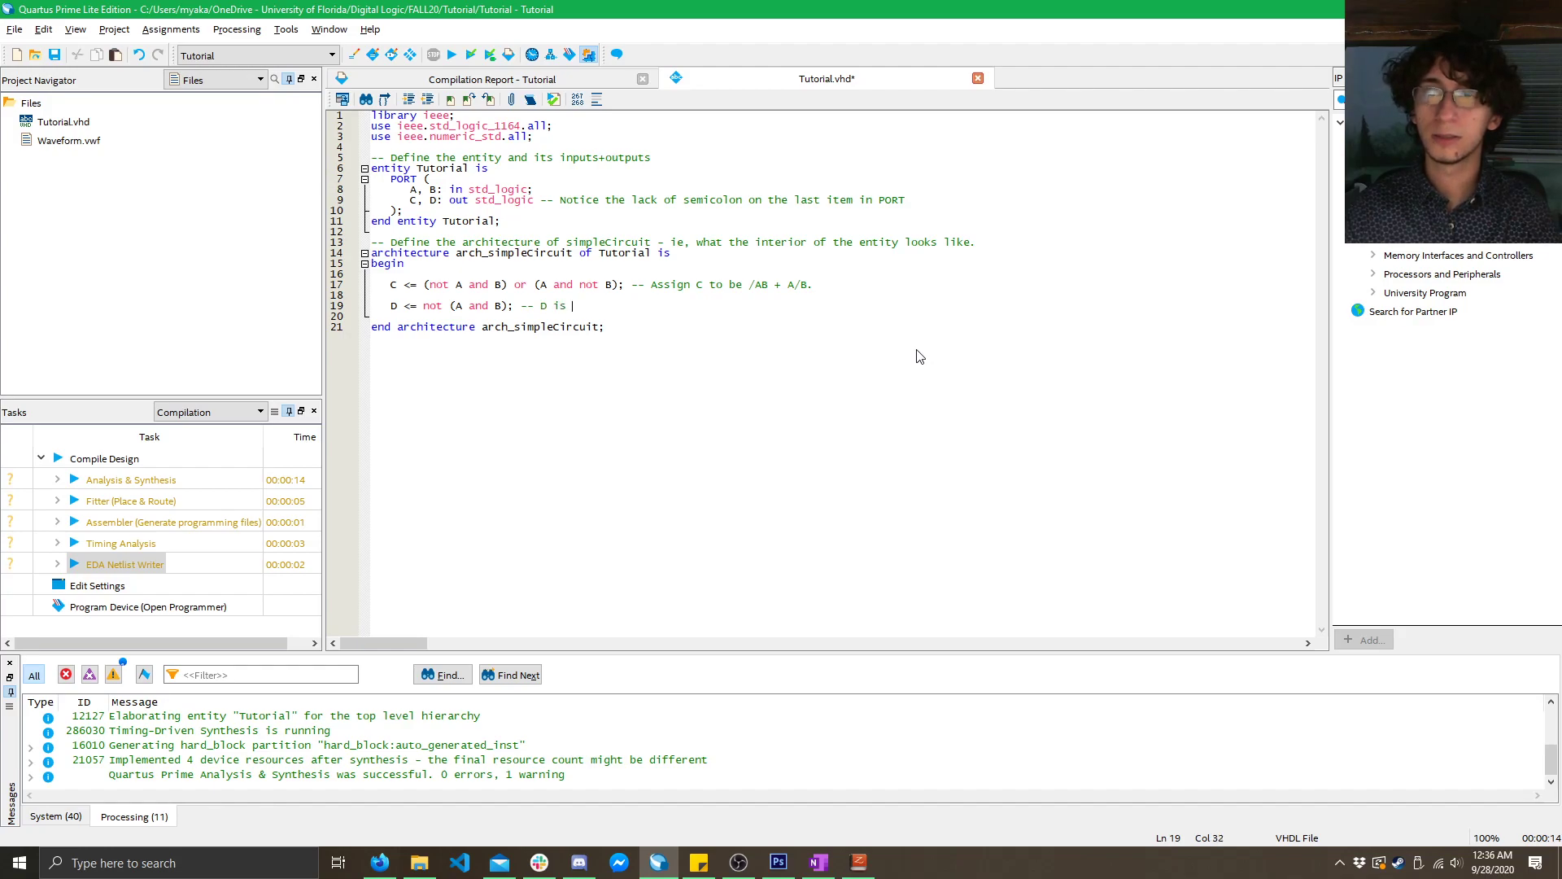
text(A NAND B)
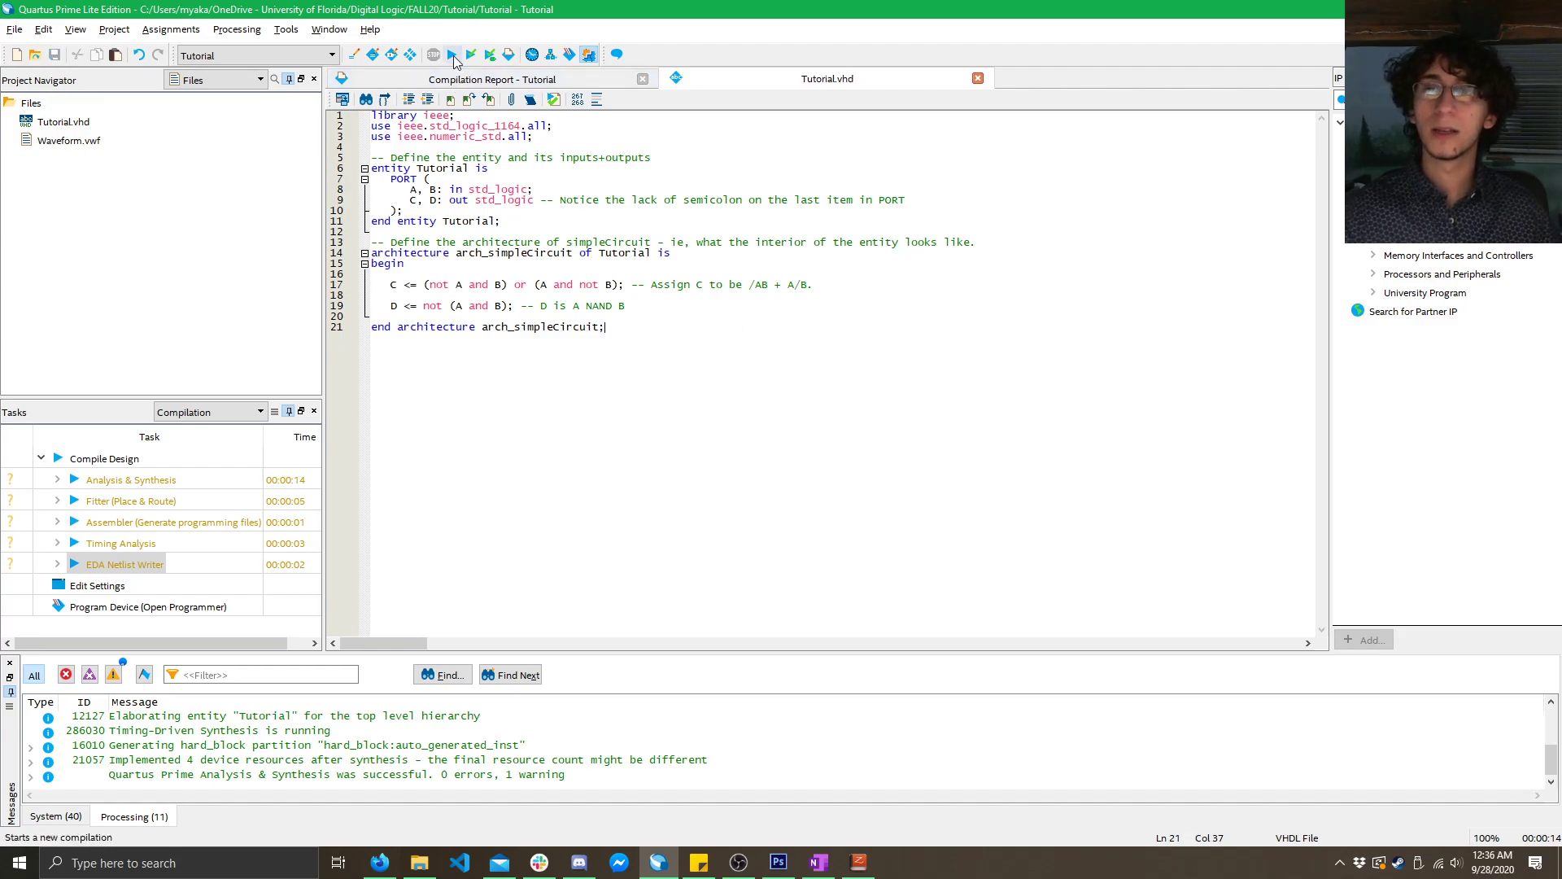
click(433, 55)
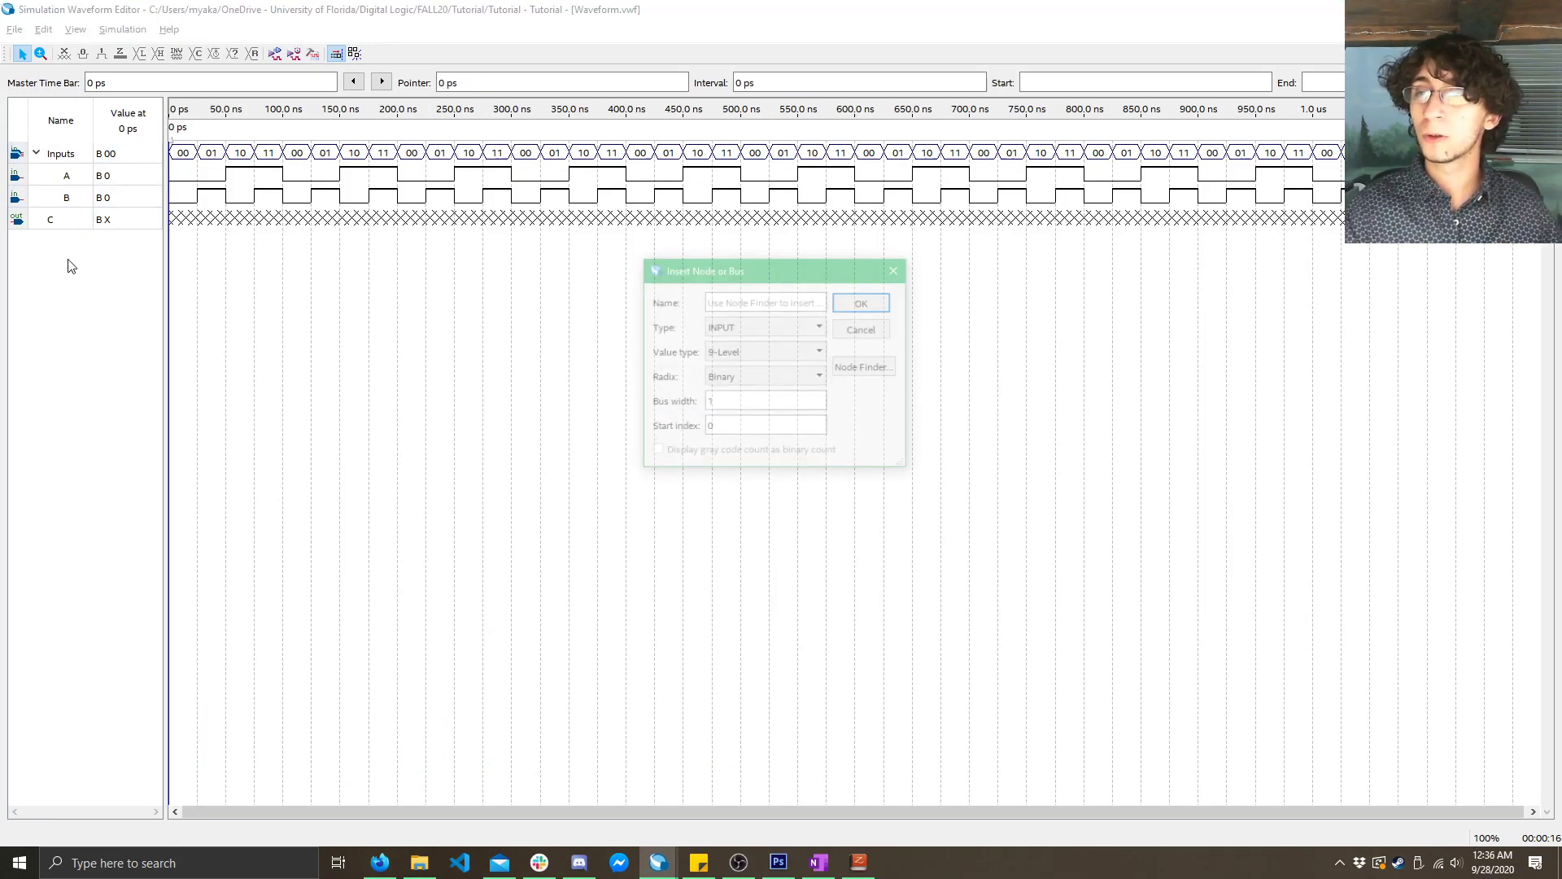
- Add output node D to the waveform file below C via Node Finder
click(861, 366)
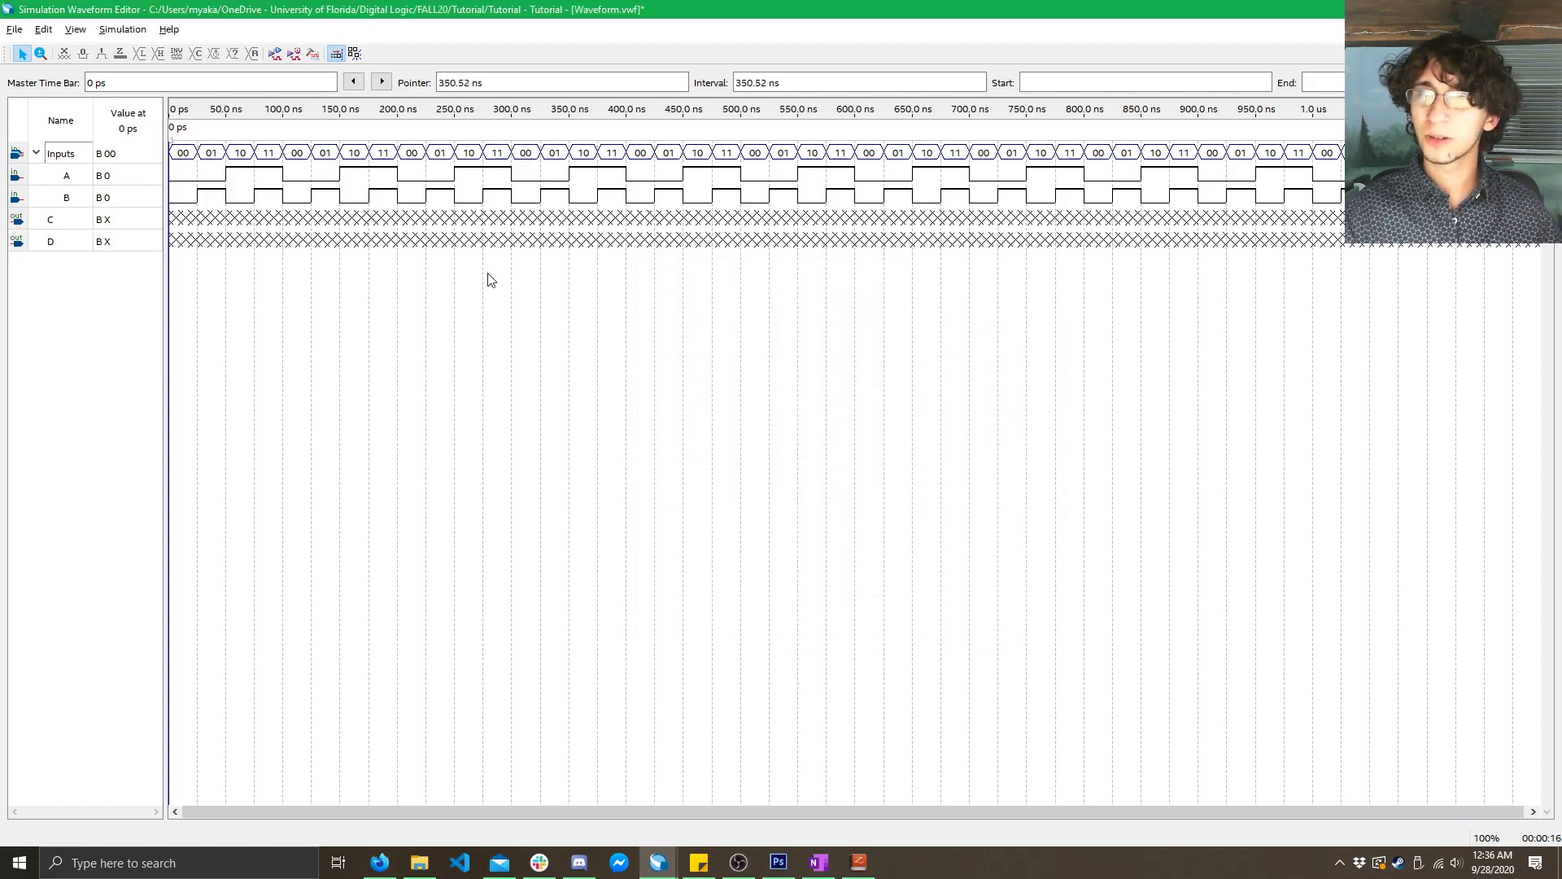
- Group the C and D rows into a new bus named Outputs
click(51, 241)
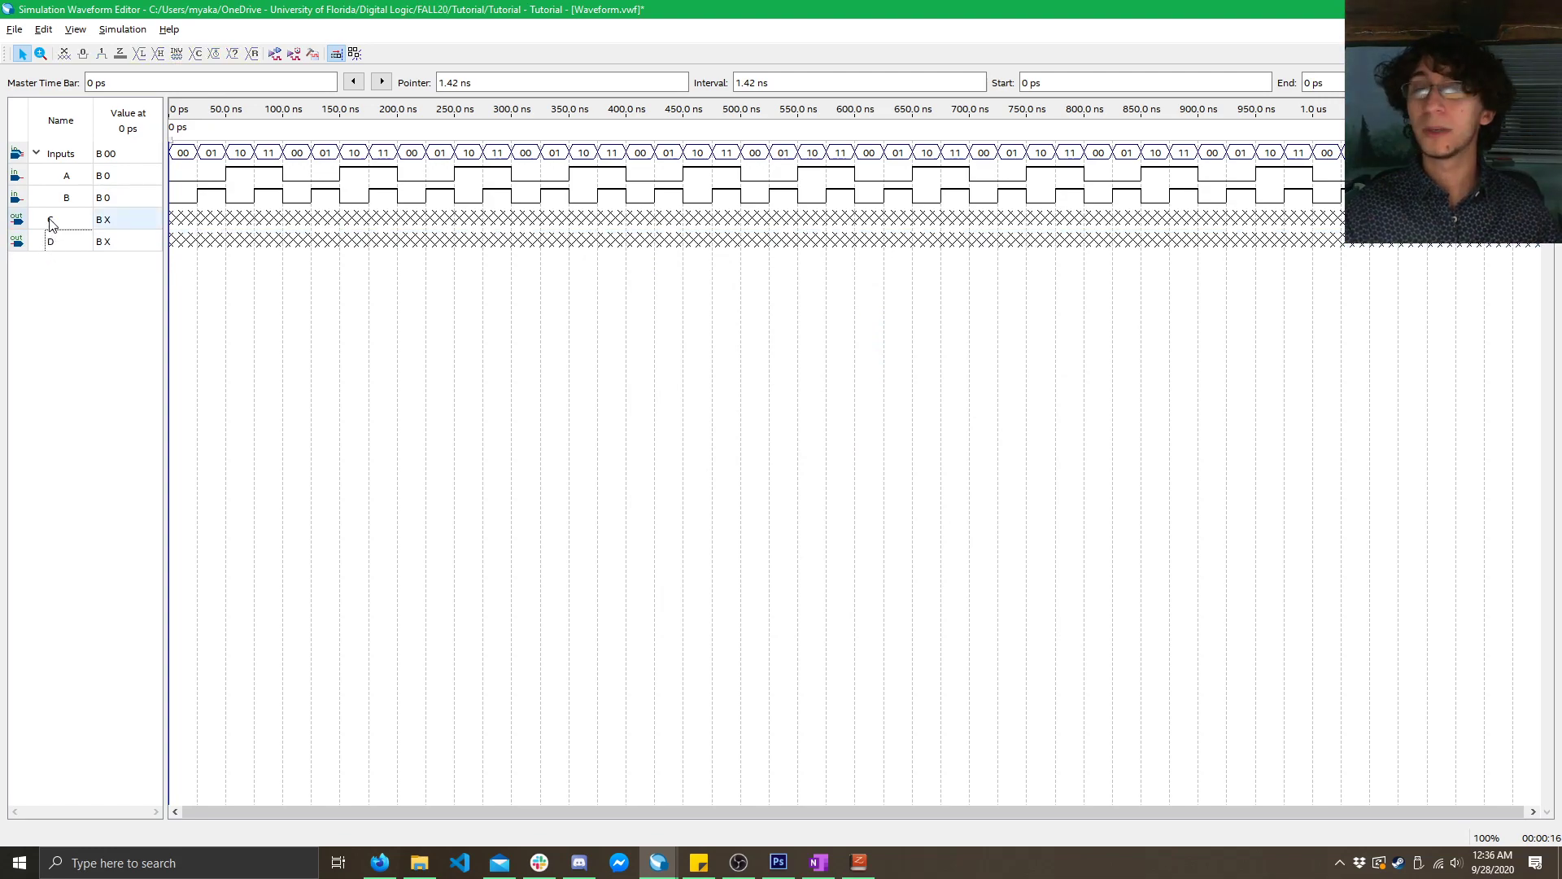
right_click(51, 241)
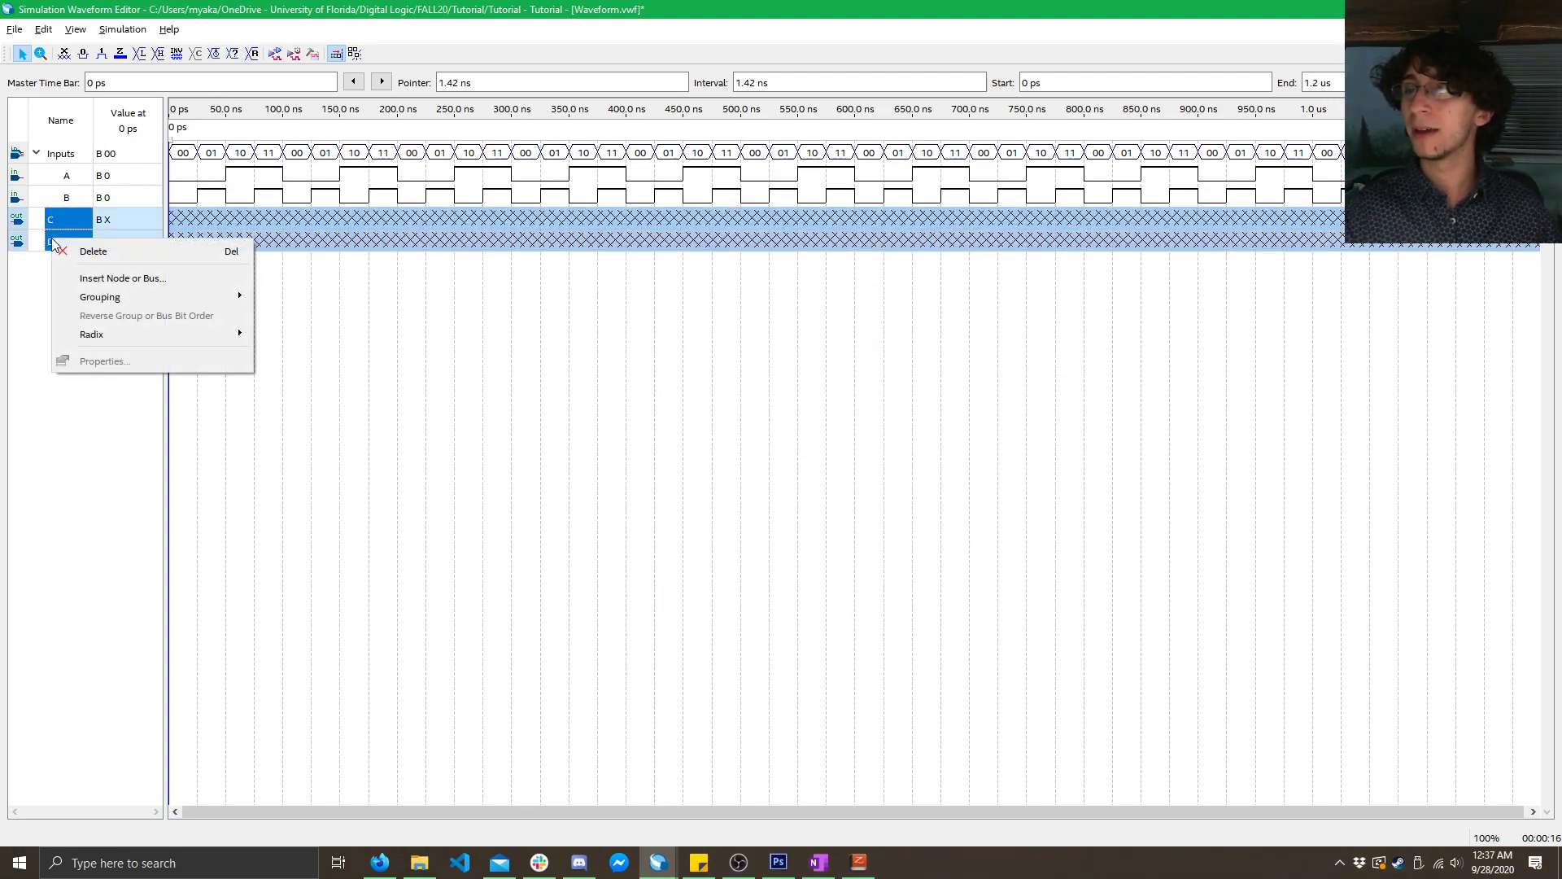
click(99, 297)
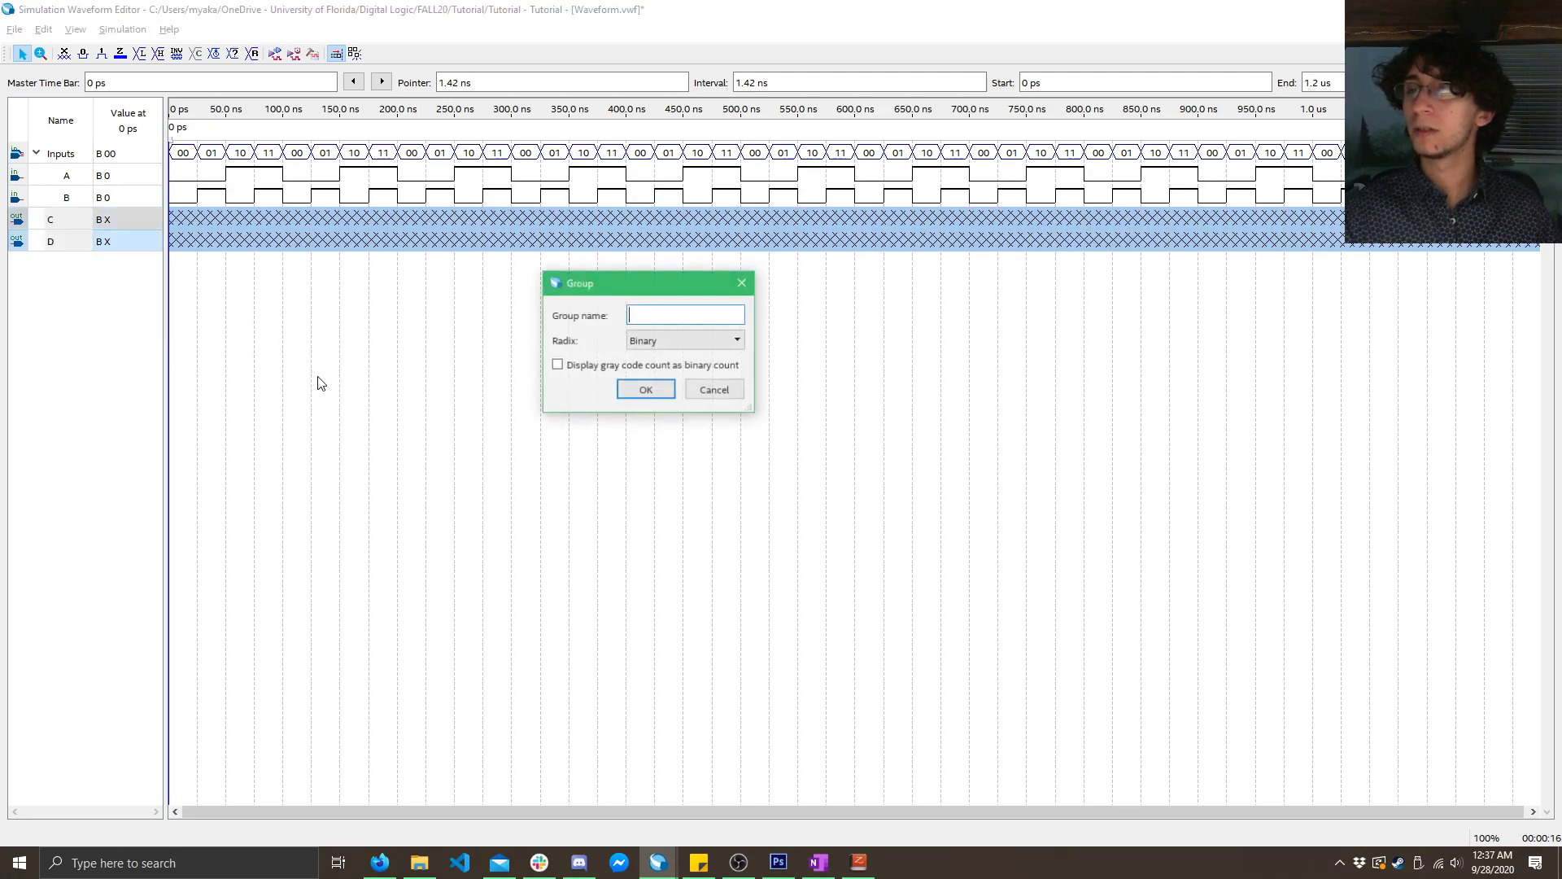
text(Outputs)
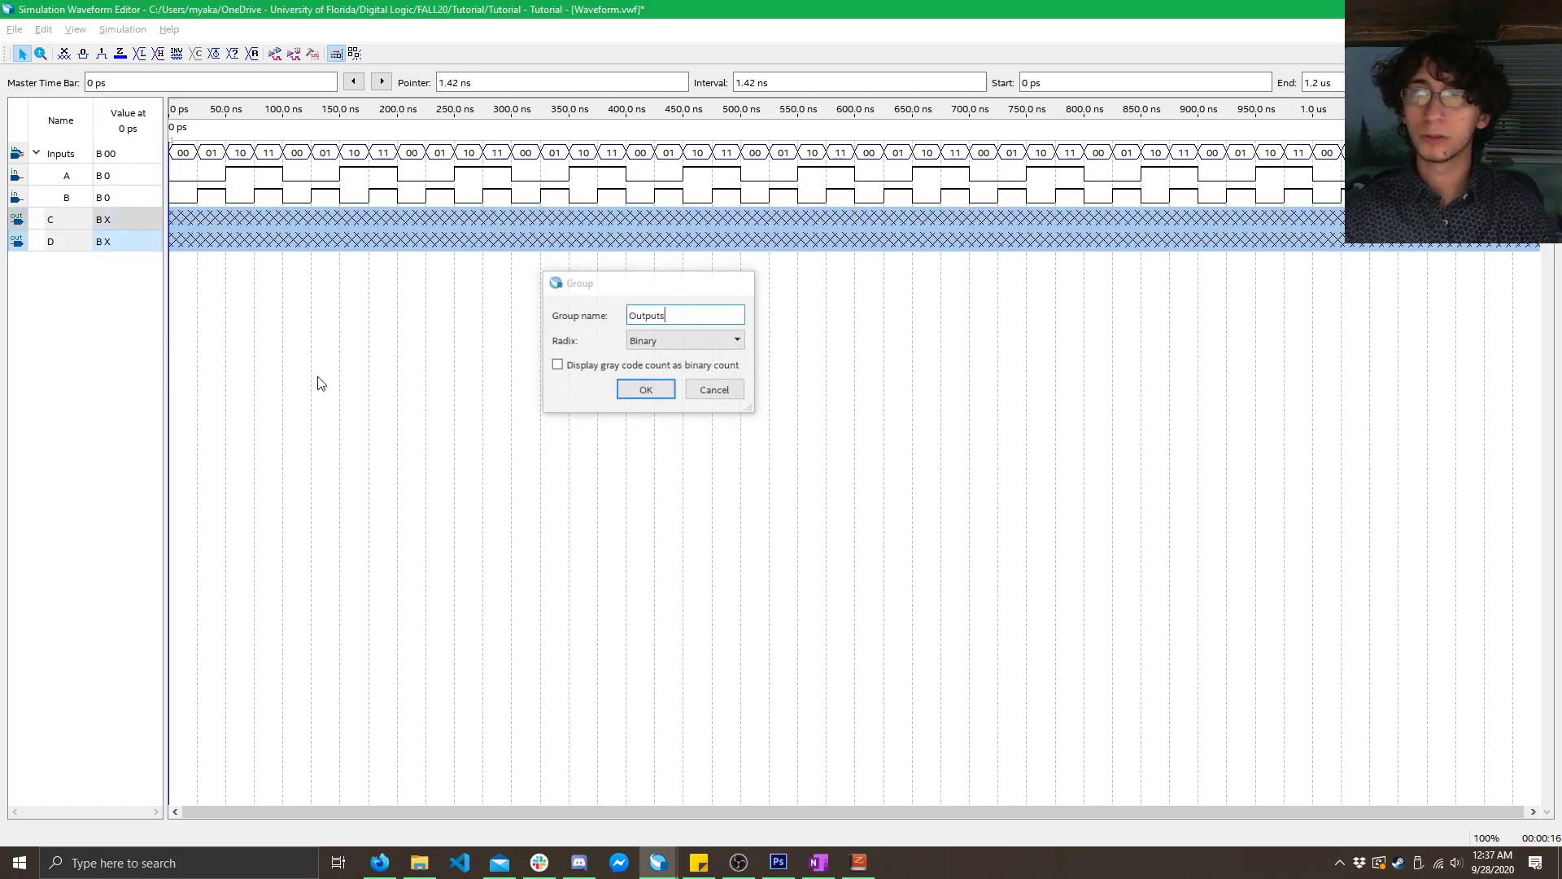
click(644, 389)
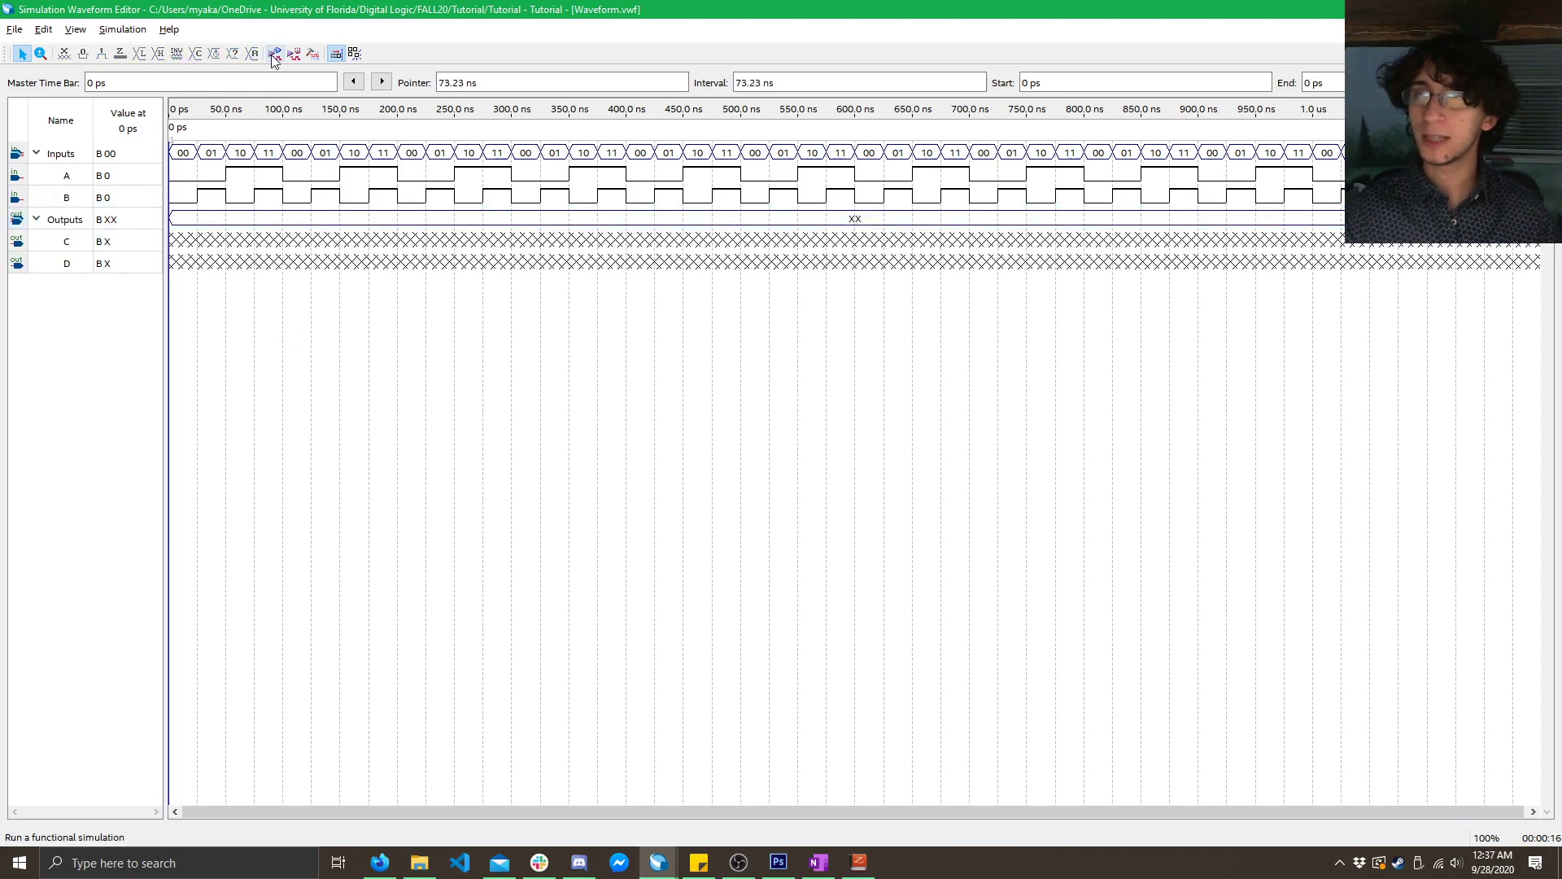
- Run a functional simulation and highlight D's NAND waveform over the first eight intervals
click(273, 54)
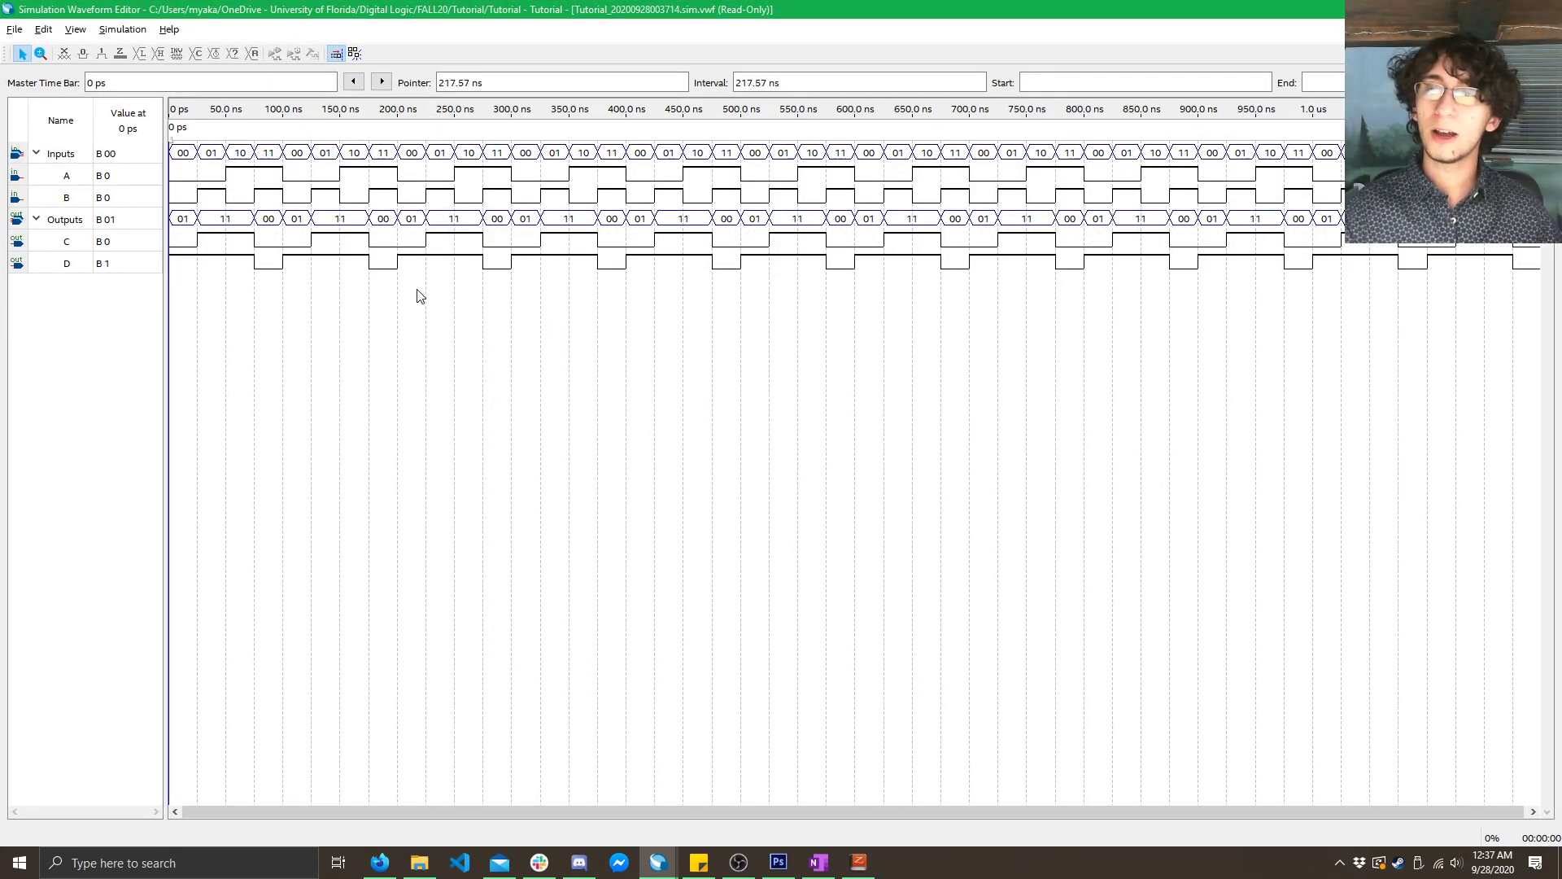
click(67, 264)
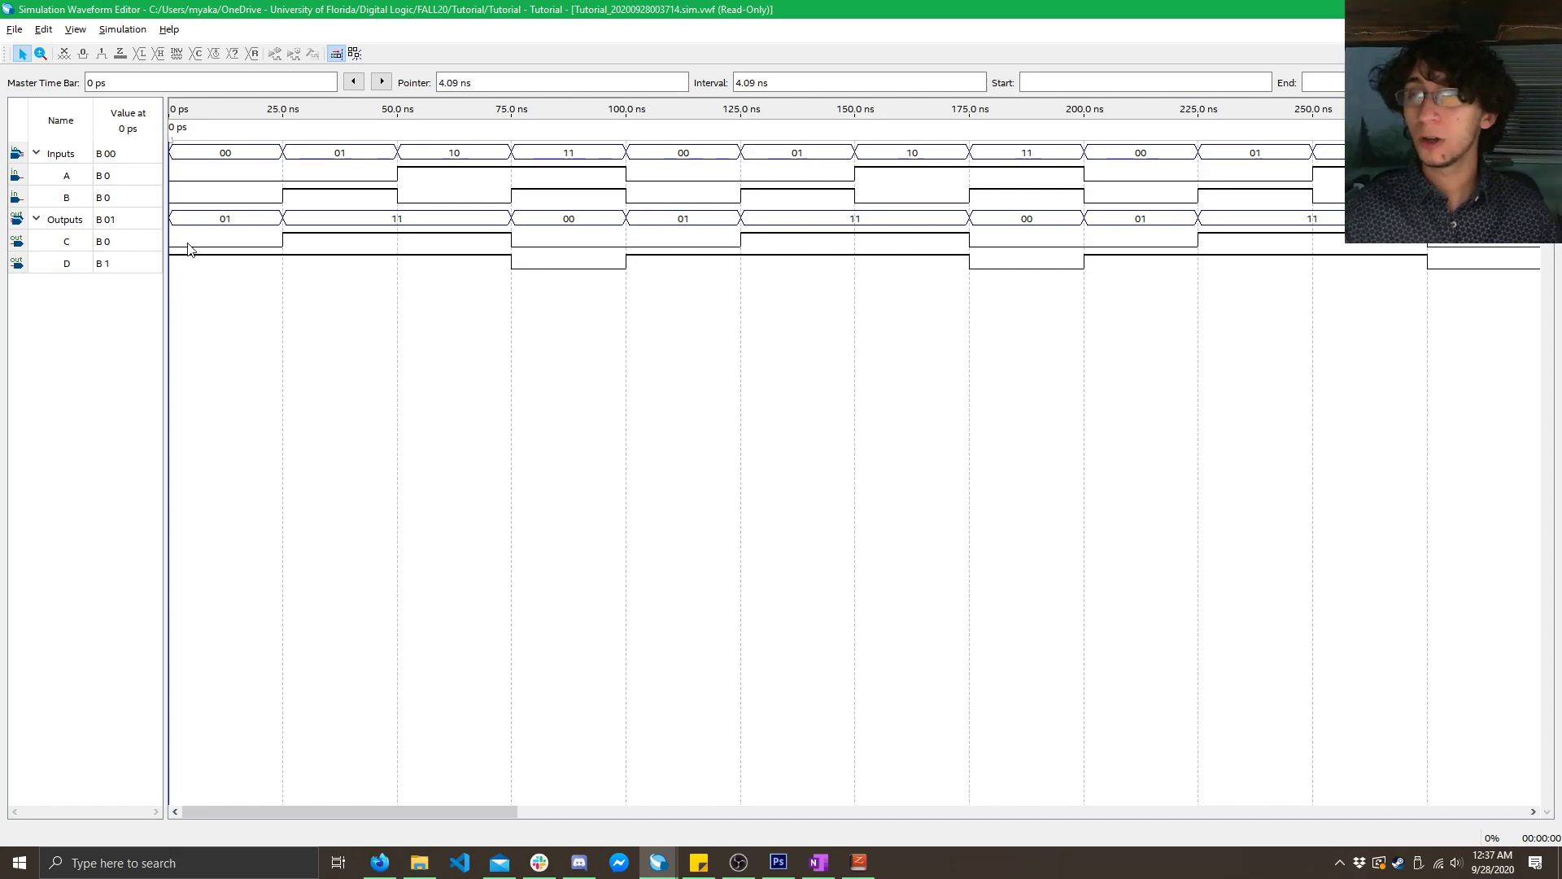
drag(186, 251, 1069, 263)
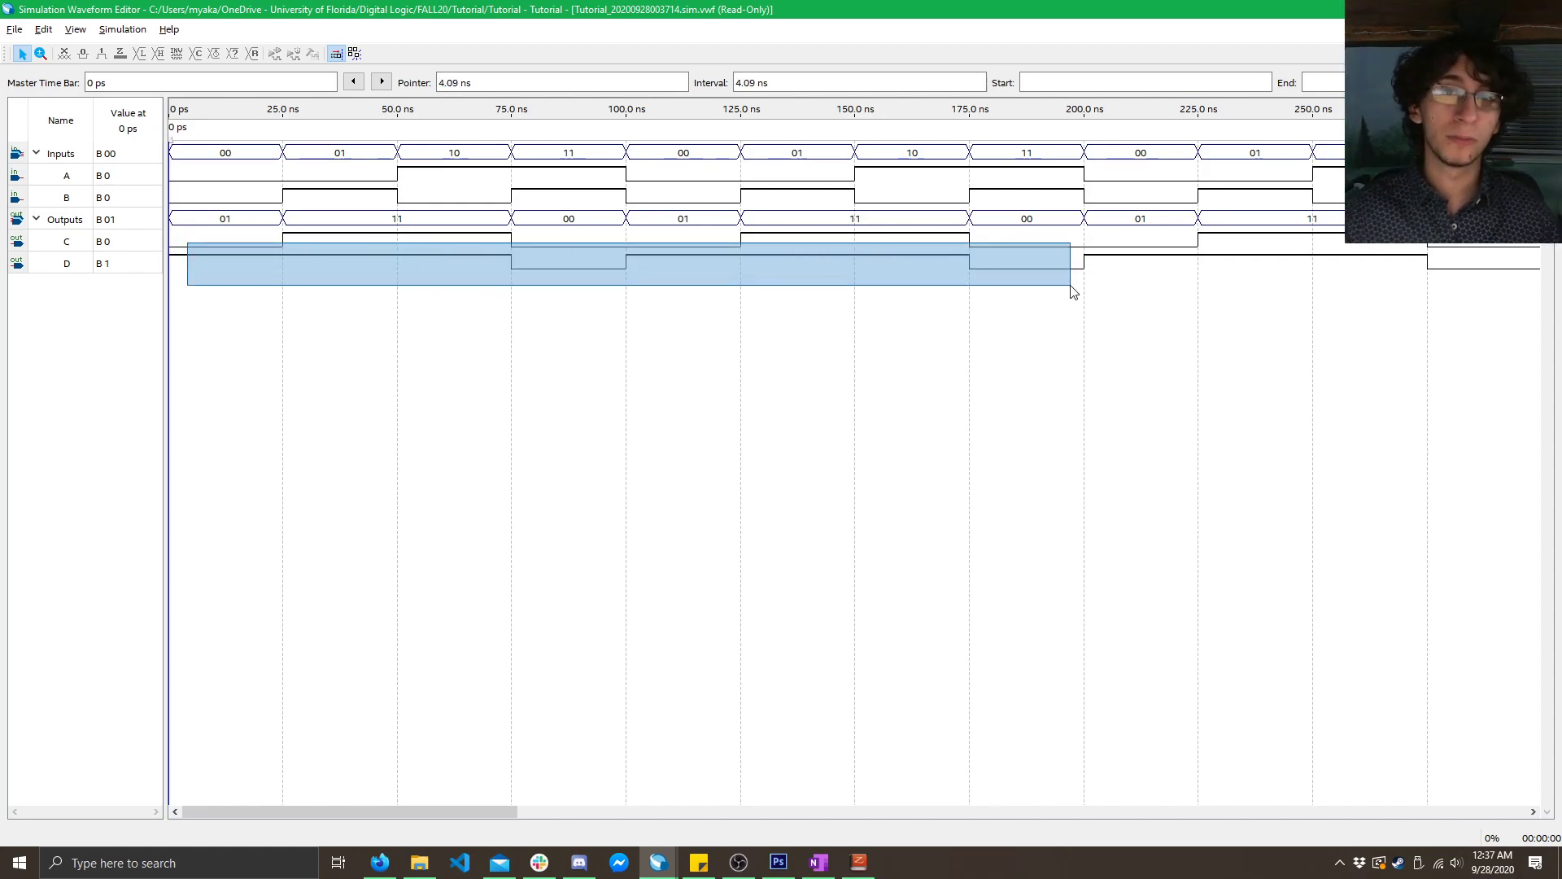
click(893, 230)
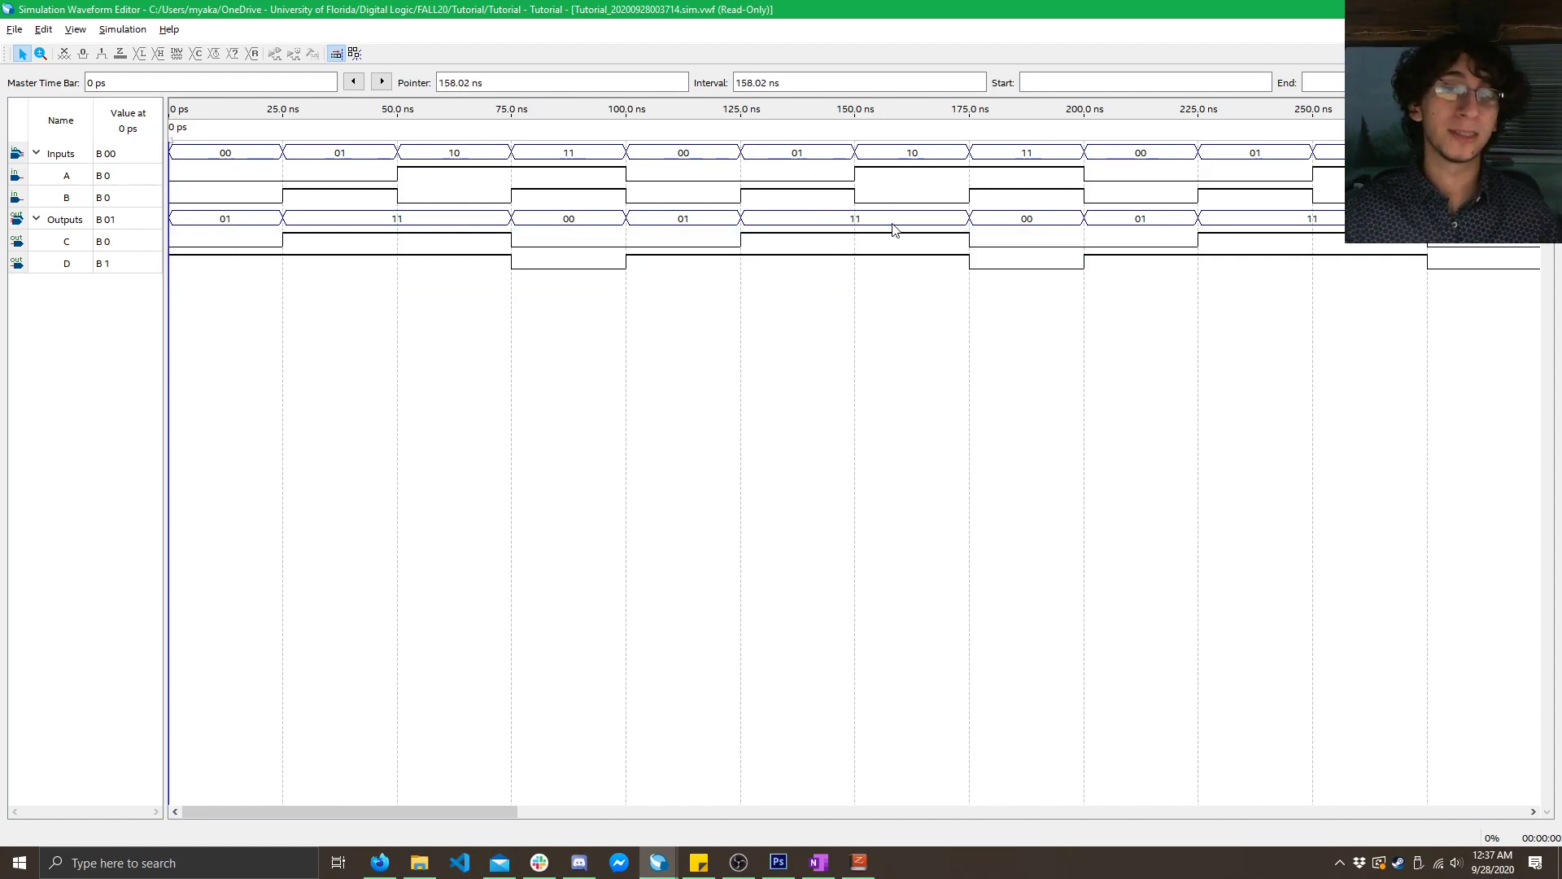